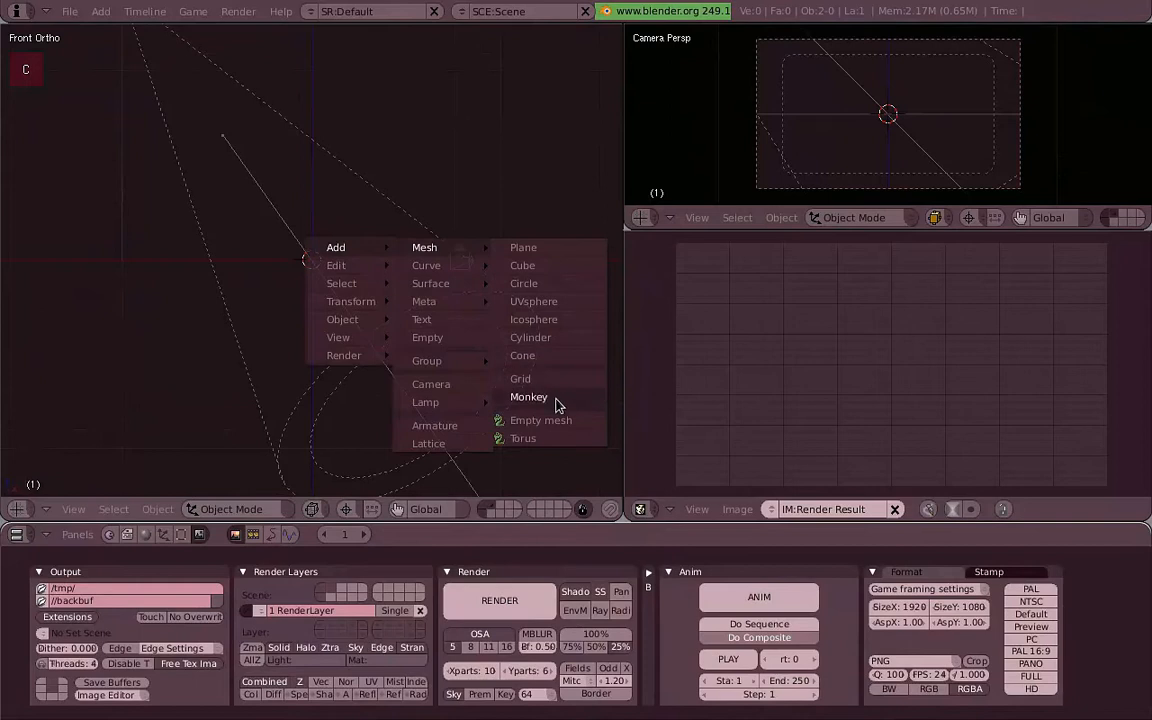
Step: Add a smooth-shaded Suzanne monkey head, then select the spot lamp and rotate it onto her
click(528, 397)
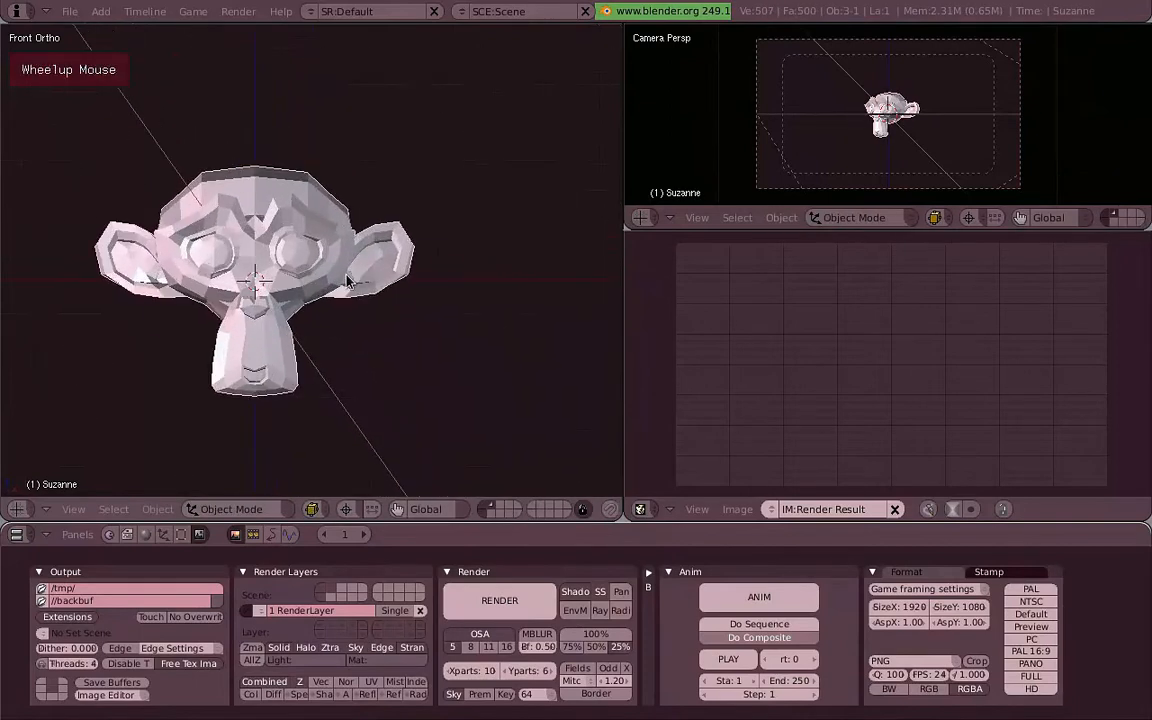
key(a)
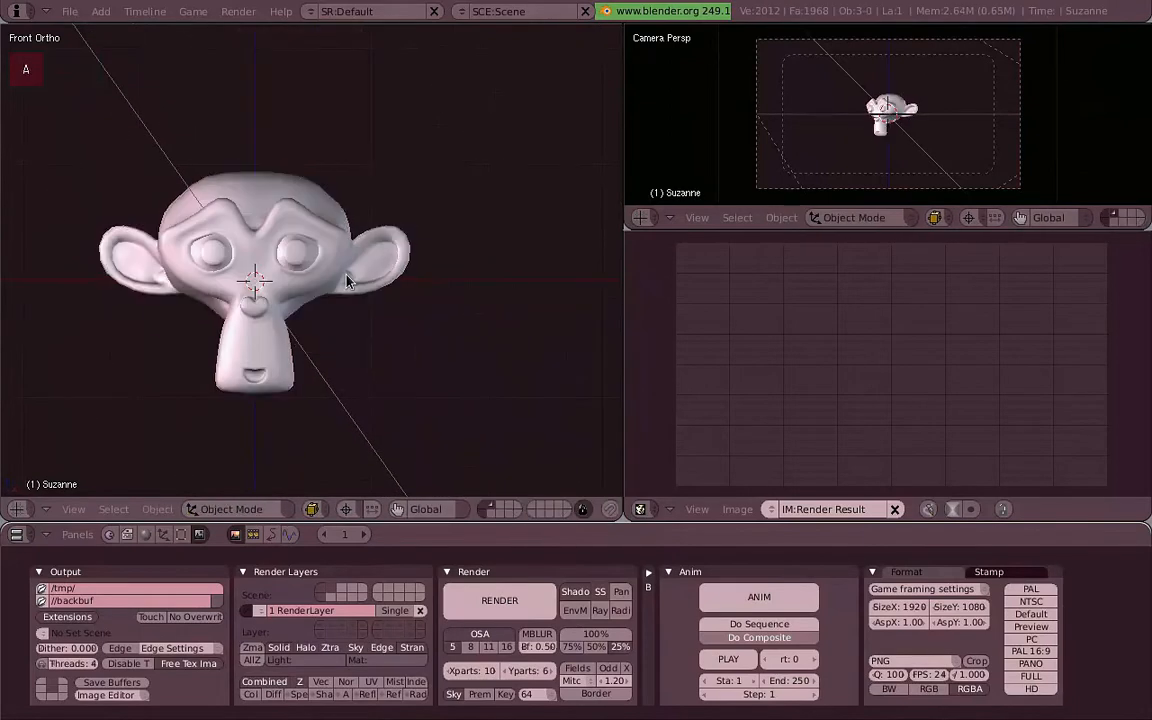
click(192, 11)
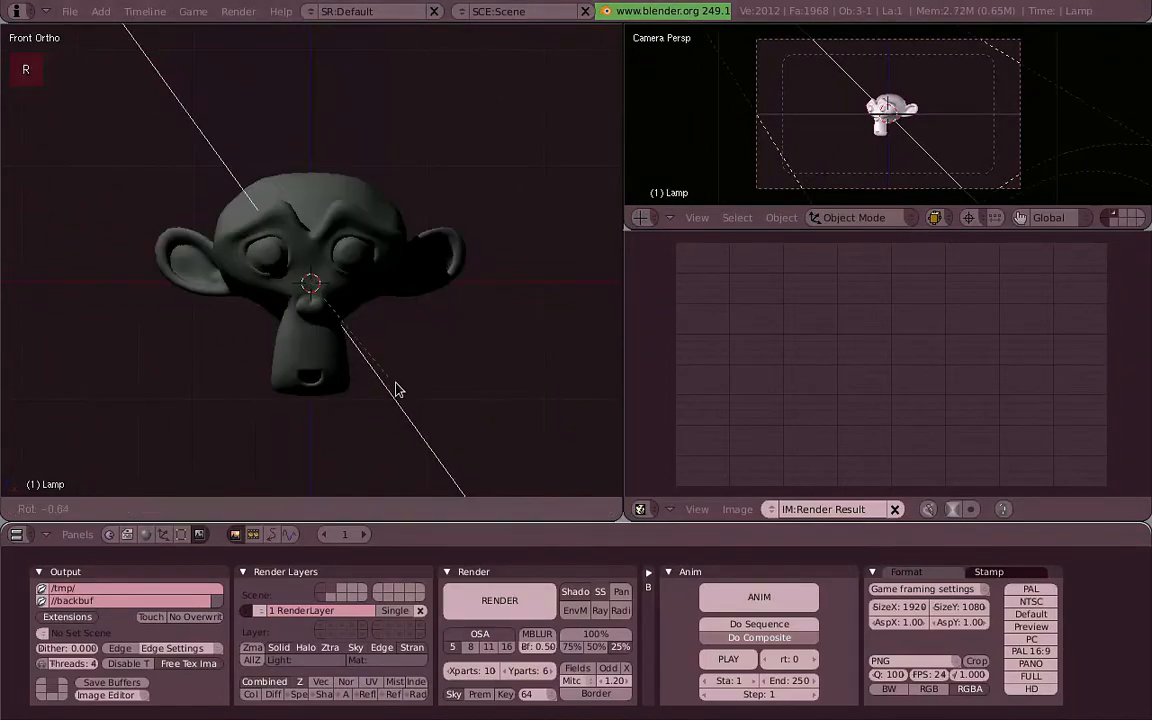
click(145, 534)
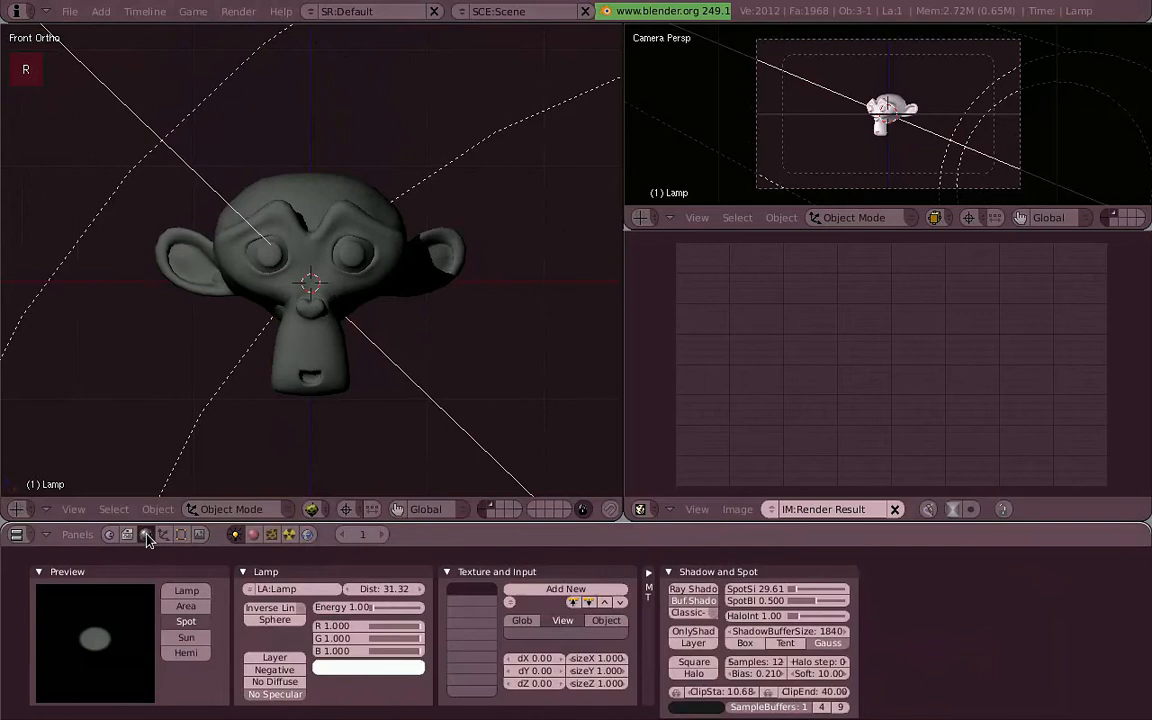
drag(360, 607, 400, 620)
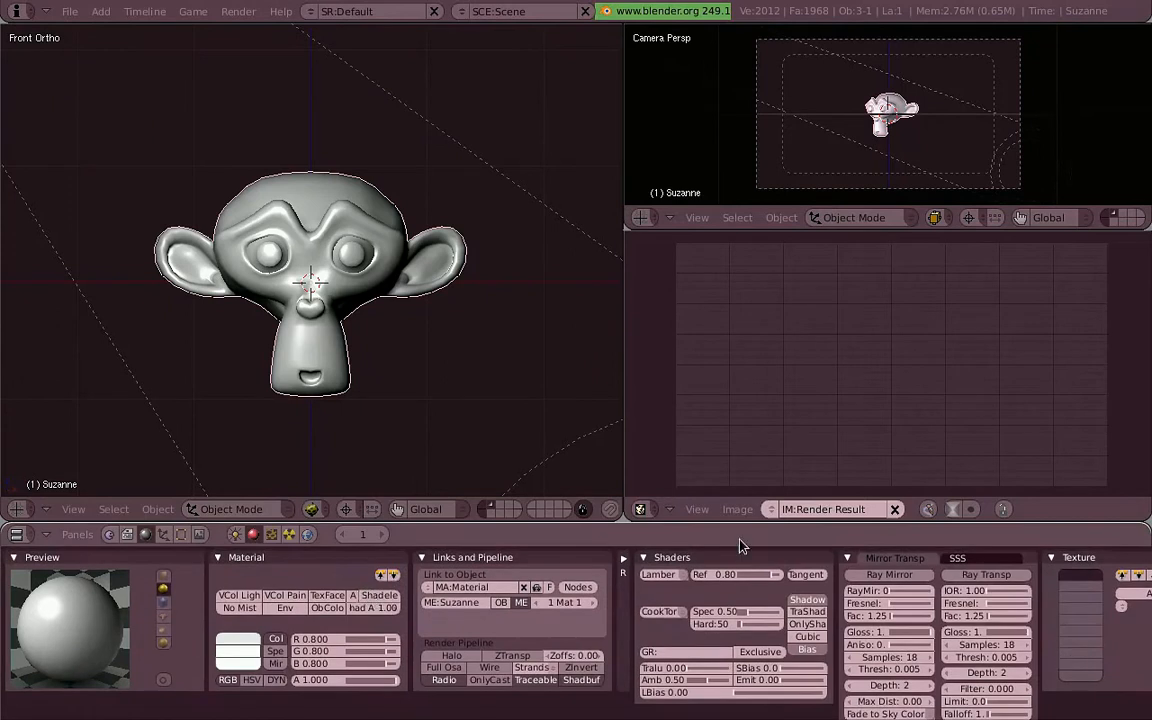
mouse_move(528, 569)
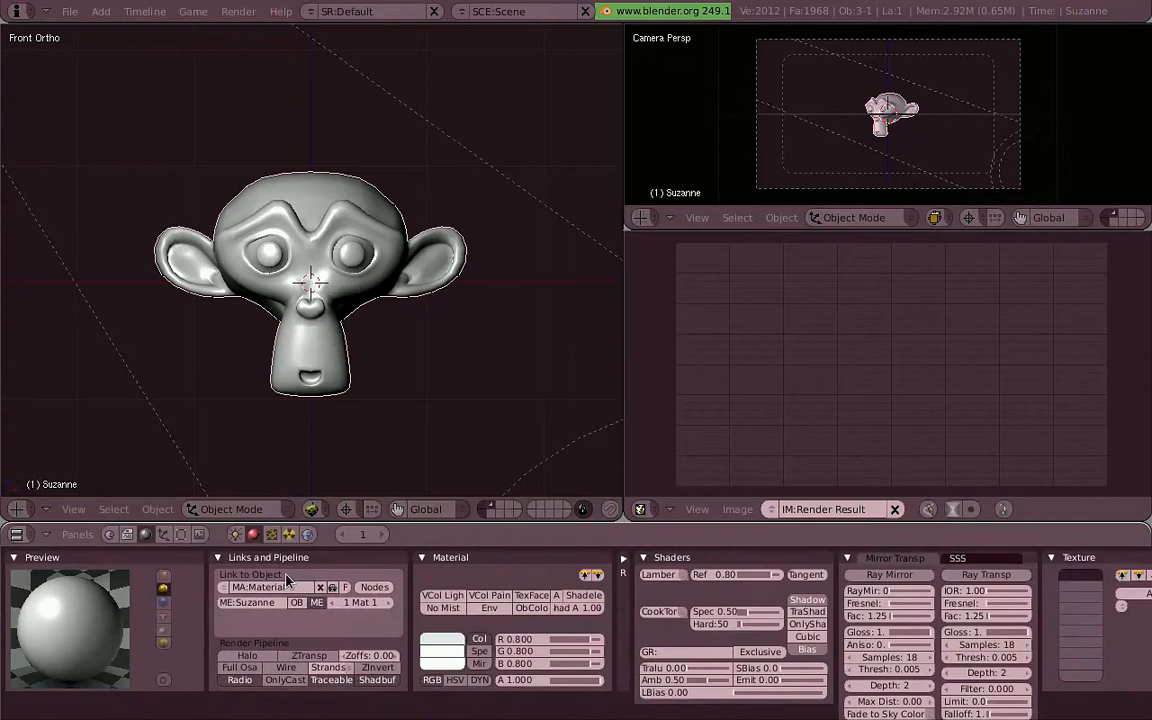
mouse_move(375, 587)
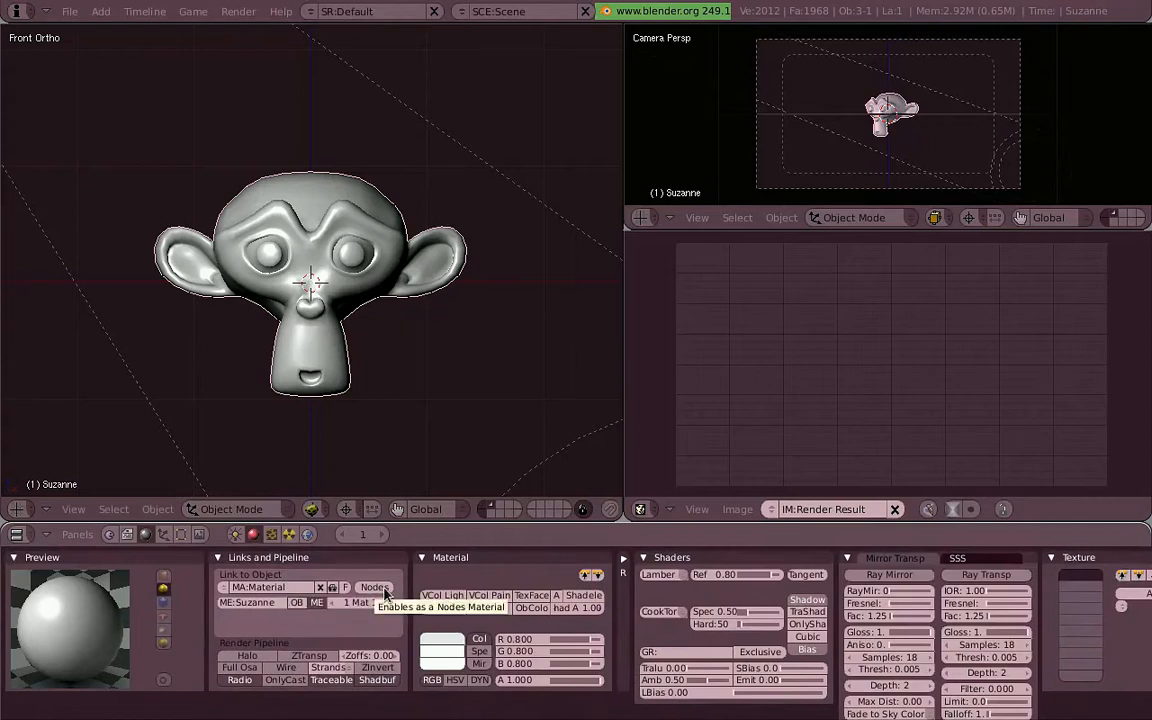
Step: Enable Nodes on Suzanne's material so it becomes the node material nodes_container
click(374, 587)
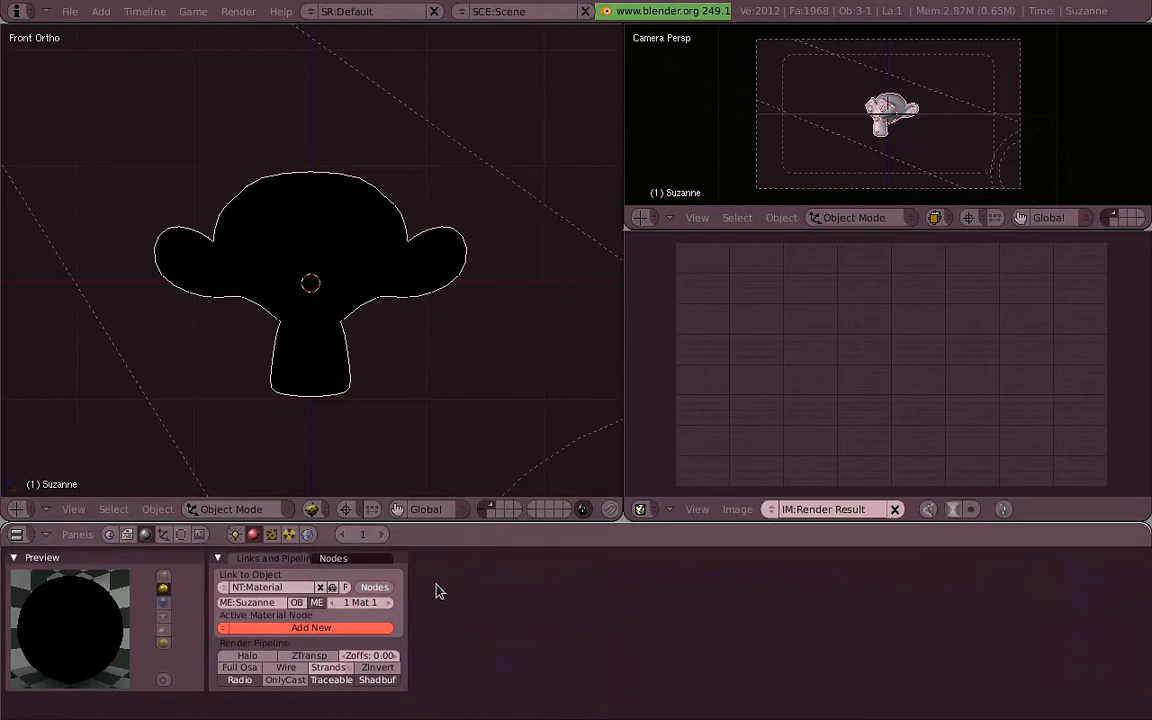
mouse_move(413, 593)
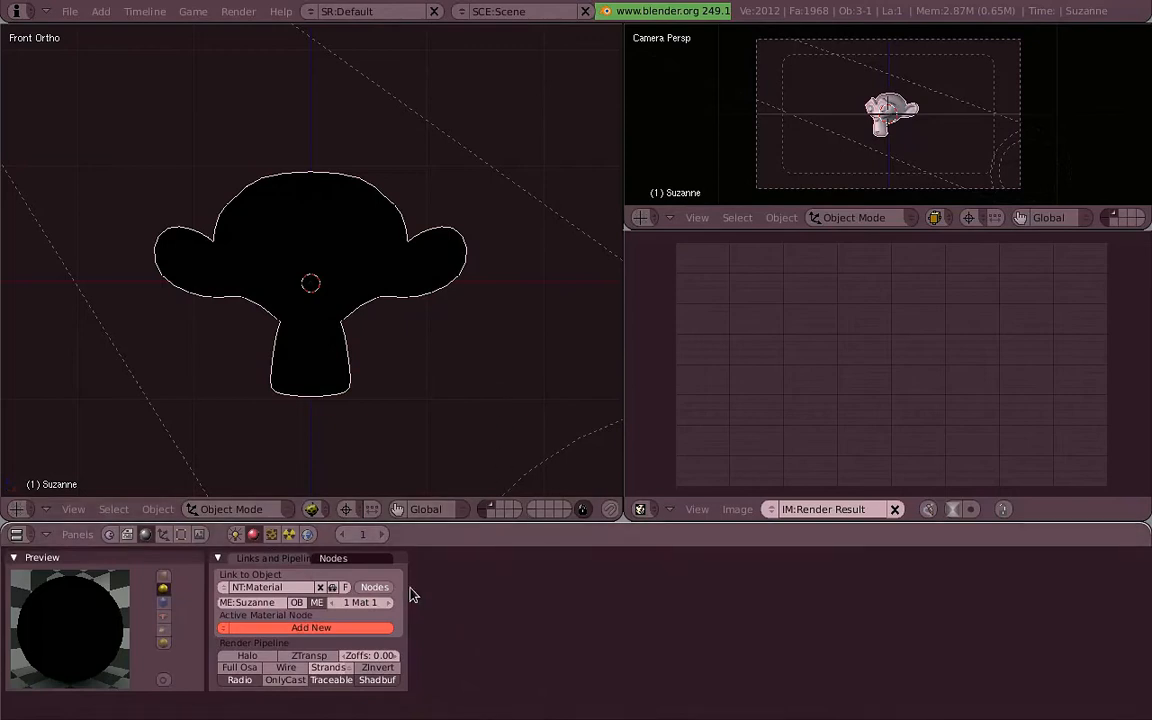
mouse_move(290, 600)
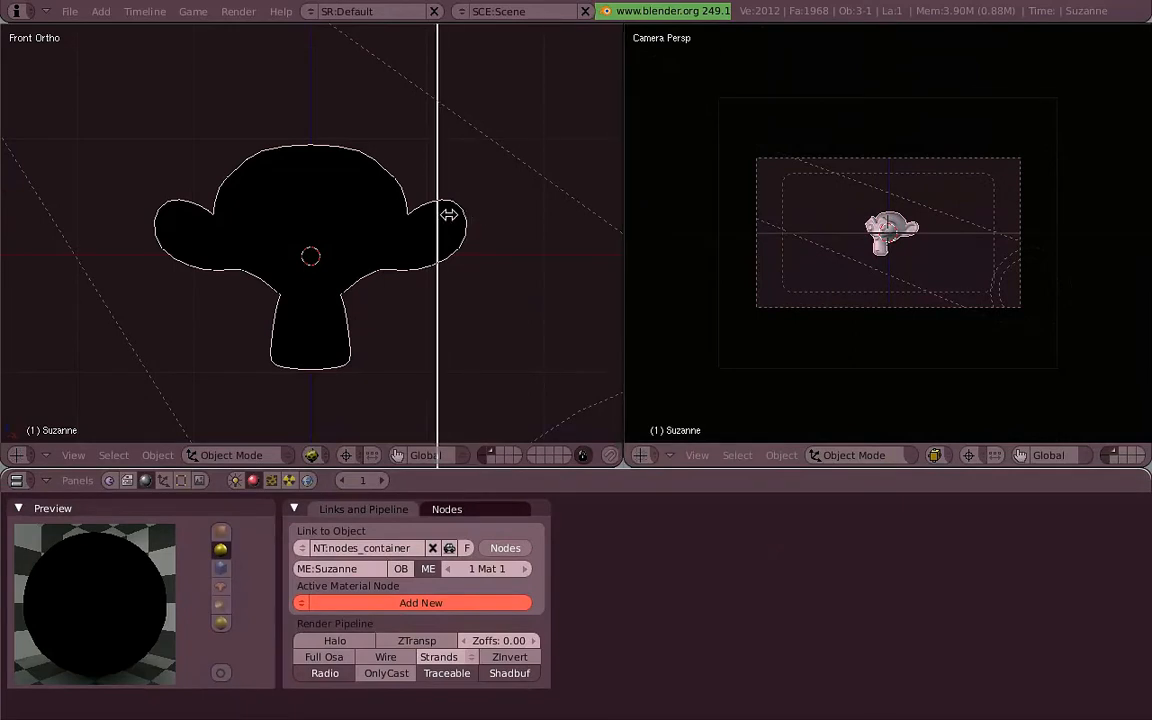
Step: Switch the right pane to the Node Editor to show the material's node tree
click(455, 455)
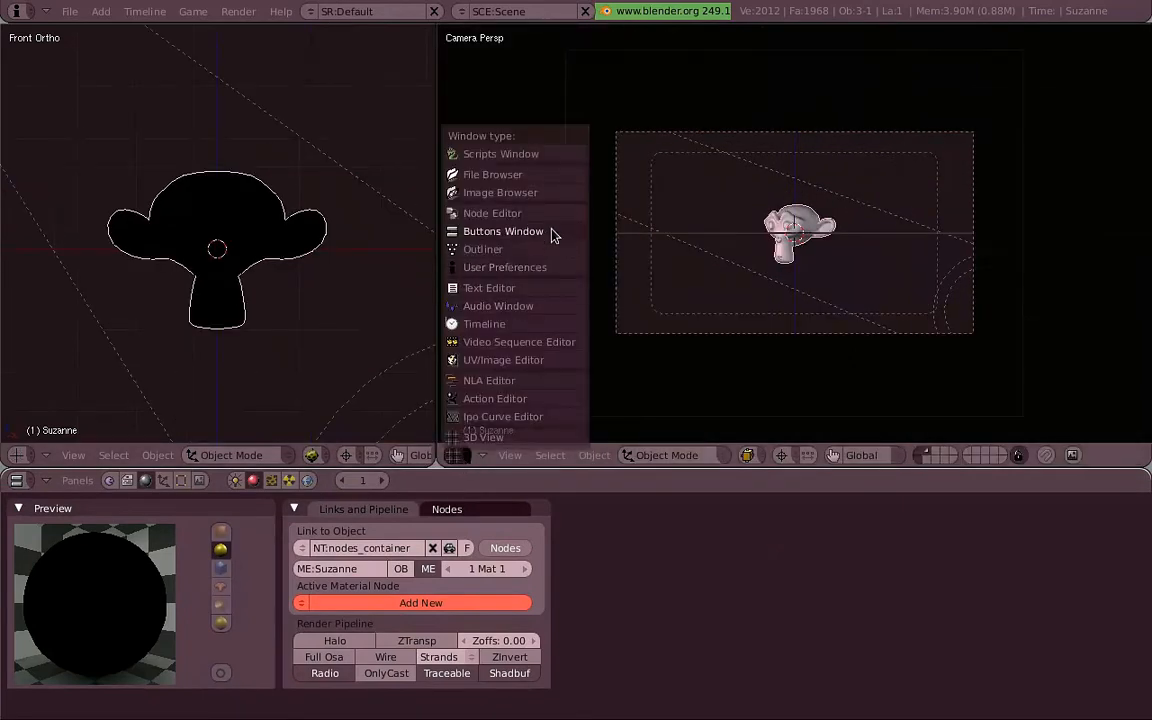
click(492, 213)
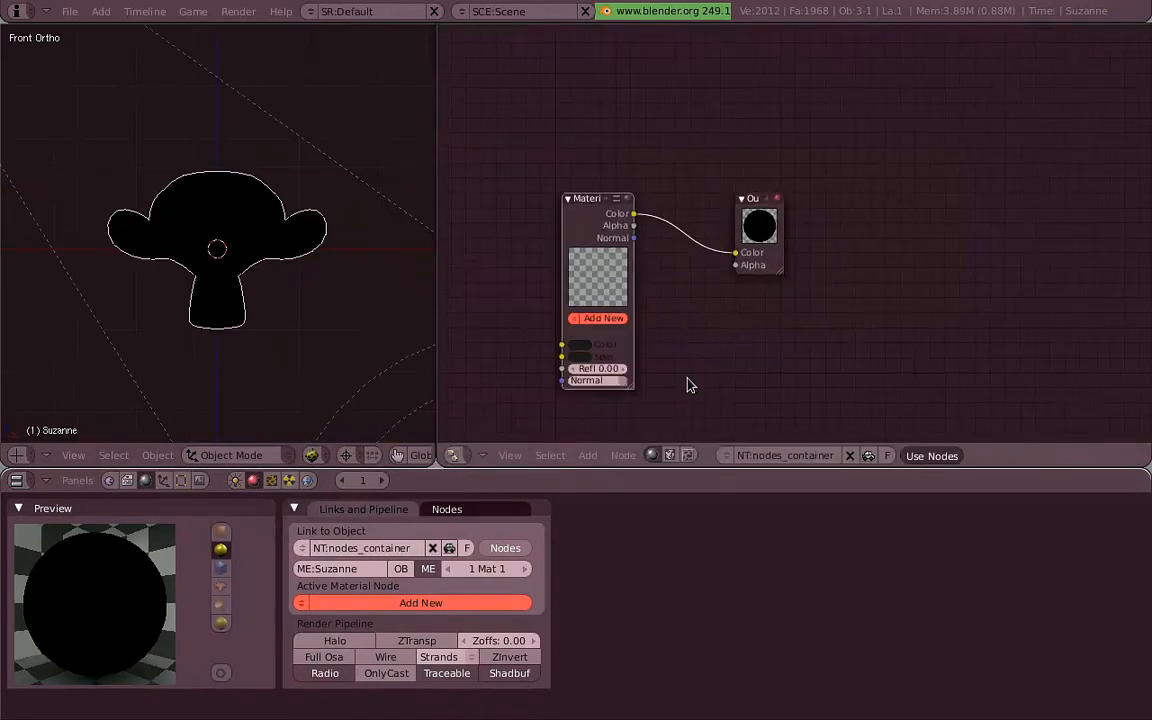
mouse_move(931, 456)
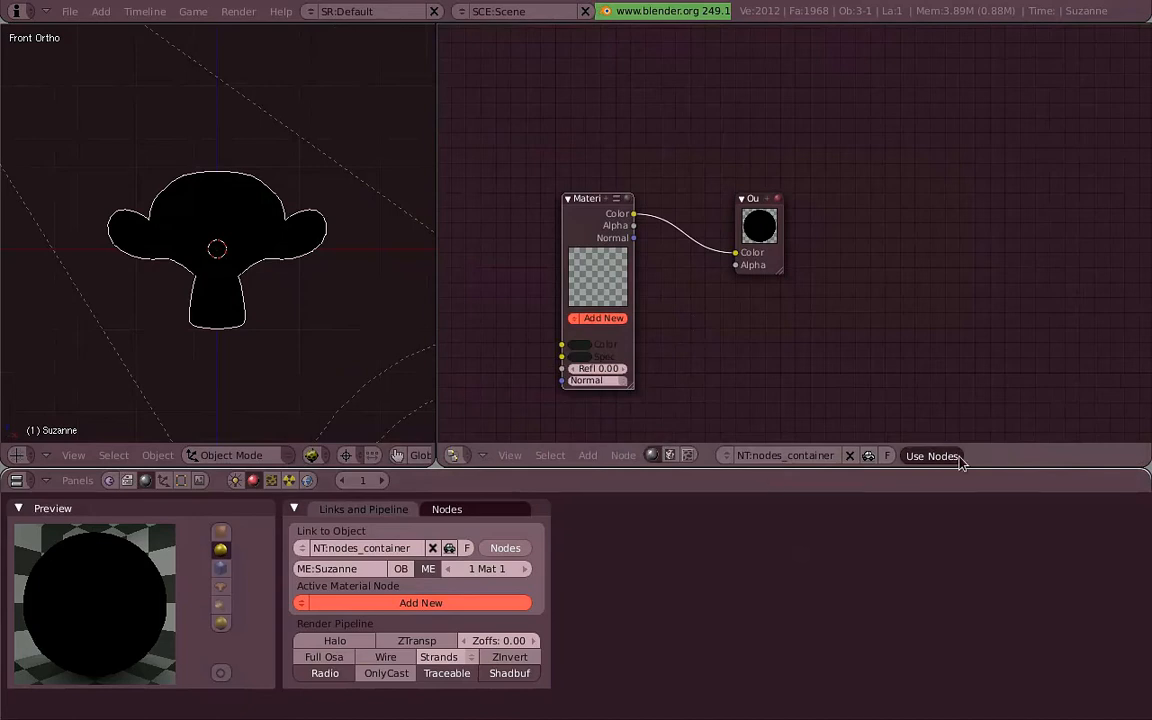
mouse_move(640, 313)
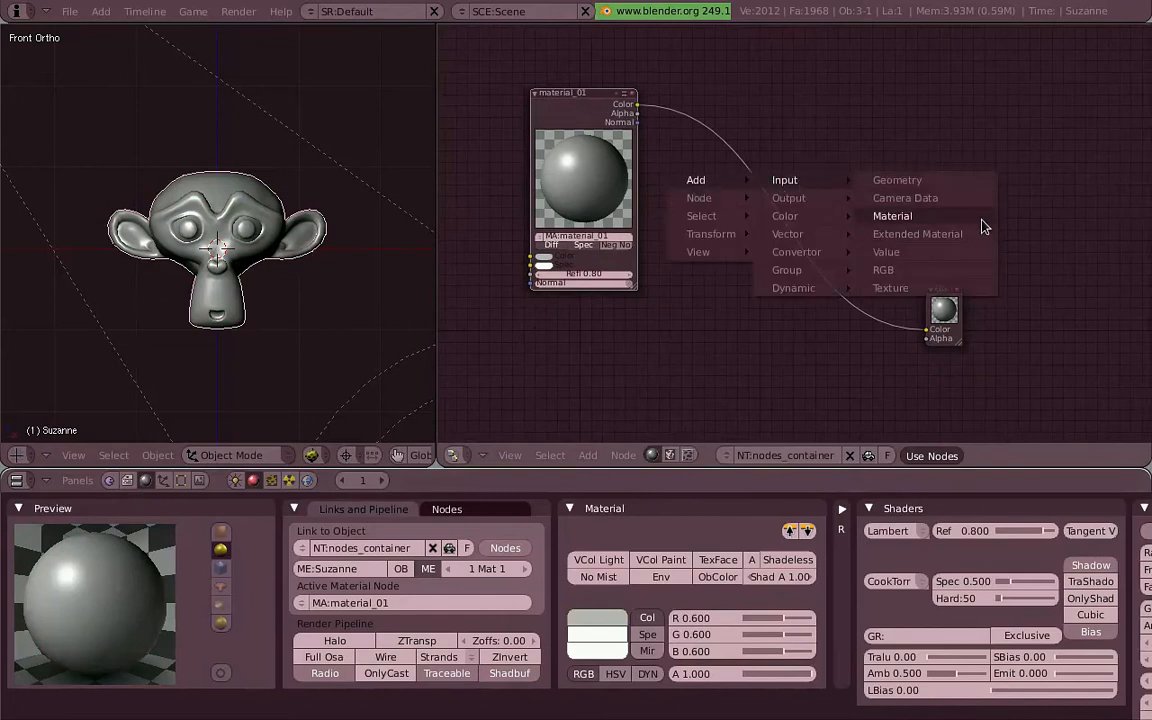
mouse_move(990, 233)
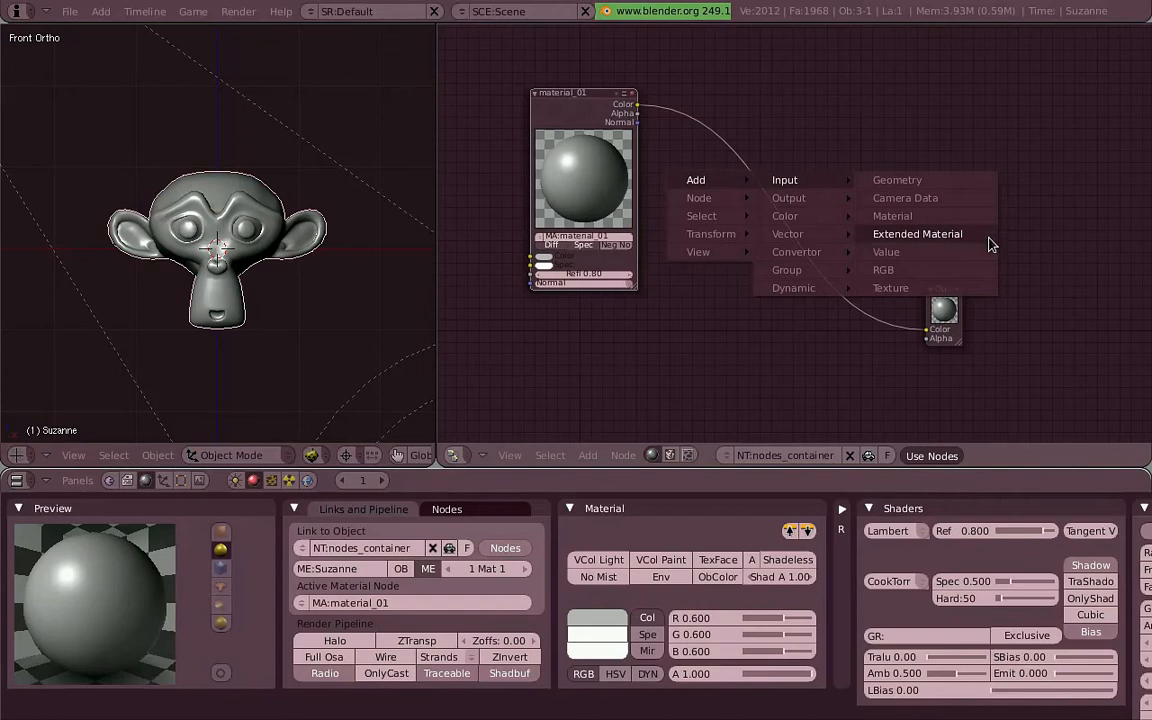
mouse_move(917, 234)
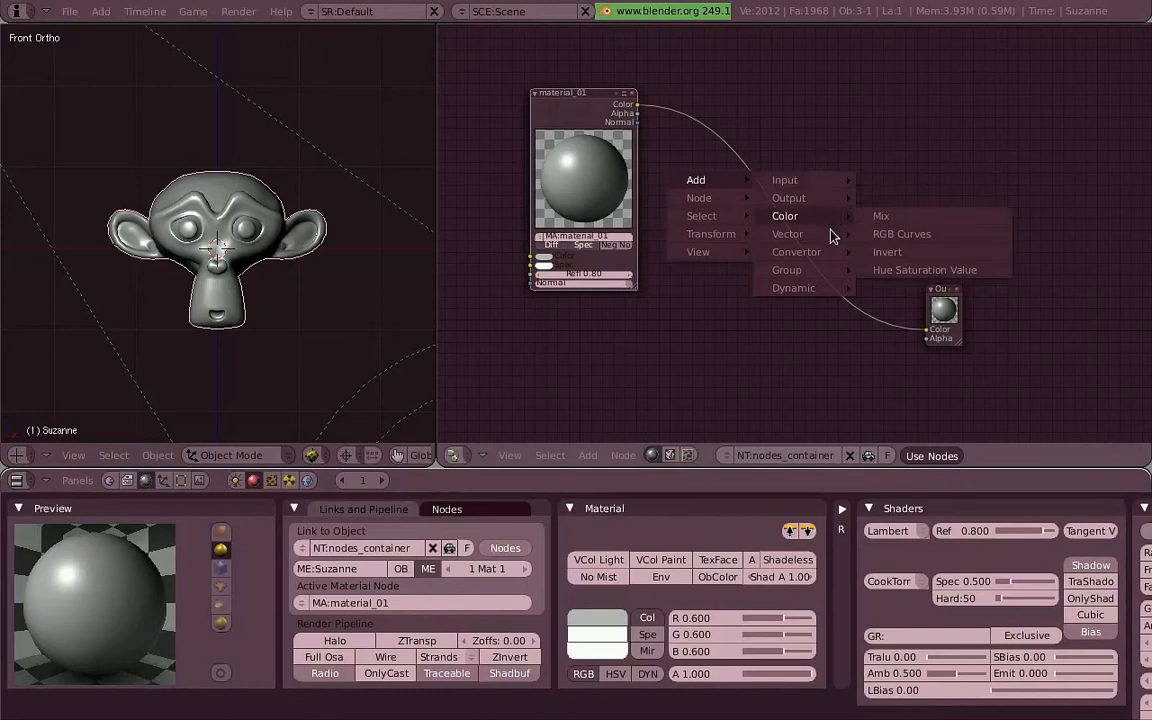
mouse_move(793, 288)
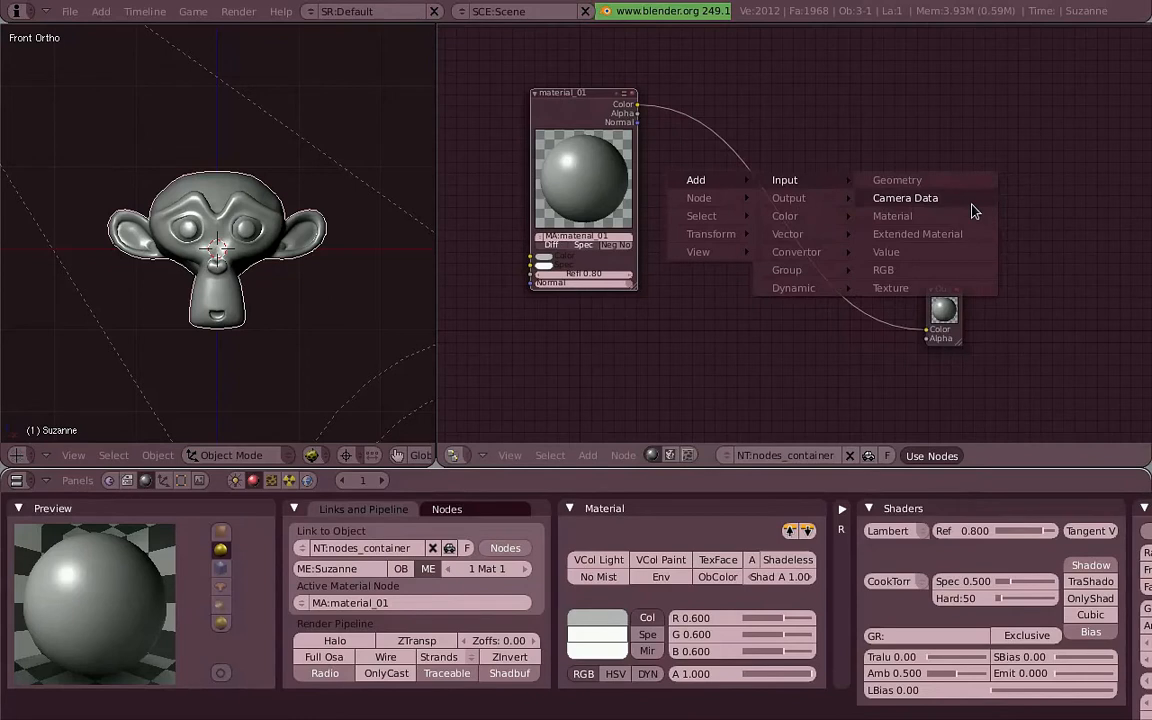
Step: Add a Camera Data input node beside the Material and Output nodes
click(905, 197)
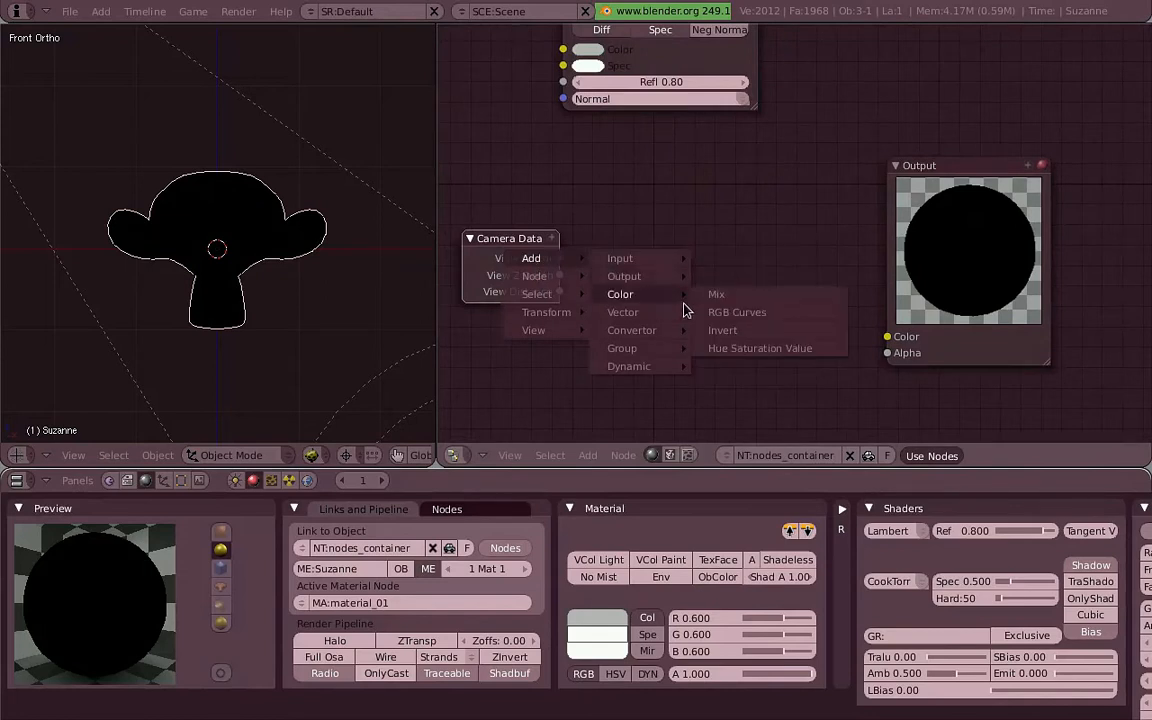
Step: Add a Mix colour node feeding the Output, with its second colour set to blue
click(716, 294)
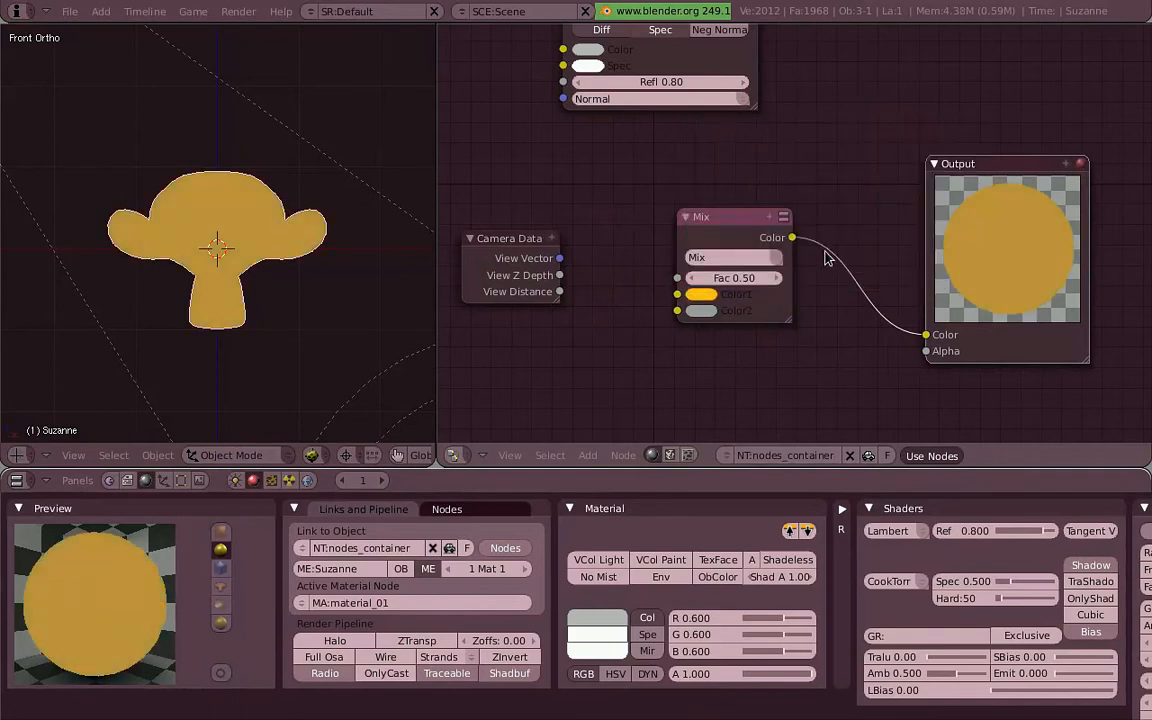
click(700, 294)
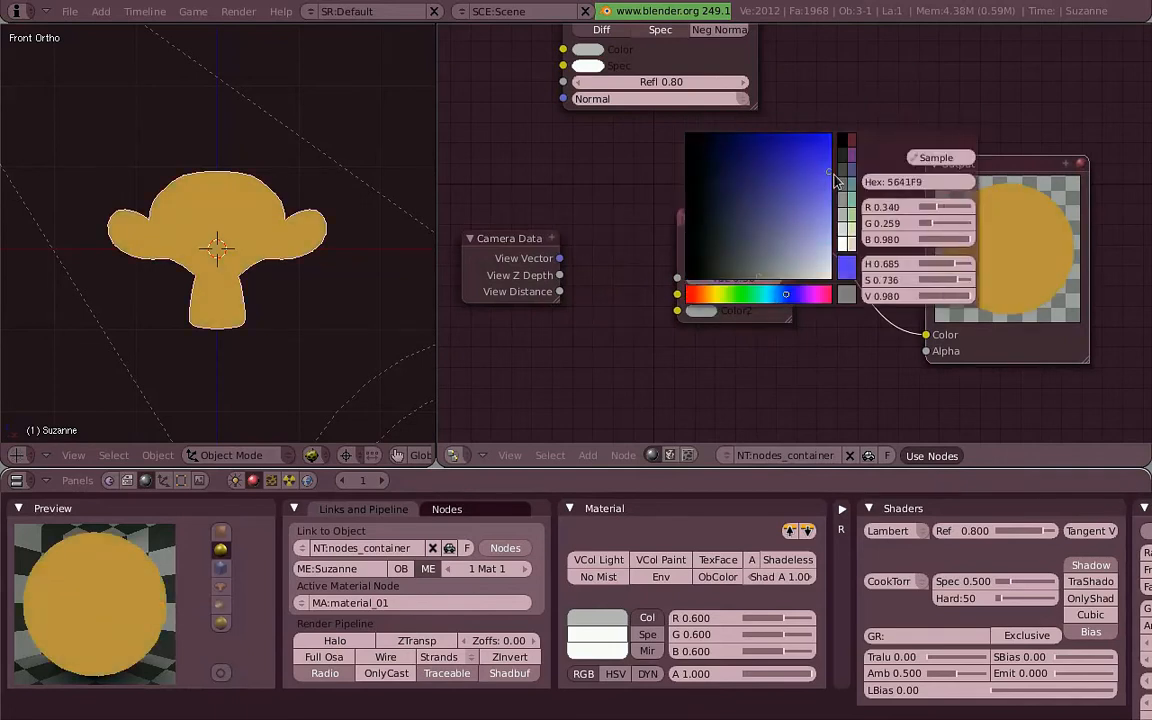
click(815, 178)
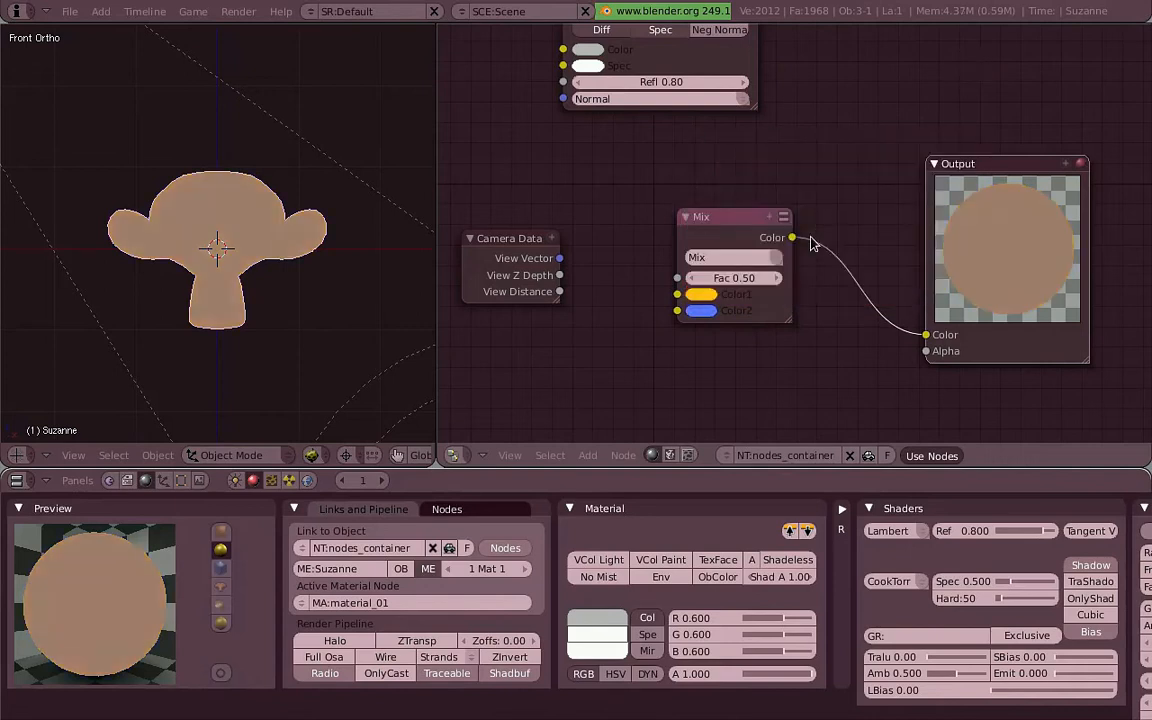
Step: Test the Mix factor from full blue to pure orange, then drive it from Camera Data's View Distance
click(734, 277)
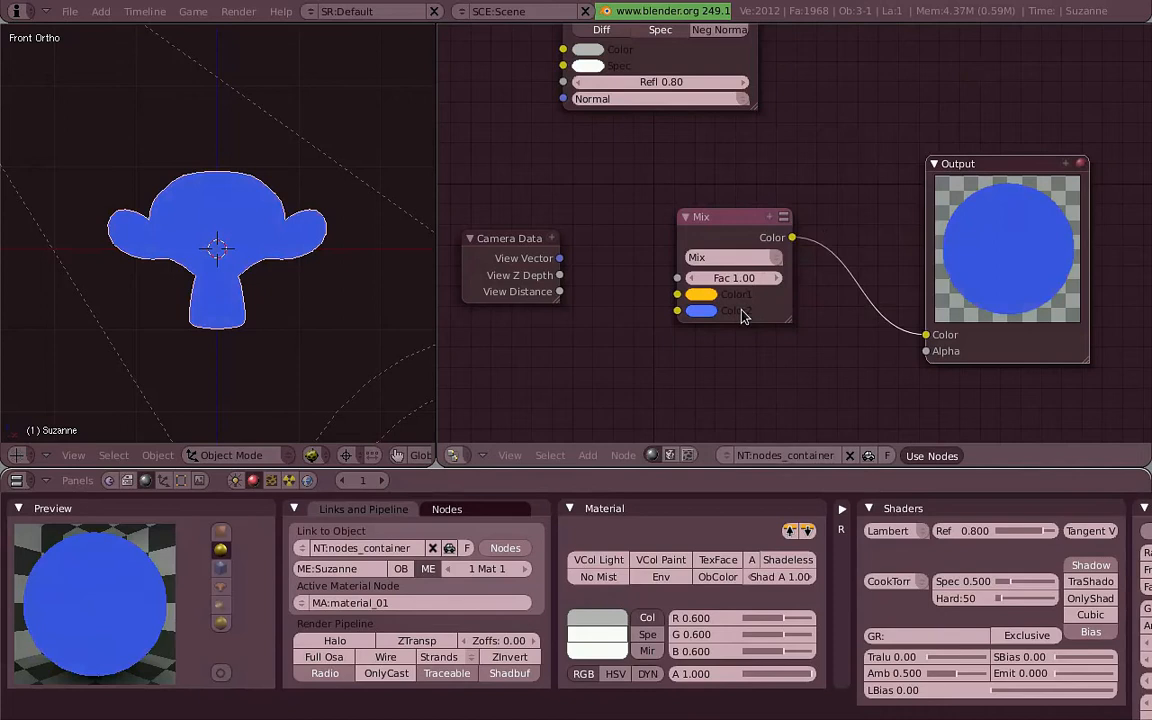
drag(760, 278, 700, 278)
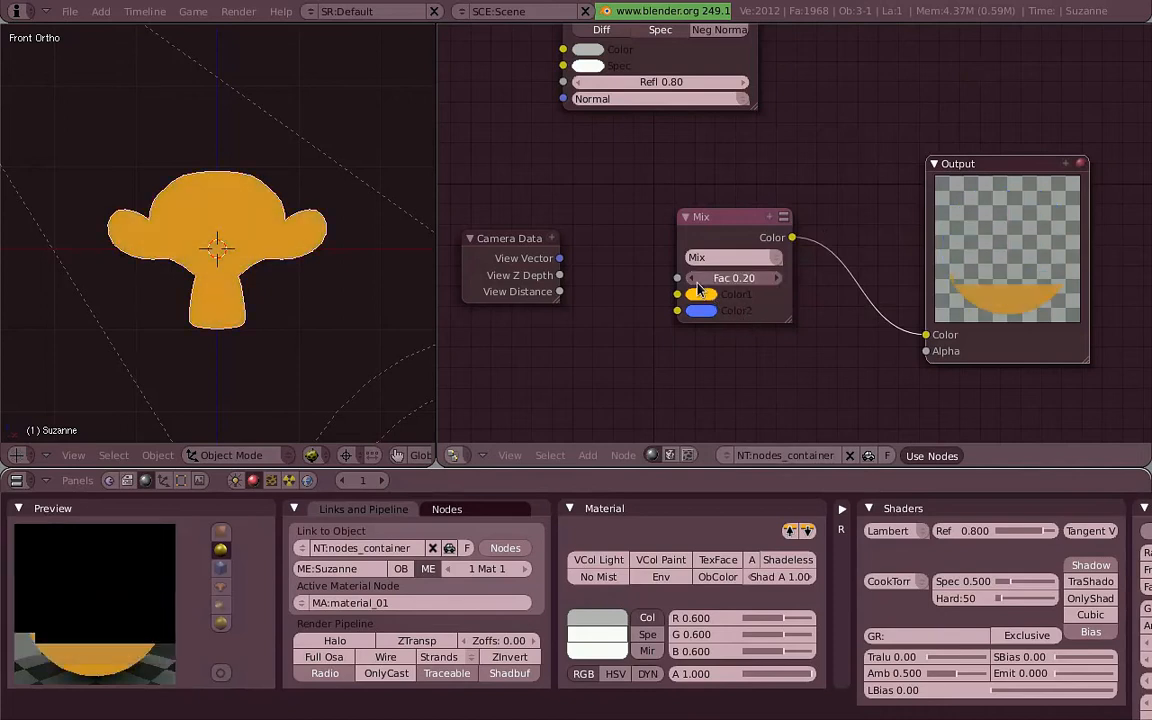
drag(760, 278, 700, 278)
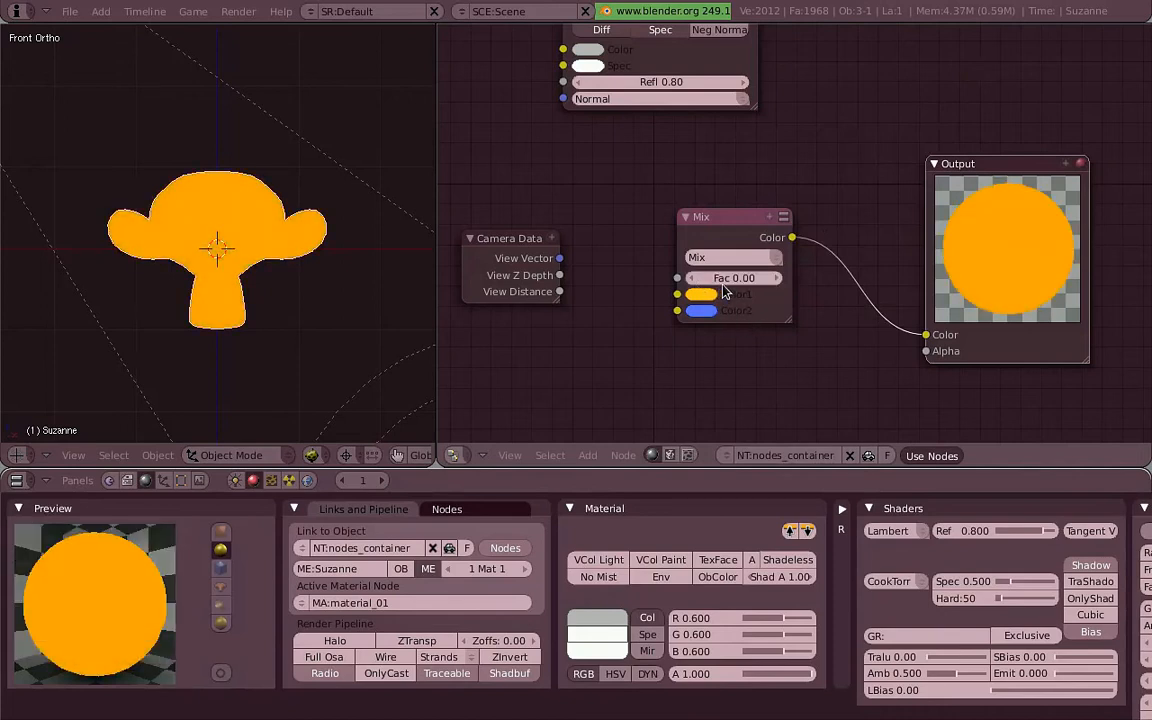
drag(700, 278, 734, 278)
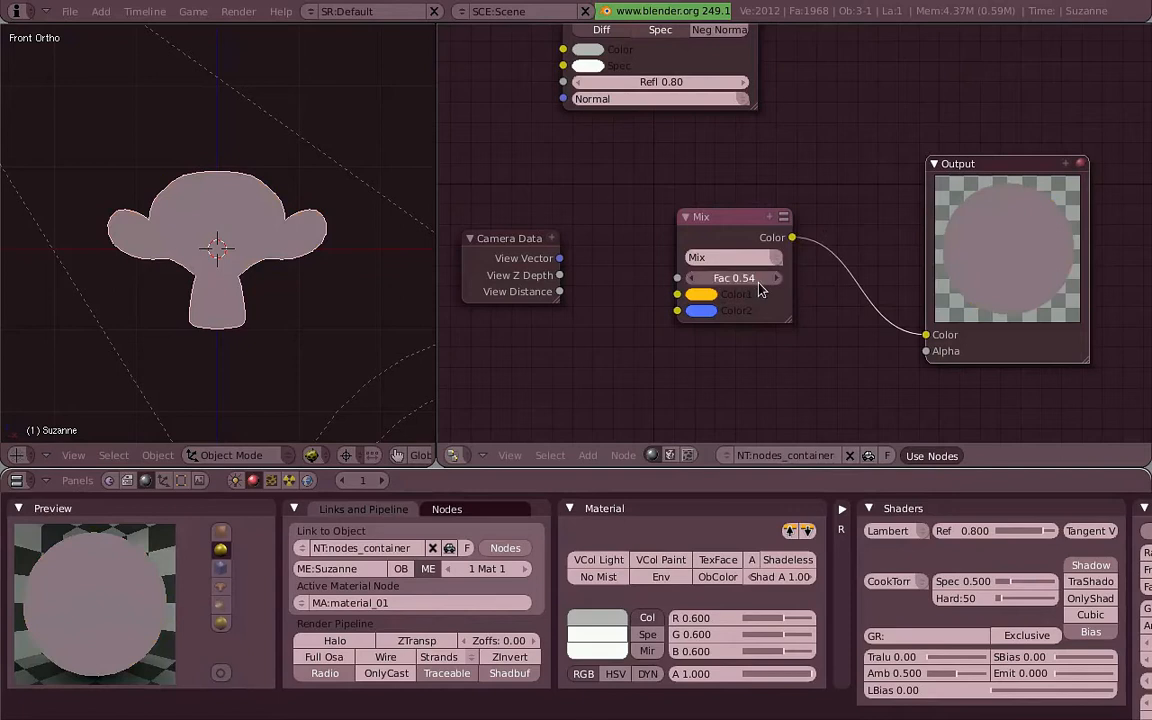
drag(760, 278, 690, 278)
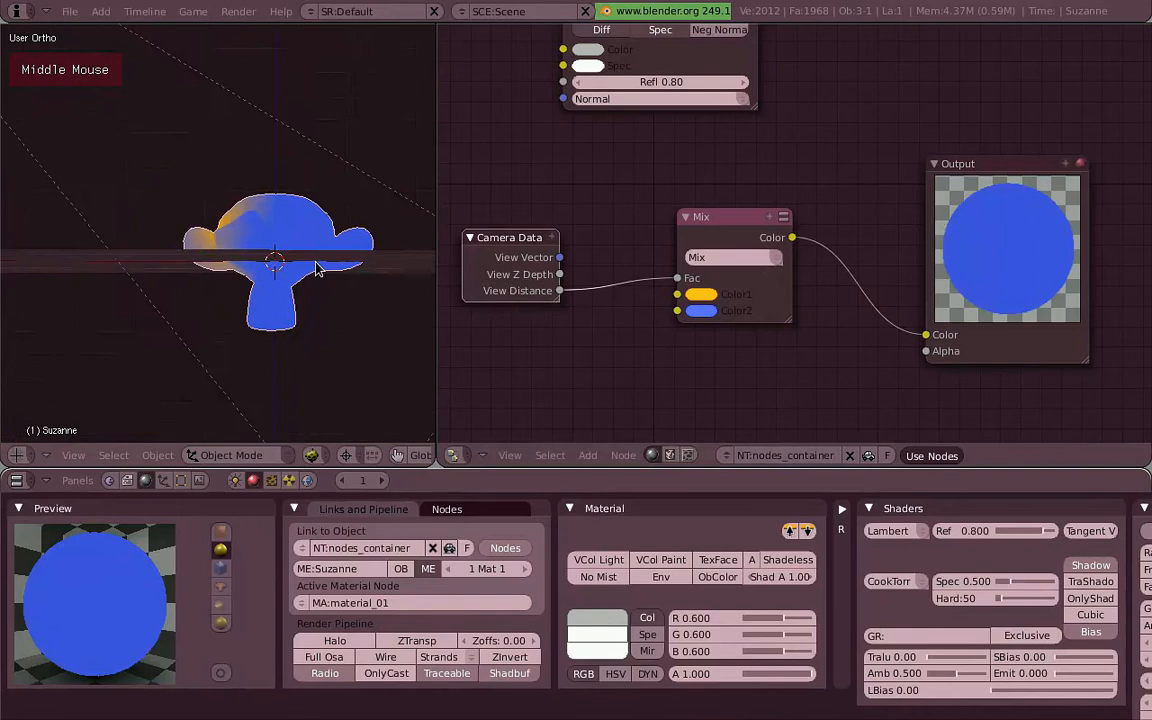
Step: Orbit and zoom Suzanne to confirm she turns orange up close and blue farther away
click(72, 455)
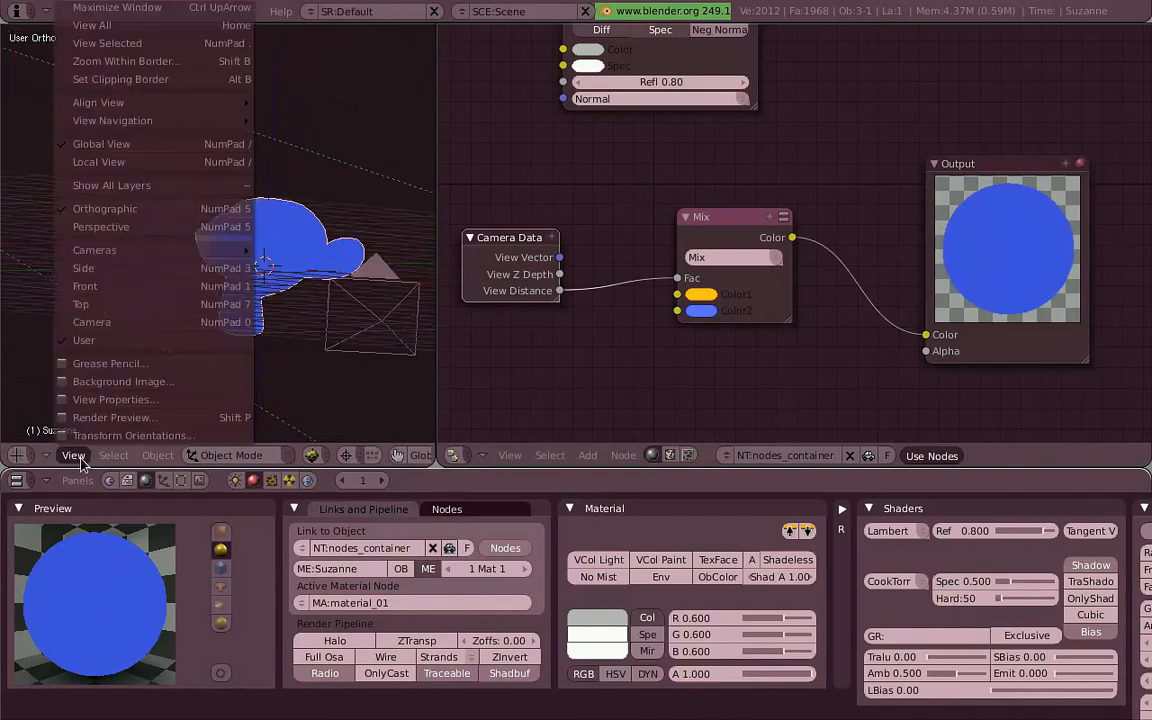
click(100, 227)
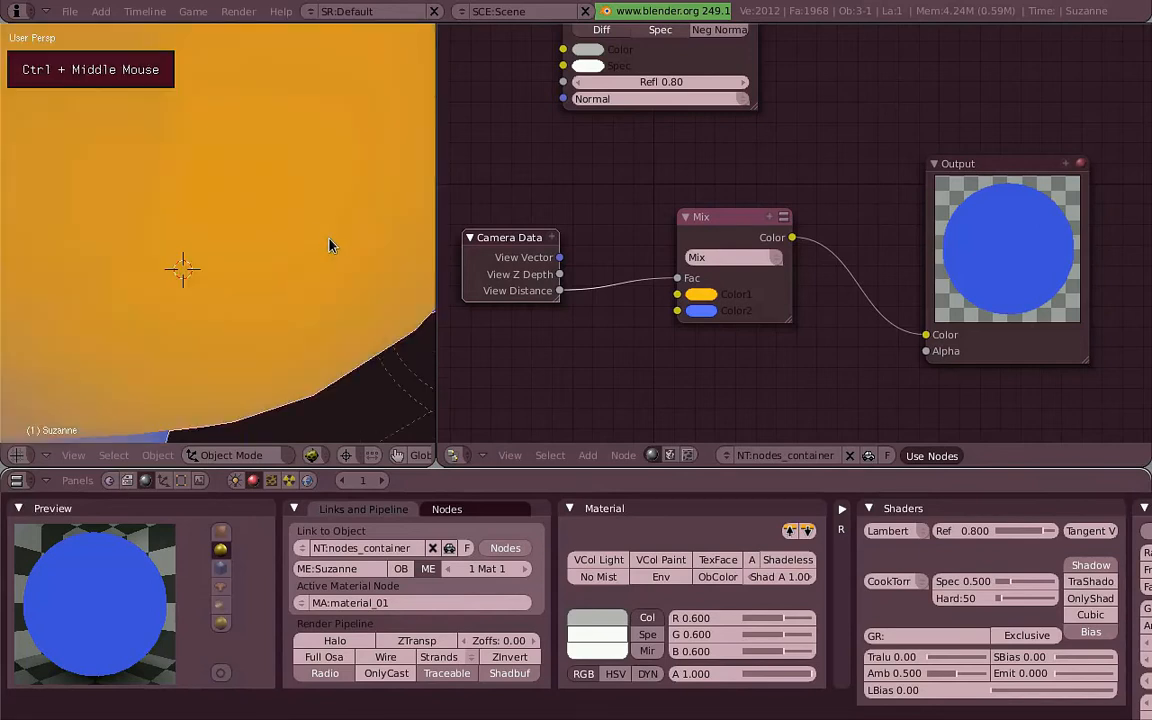
scroll(up, 3)
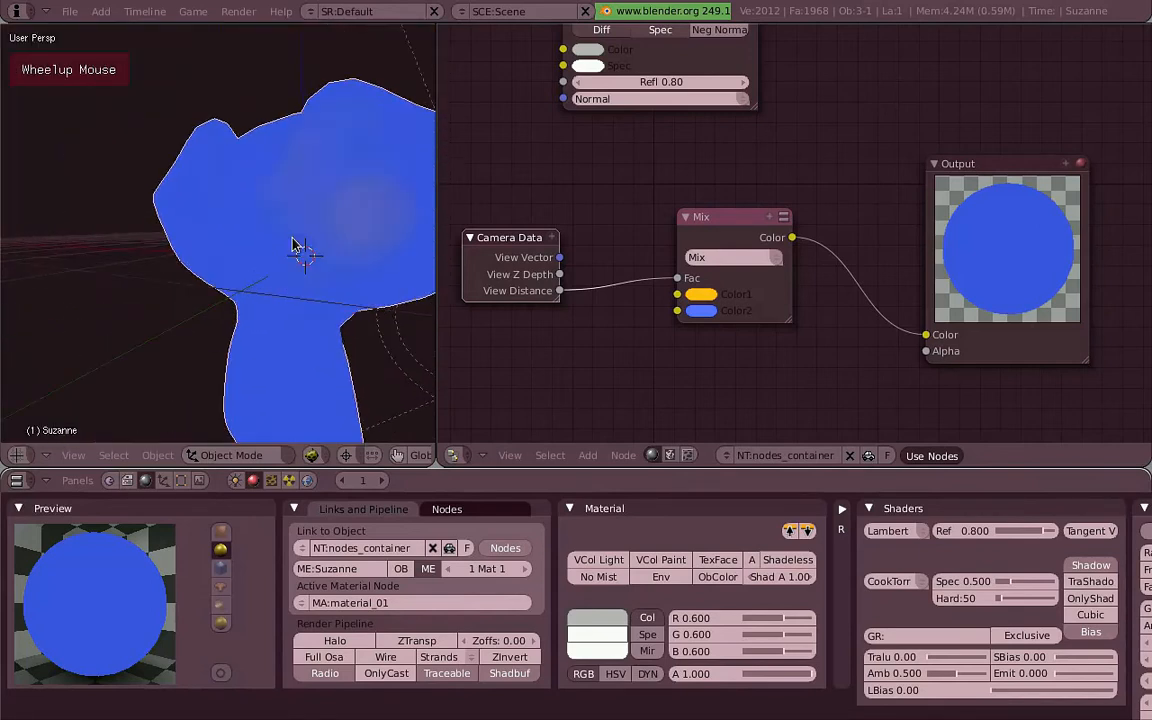
scroll(down, 3)
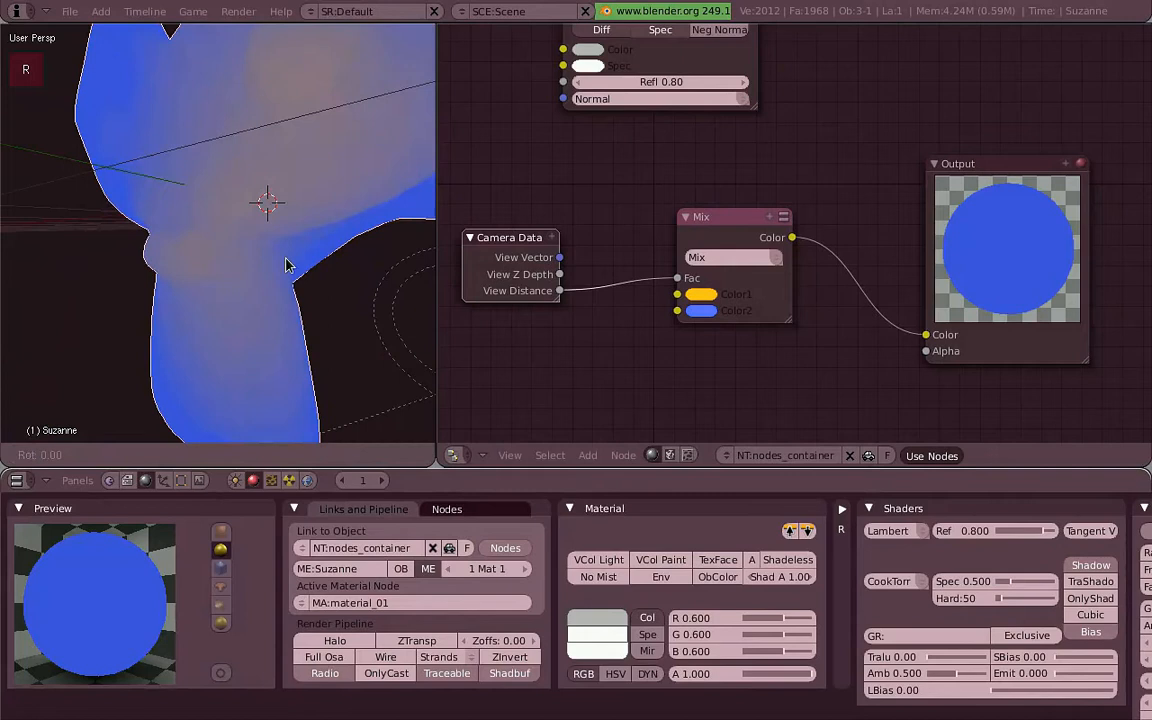
drag(300, 260, 375, 280)
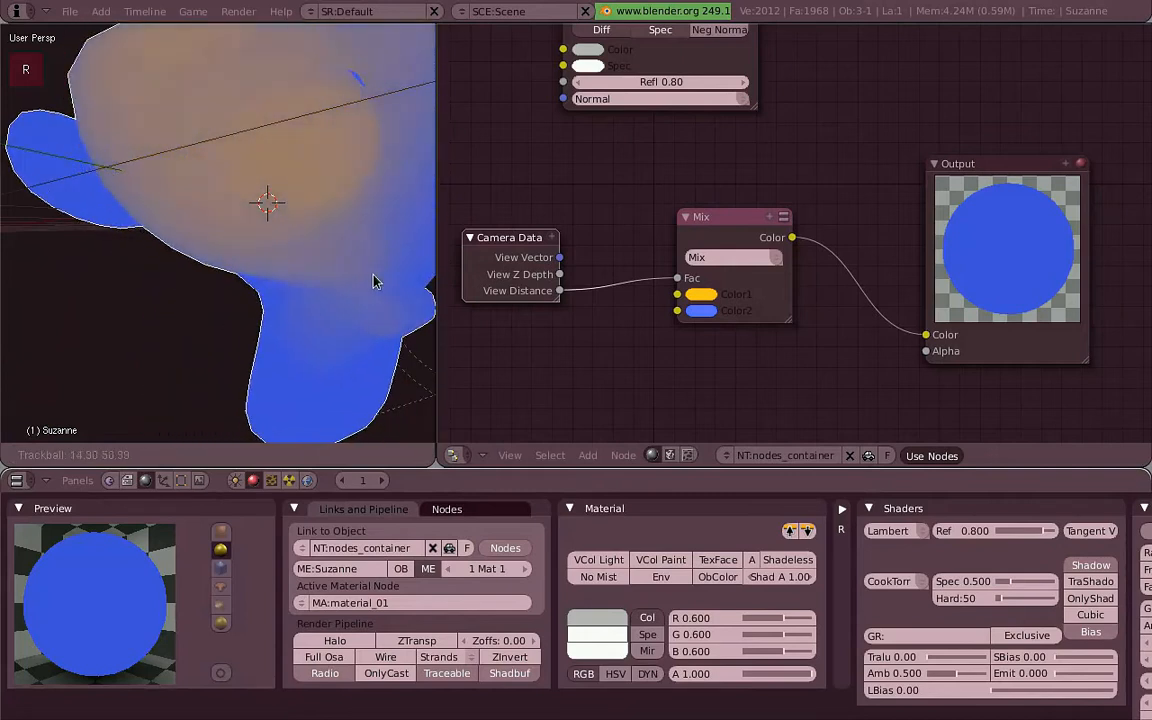
drag(370, 280, 150, 280)
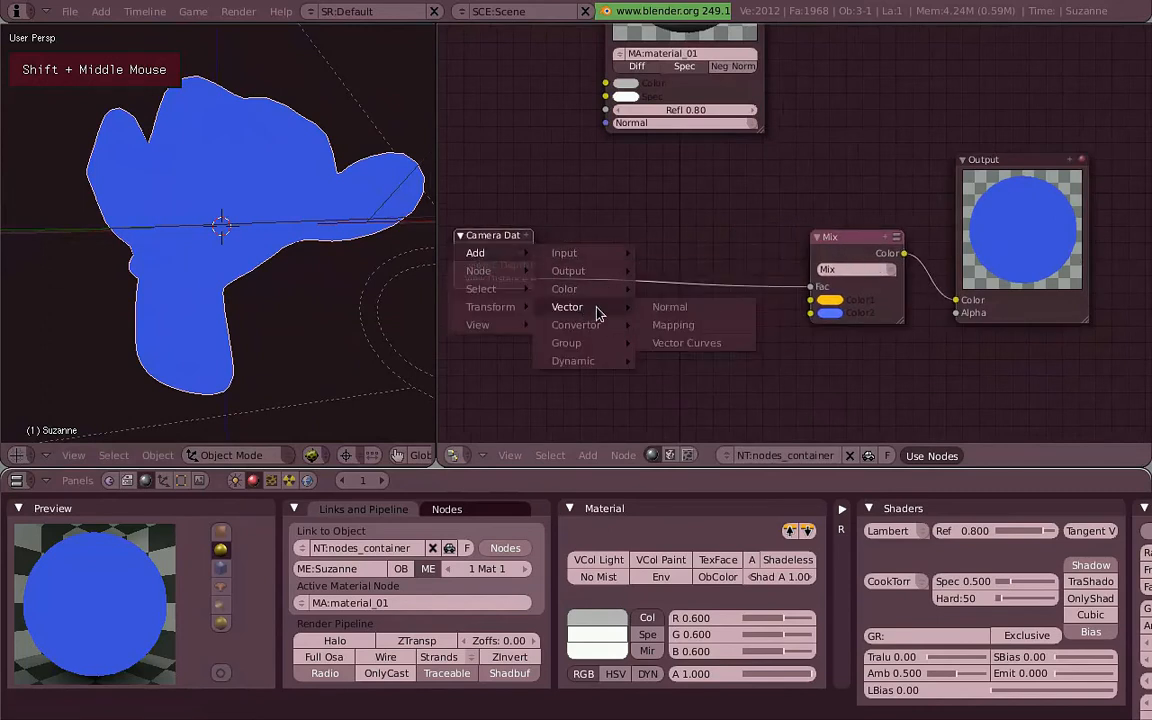
Step: Insert a Mapping node between View Distance and the Mix factor
click(673, 324)
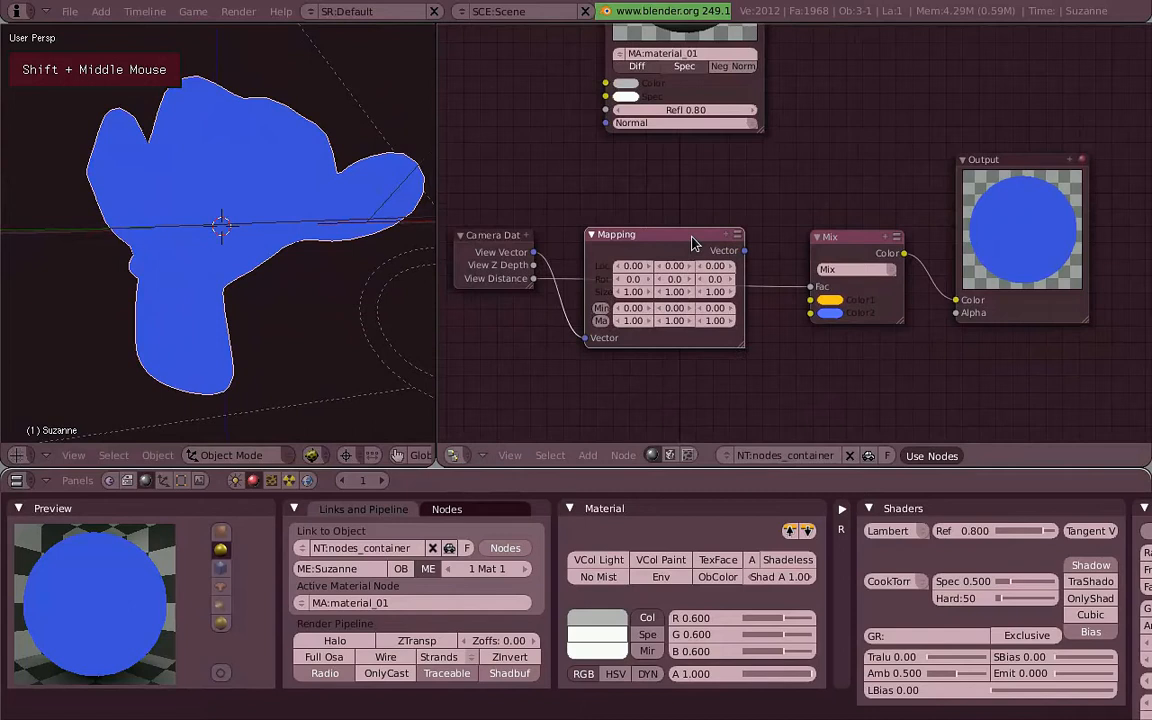
drag(690, 240, 663, 232)
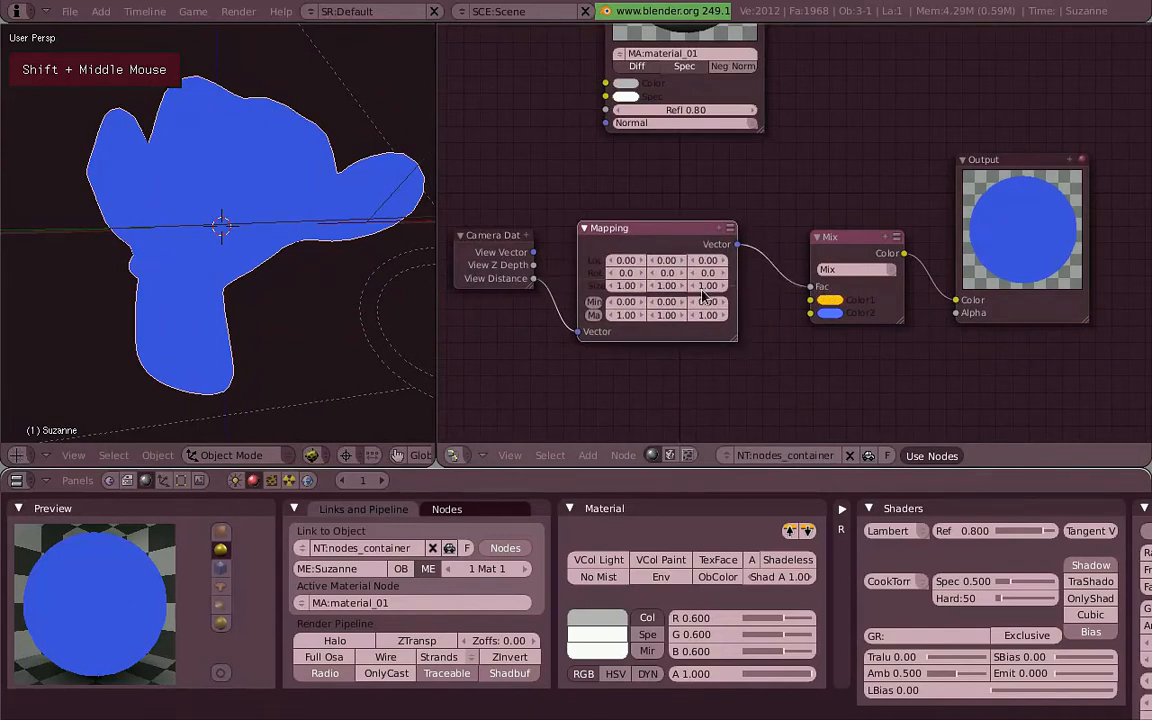
scroll(down, 3)
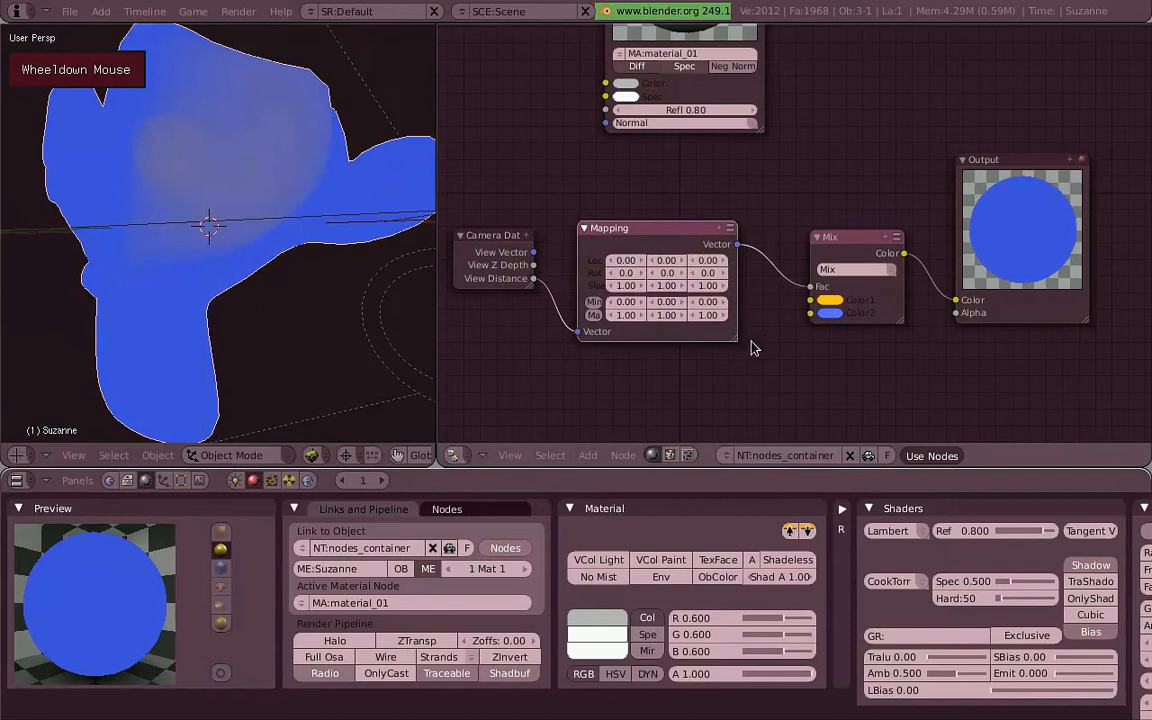
scroll(up, 3)
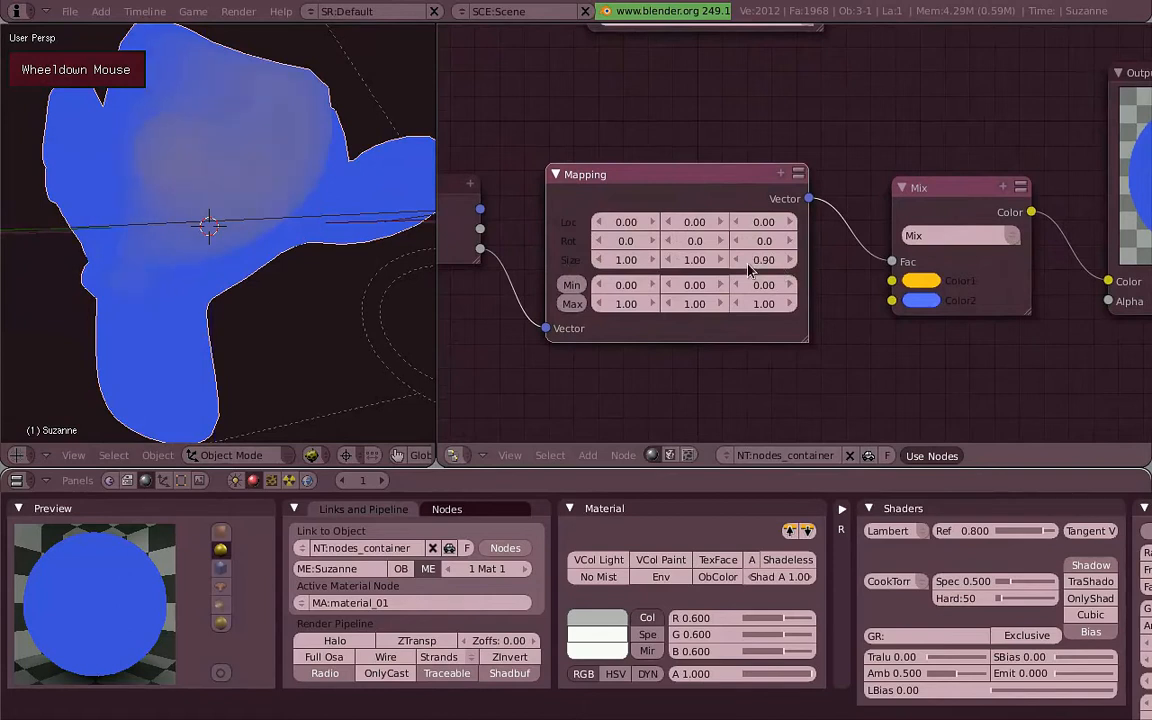
Step: Set the Mapping node's Z size to -1.50 and zoom the view to check Suzanne stays orange up close
scroll(down, 3)
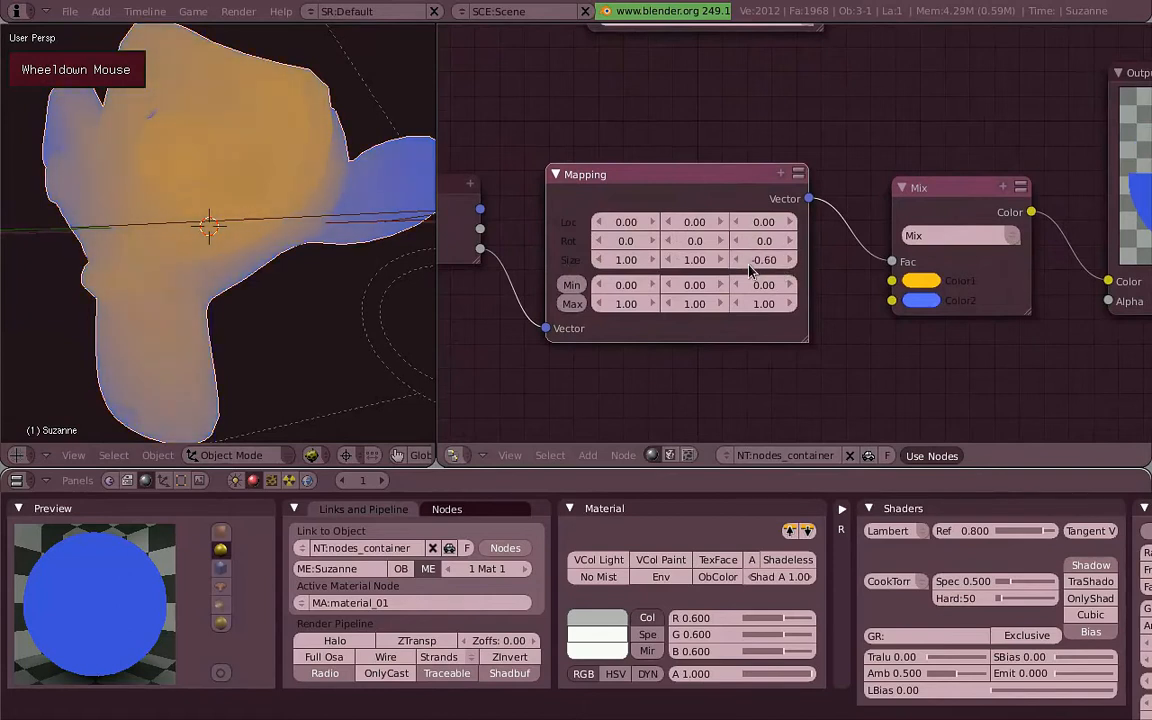
scroll(down, 3)
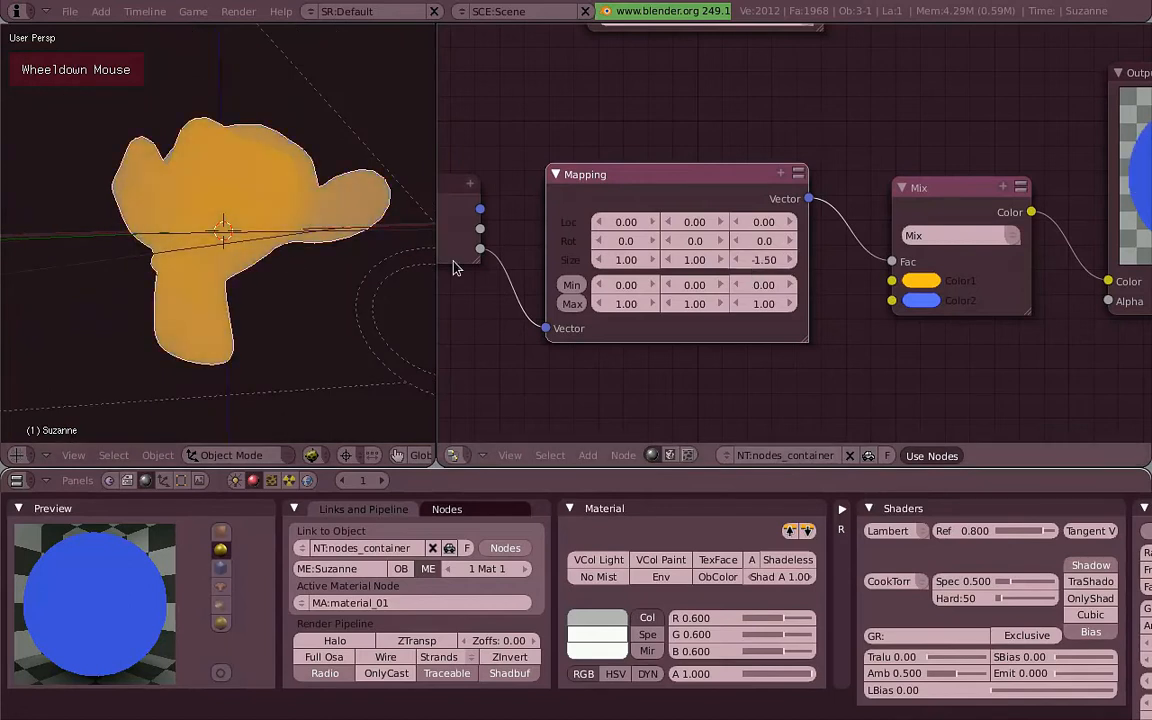
scroll(up, 3)
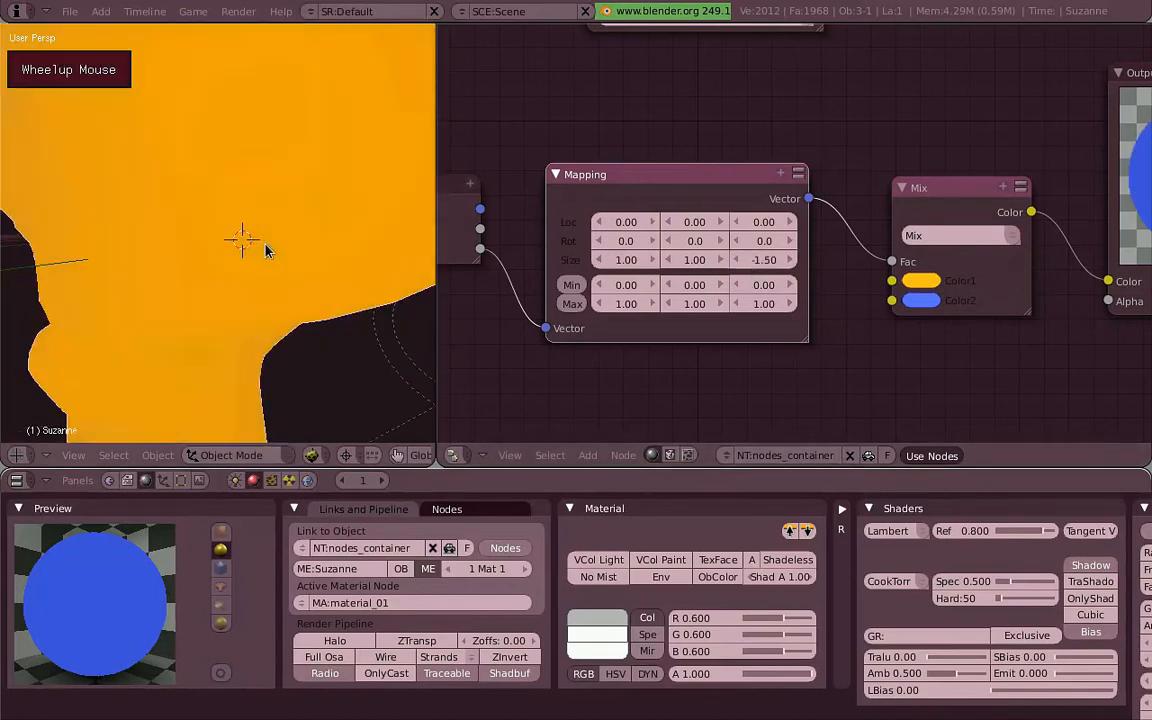
scroll(up, 3)
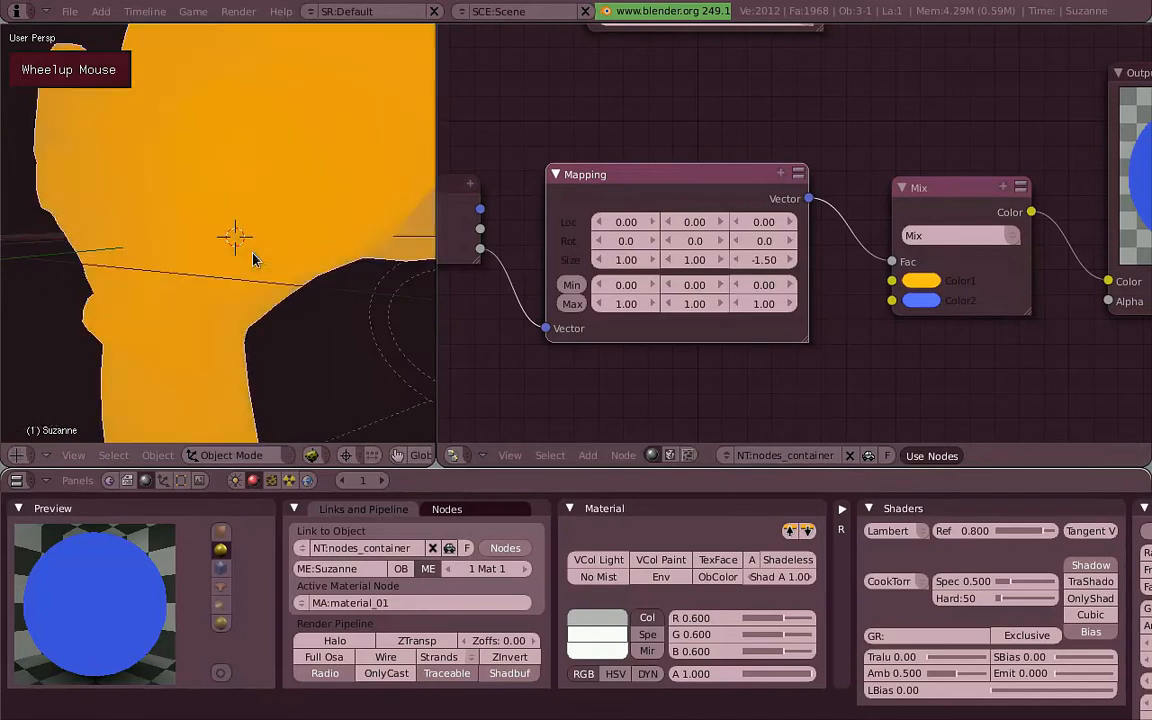
key(s)
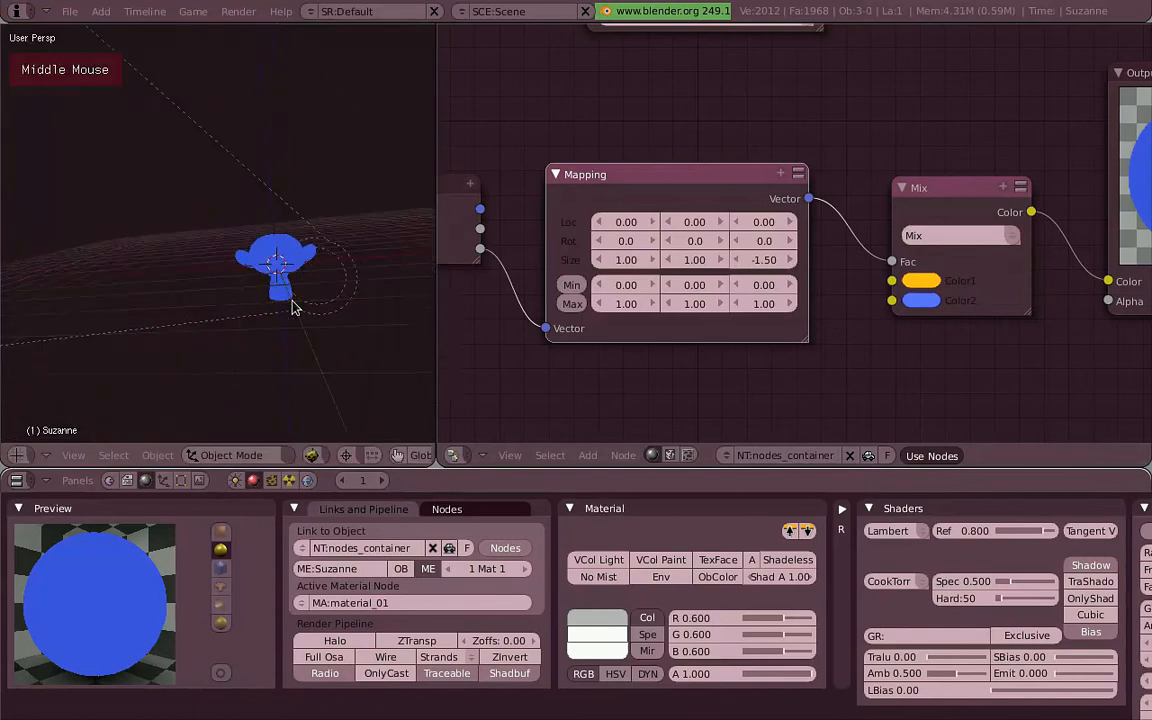
scroll(up, 3)
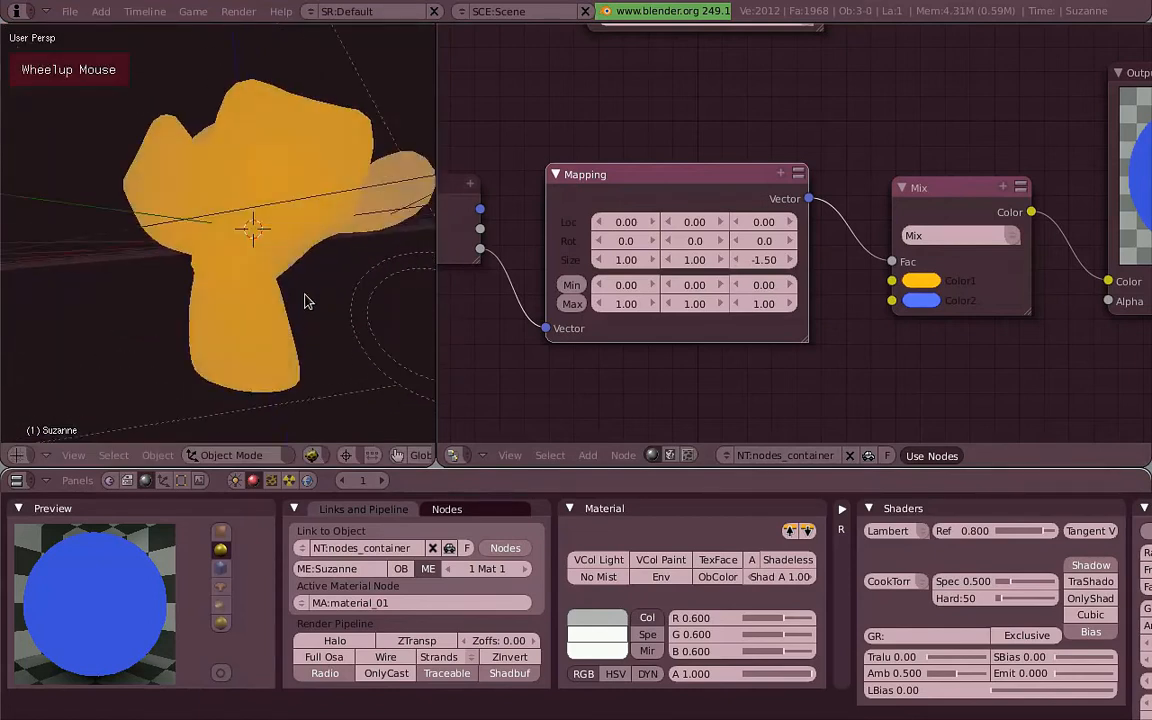
scroll(down, 3)
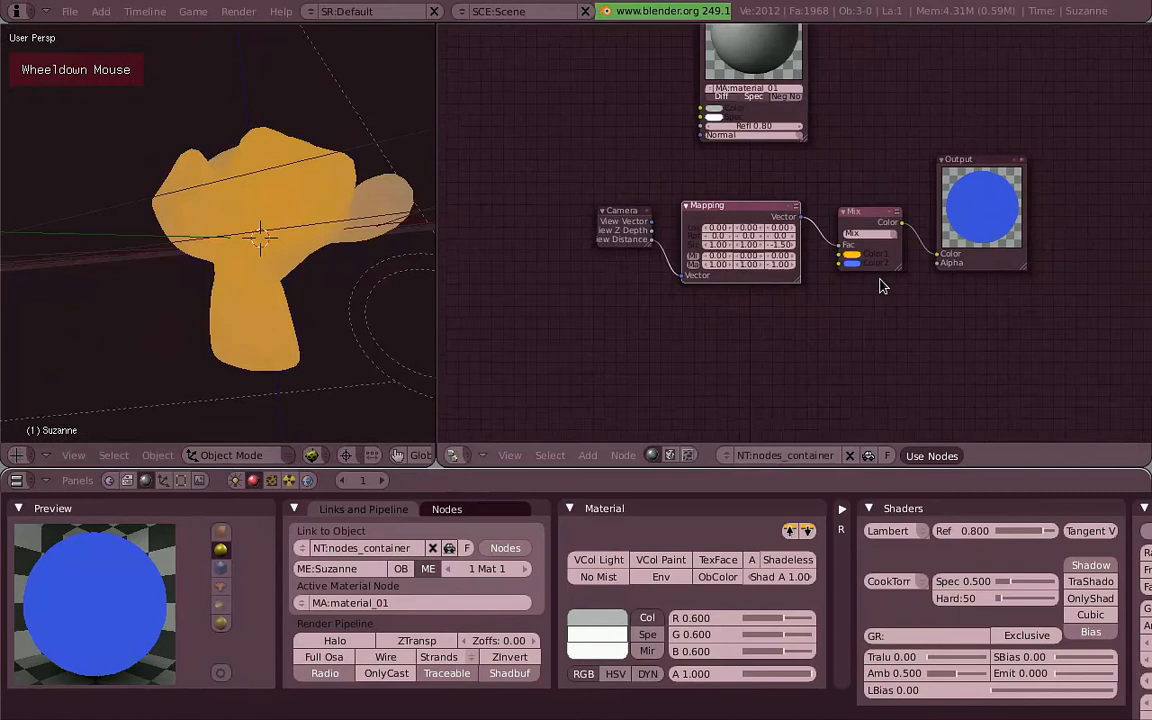
Step: Place an Extended Material node and a second Mix node set to Multiply before the Output
scroll(down, 3)
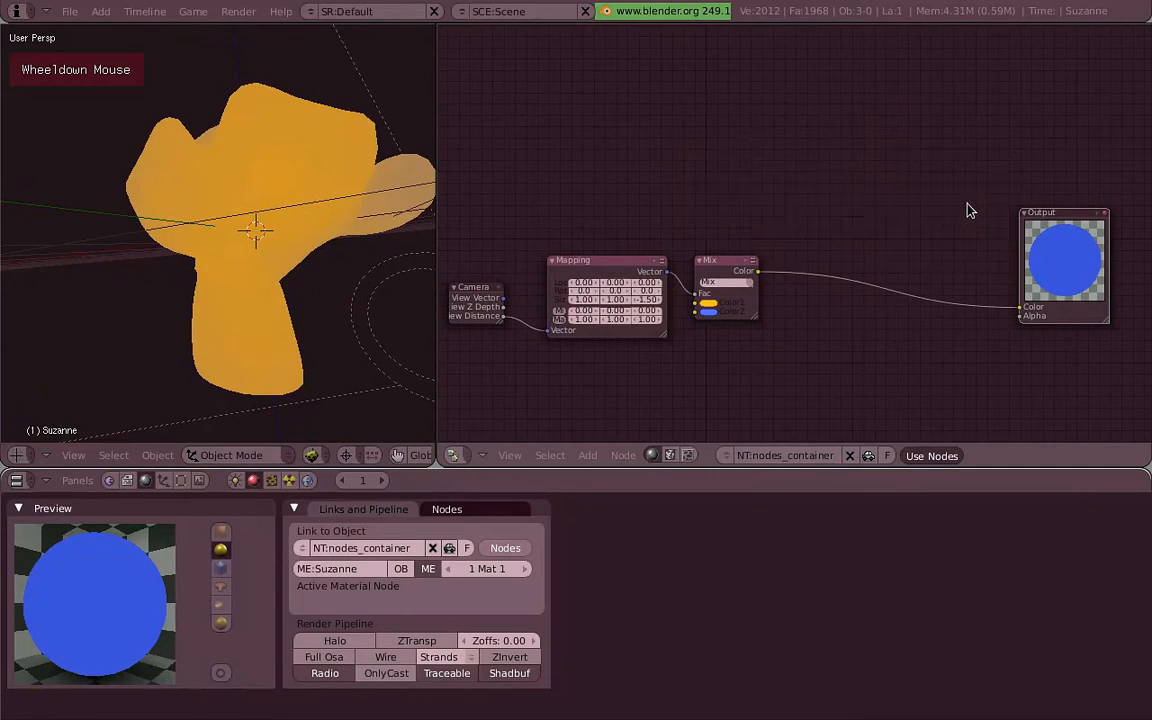
scroll(down, 3)
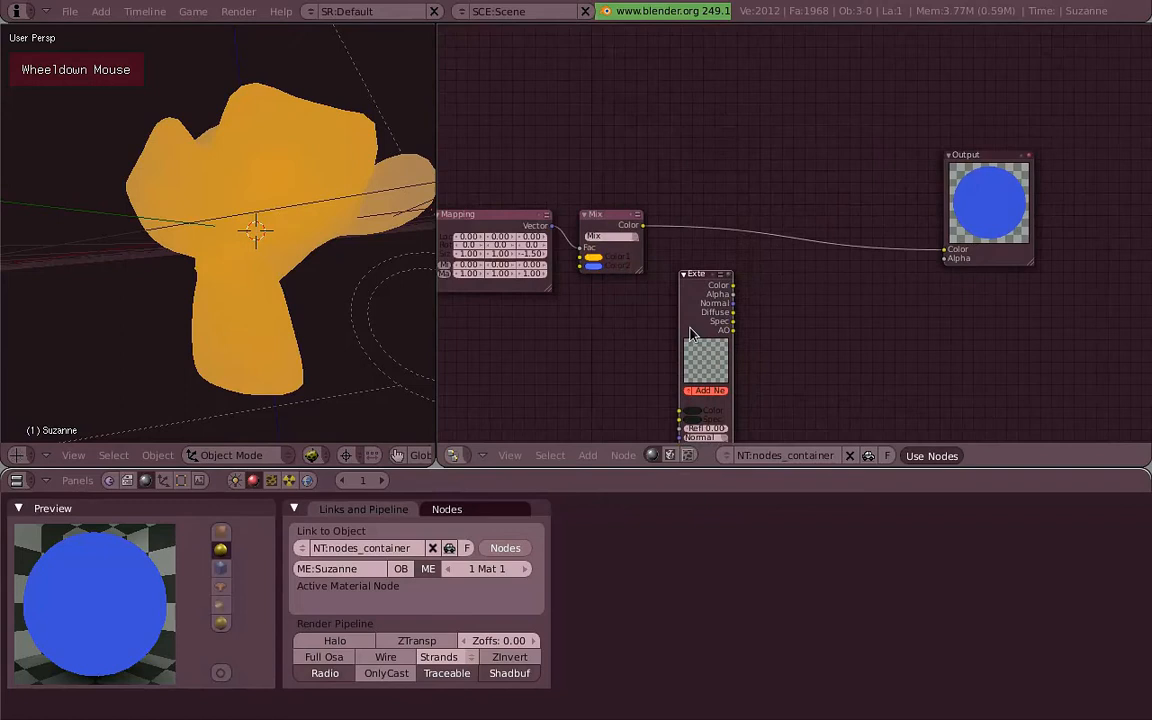
scroll(up, 3)
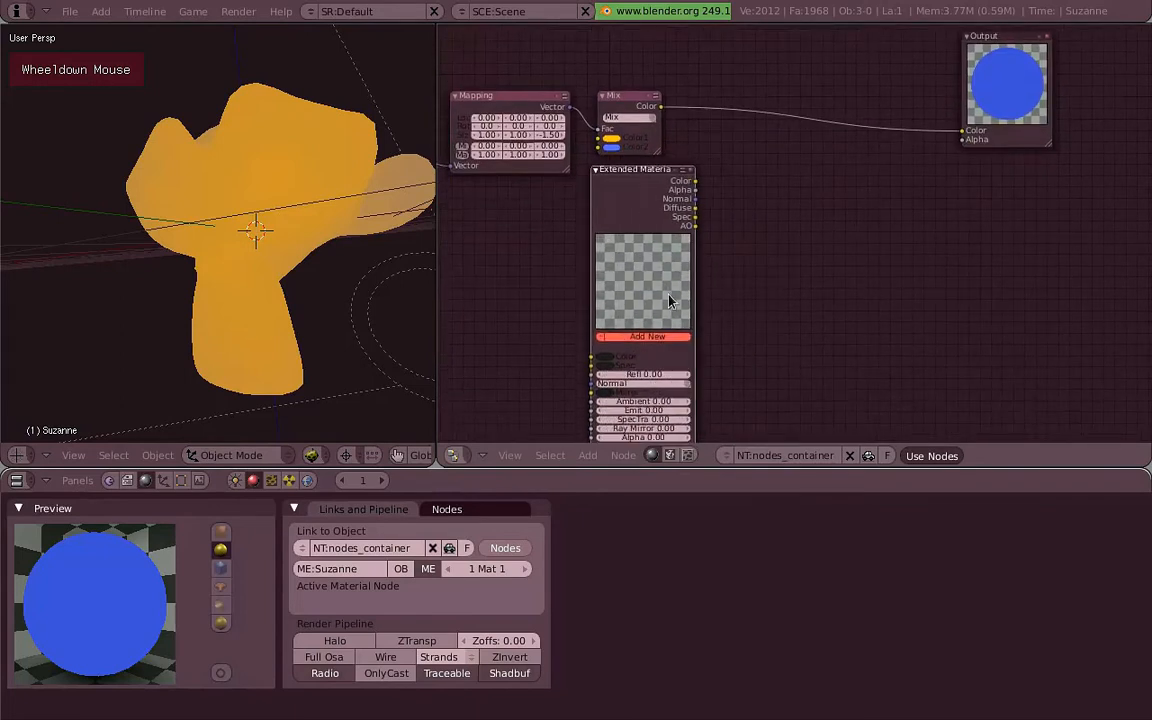
scroll(down, 3)
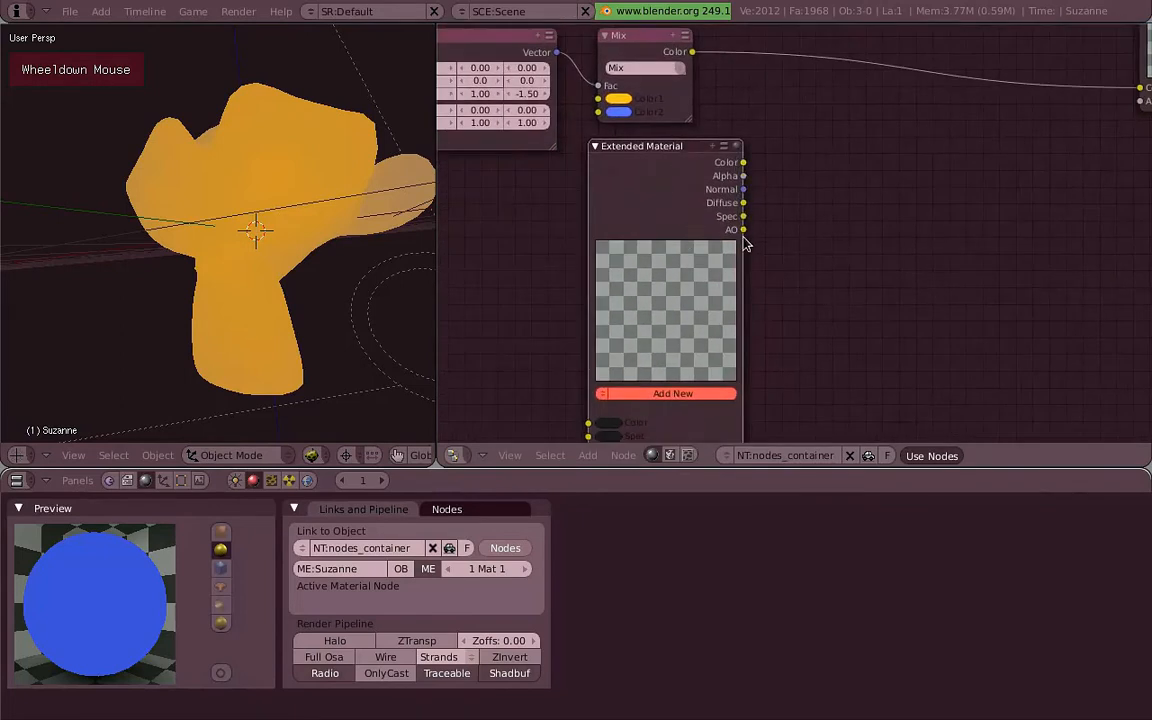
scroll(down, 3)
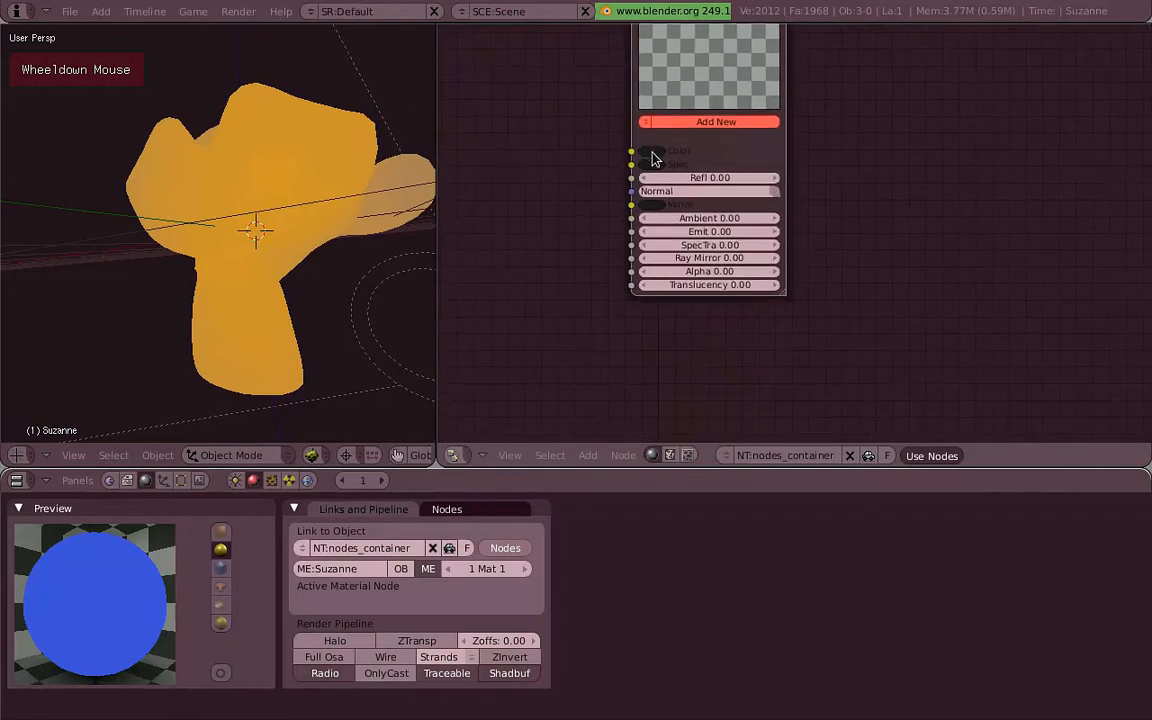
mouse_move(775, 280)
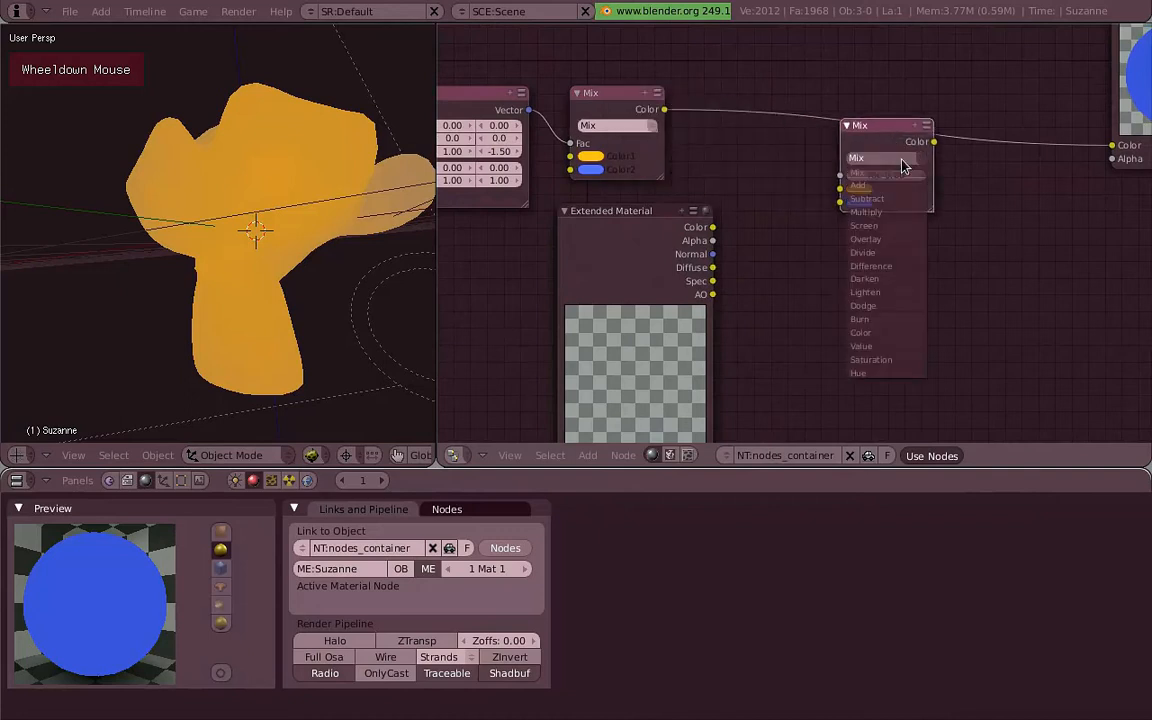
mouse_move(918, 211)
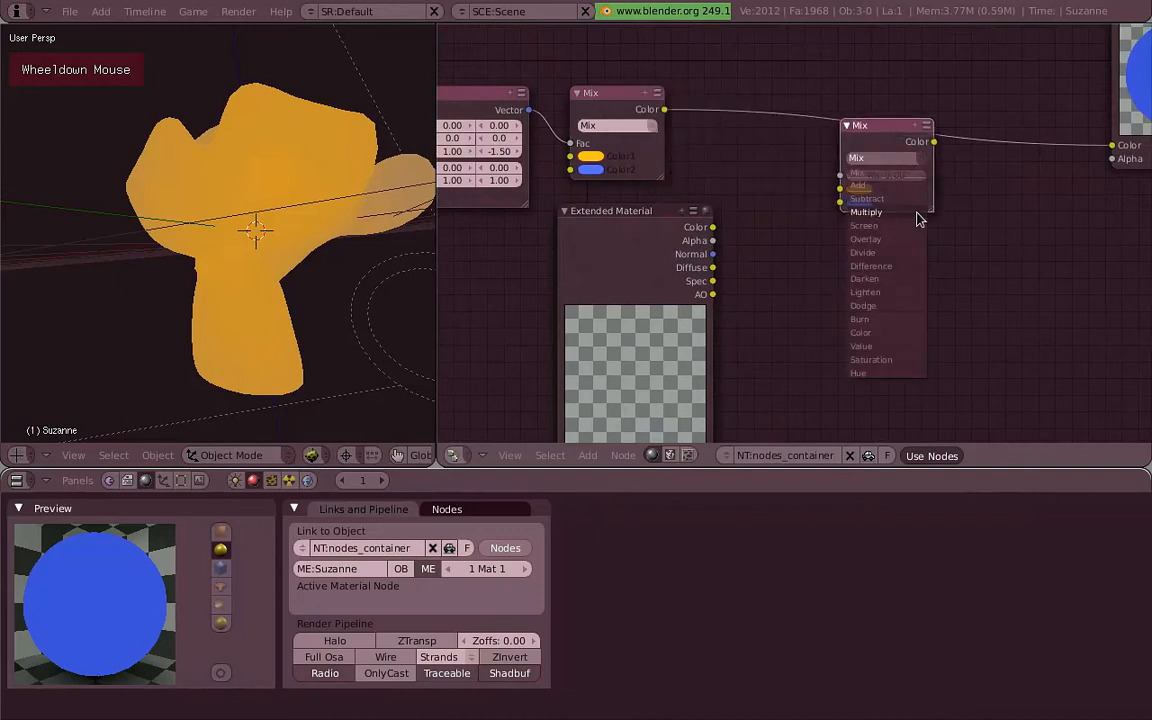
scroll(down, 3)
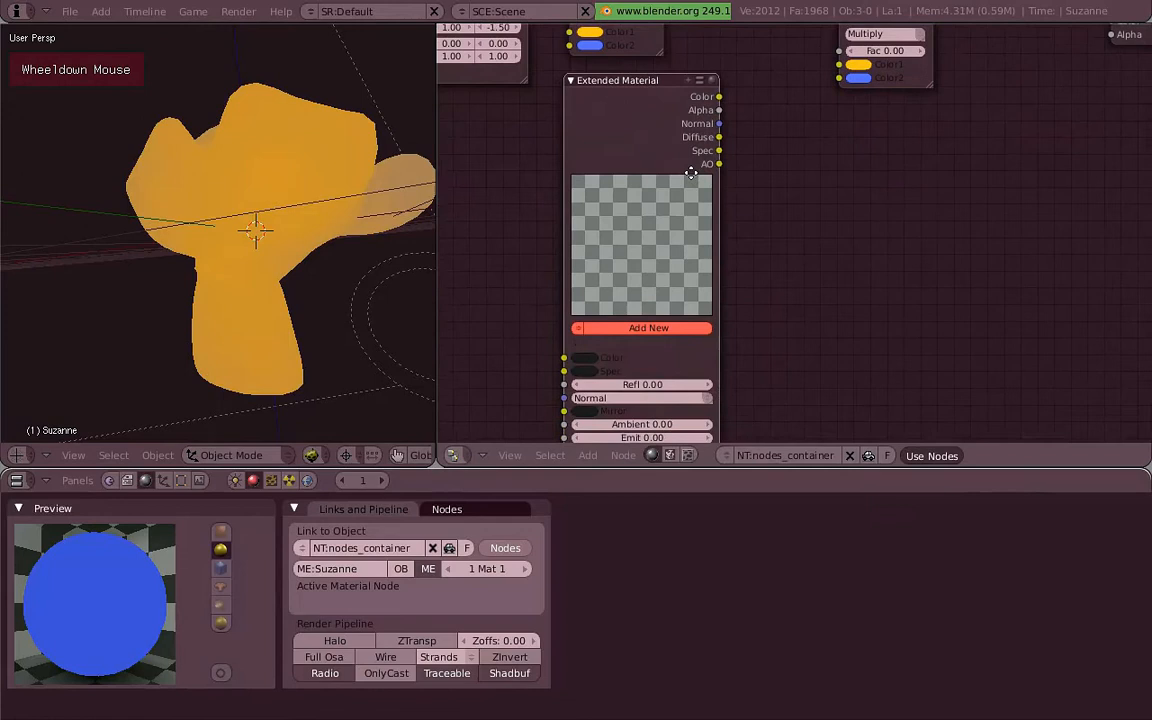
Step: Assign material_01 to the Extended Material node and add another Multiply mix node near the Output
click(648, 327)
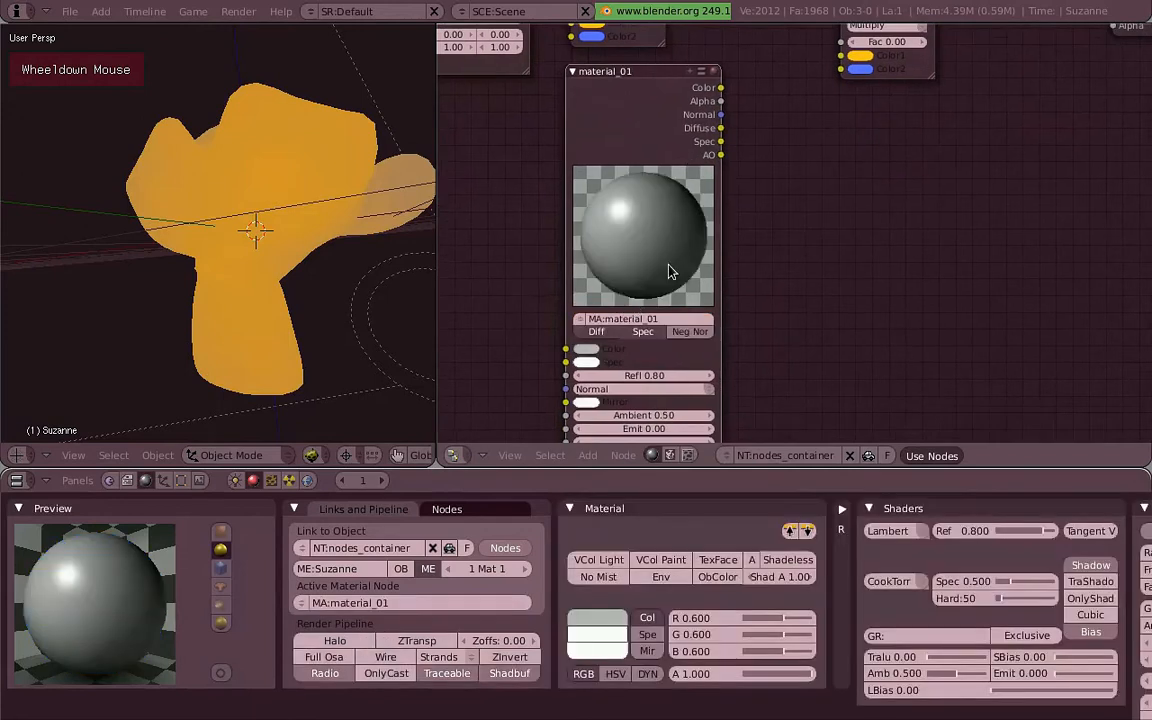
scroll(down, 3)
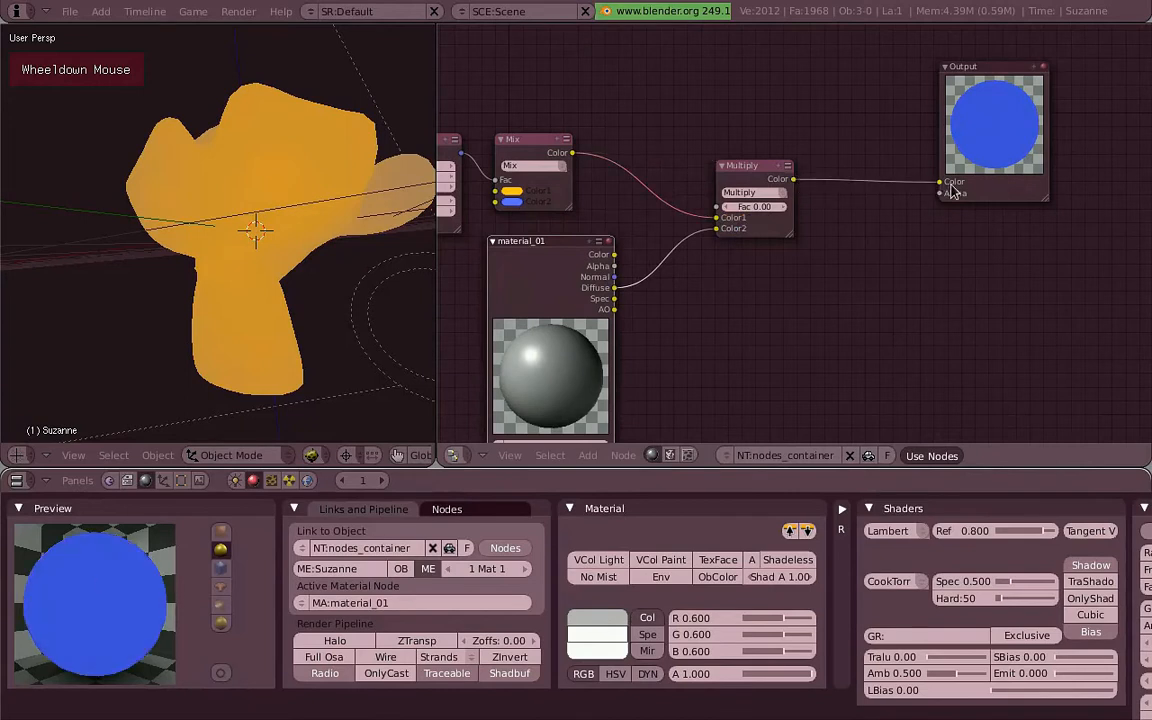
scroll(down, 3)
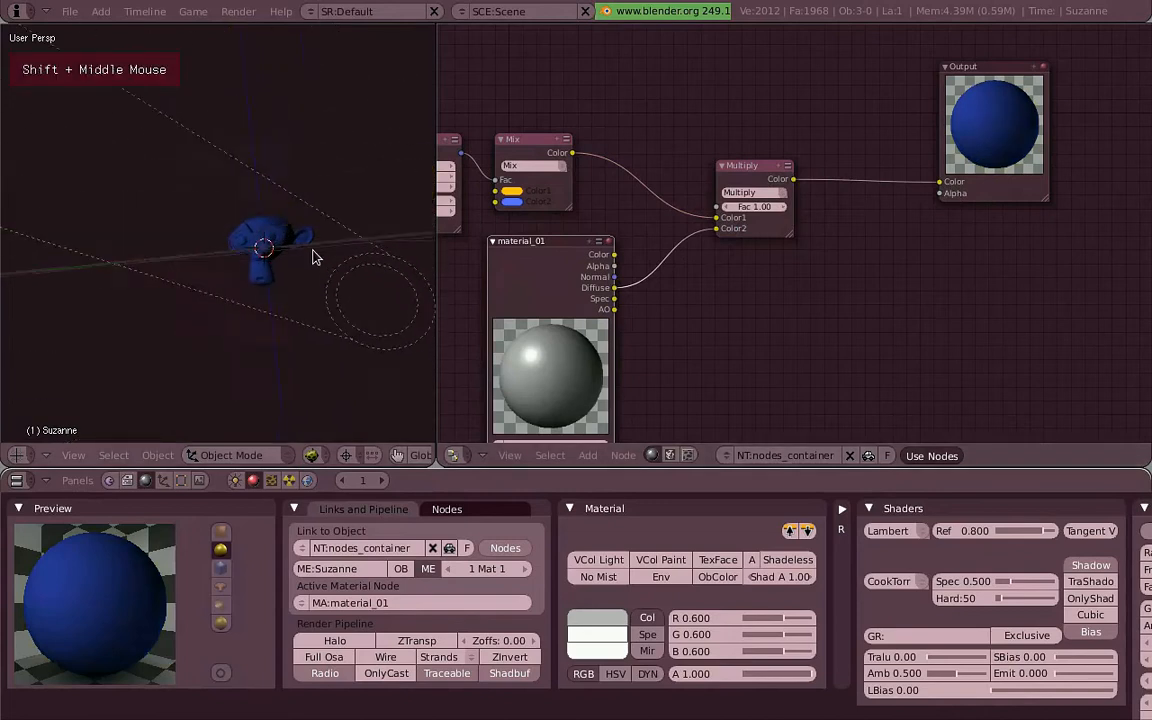
scroll(down, 3)
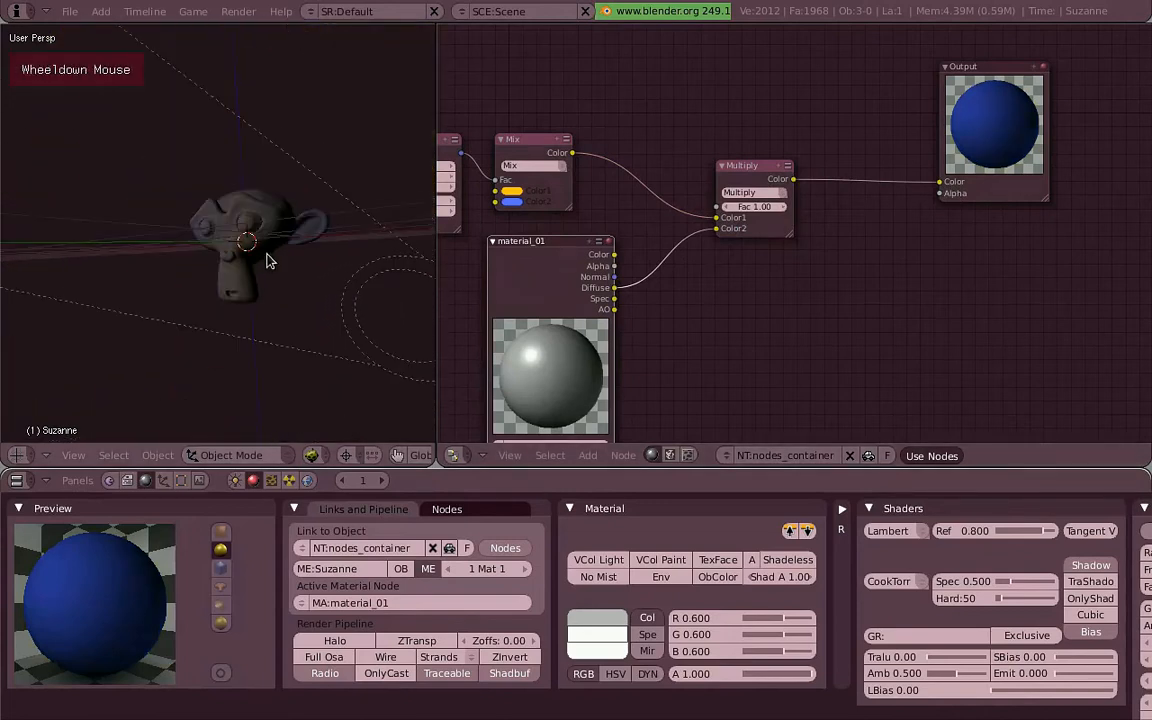
scroll(down, 3)
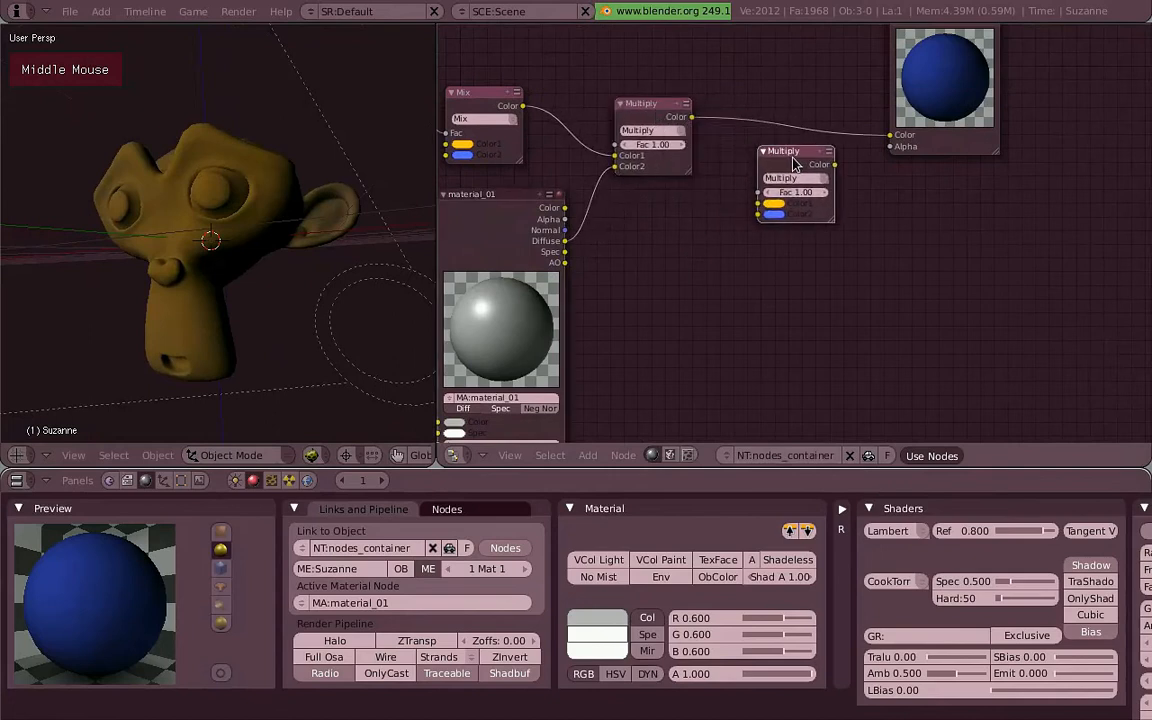
Step: Set the new node to Add, summing the Multiply colour with material_01's Spec into the Output, then tidy the layout
click(780, 177)
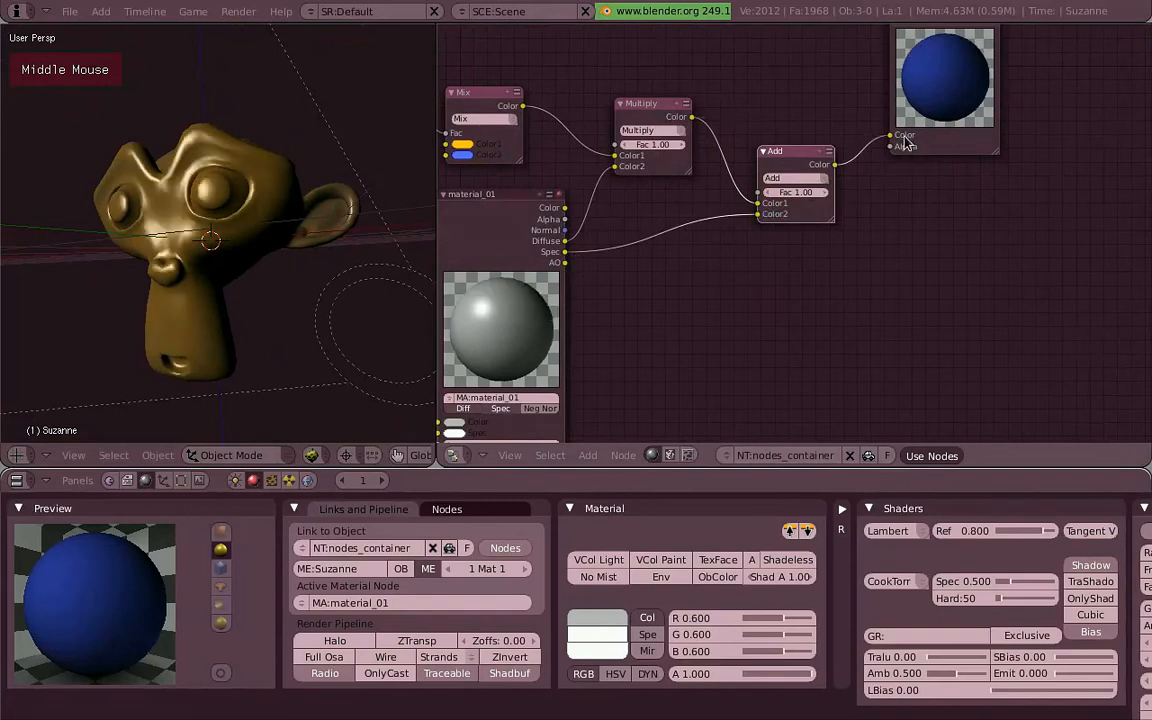
key(r)
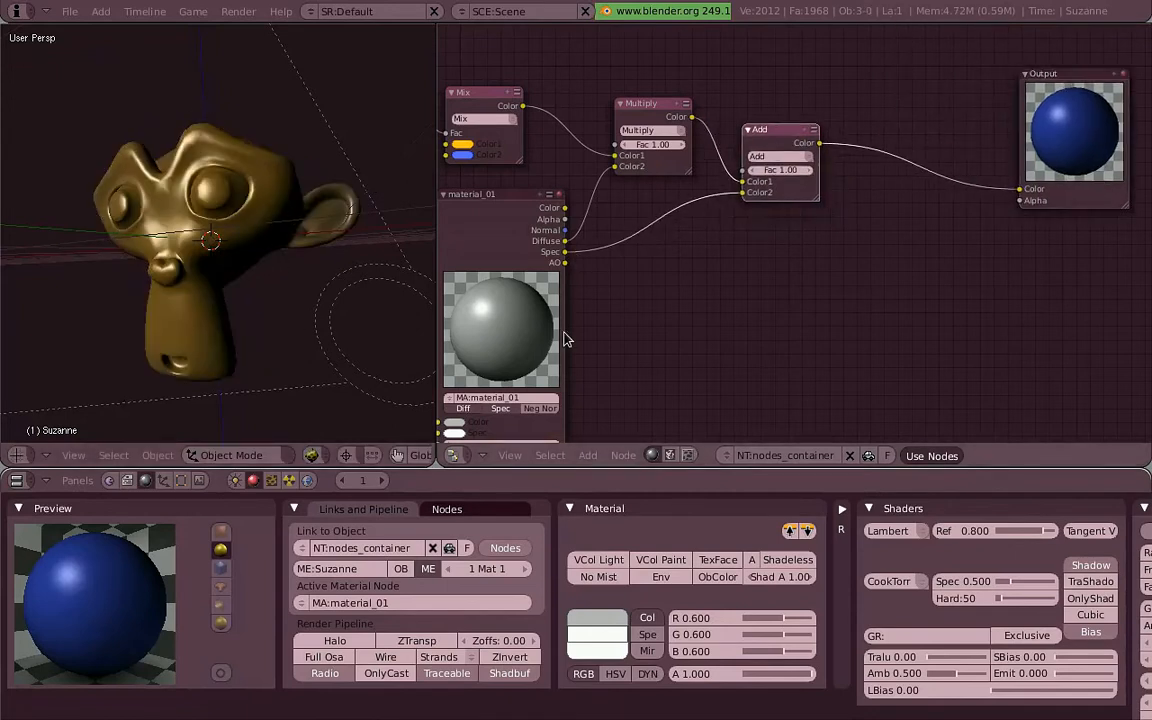
Step: Give material_01 the WardIso specular shader
click(890, 581)
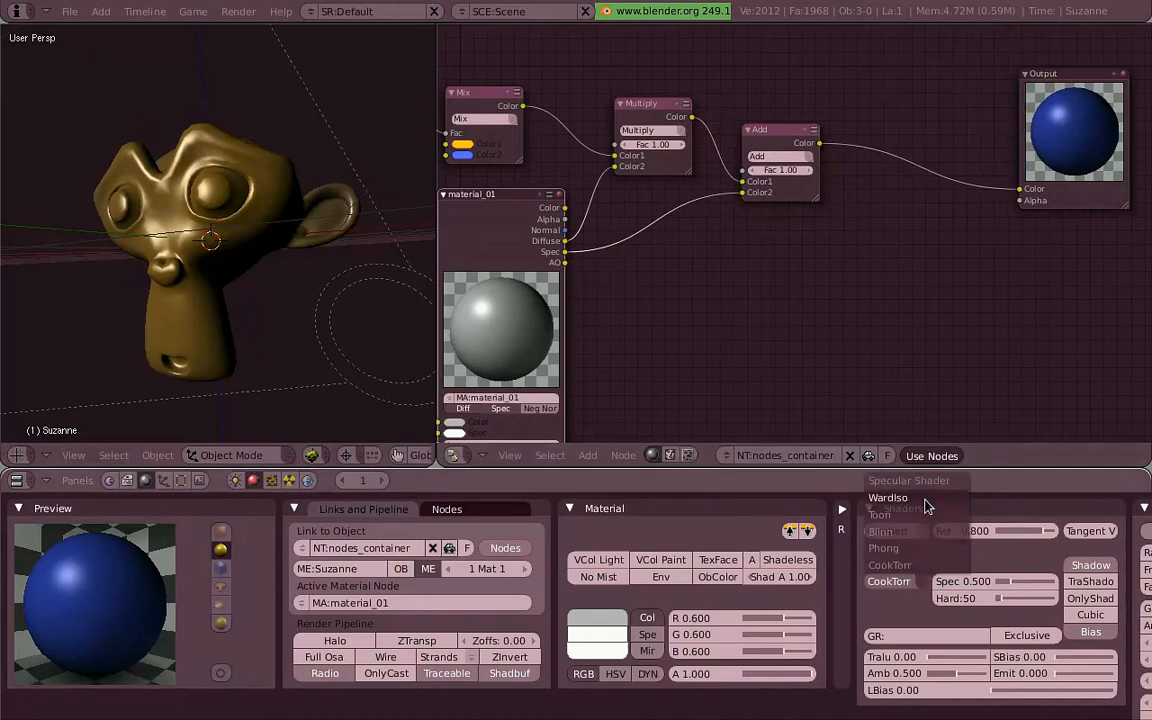
click(887, 497)
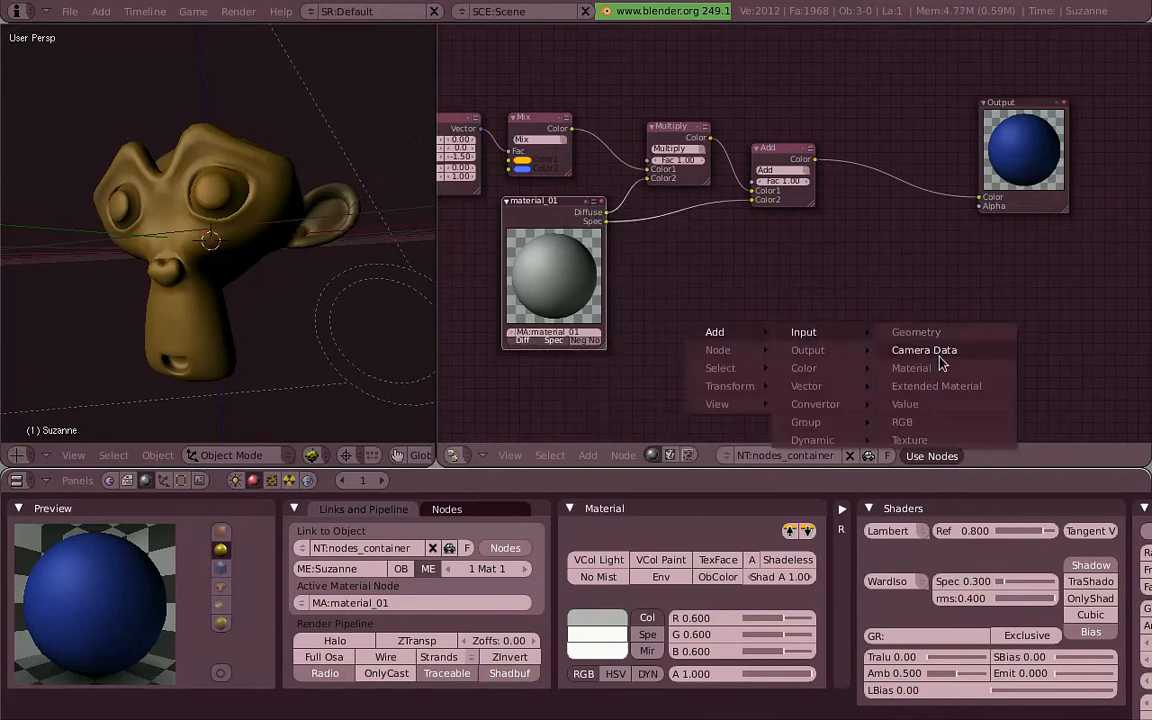
Step: Add a nice_blinn_spec material node using Blinn specular, chained through another Add node
click(936, 386)
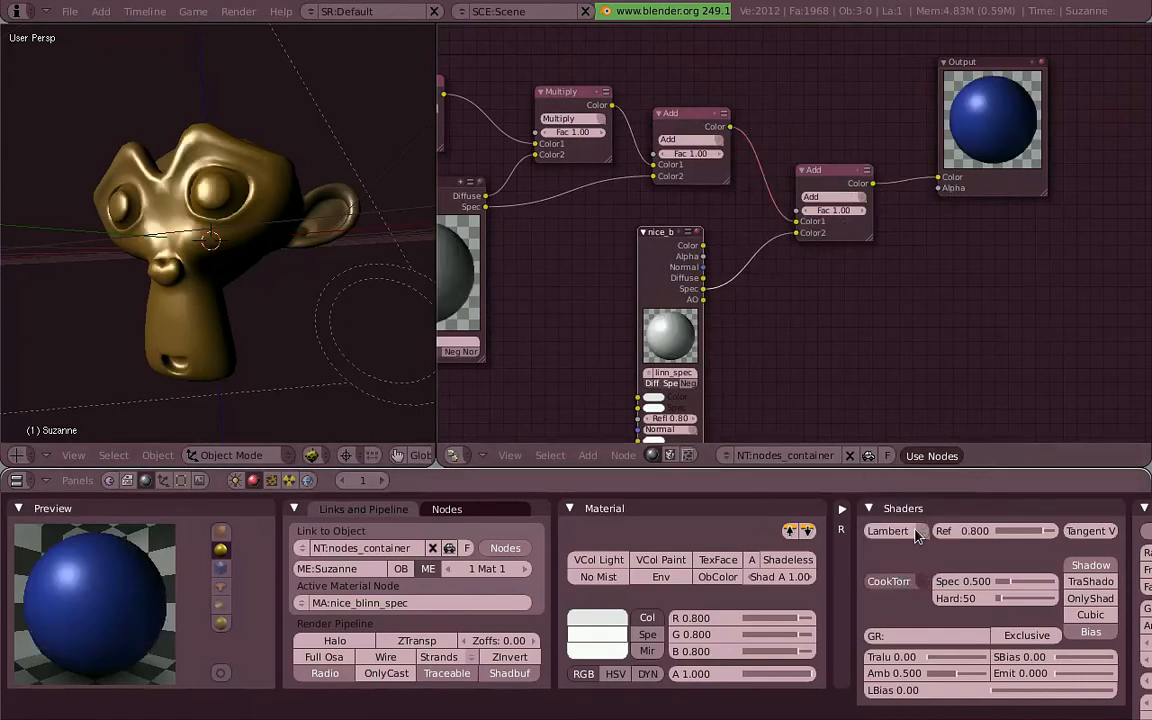
click(890, 581)
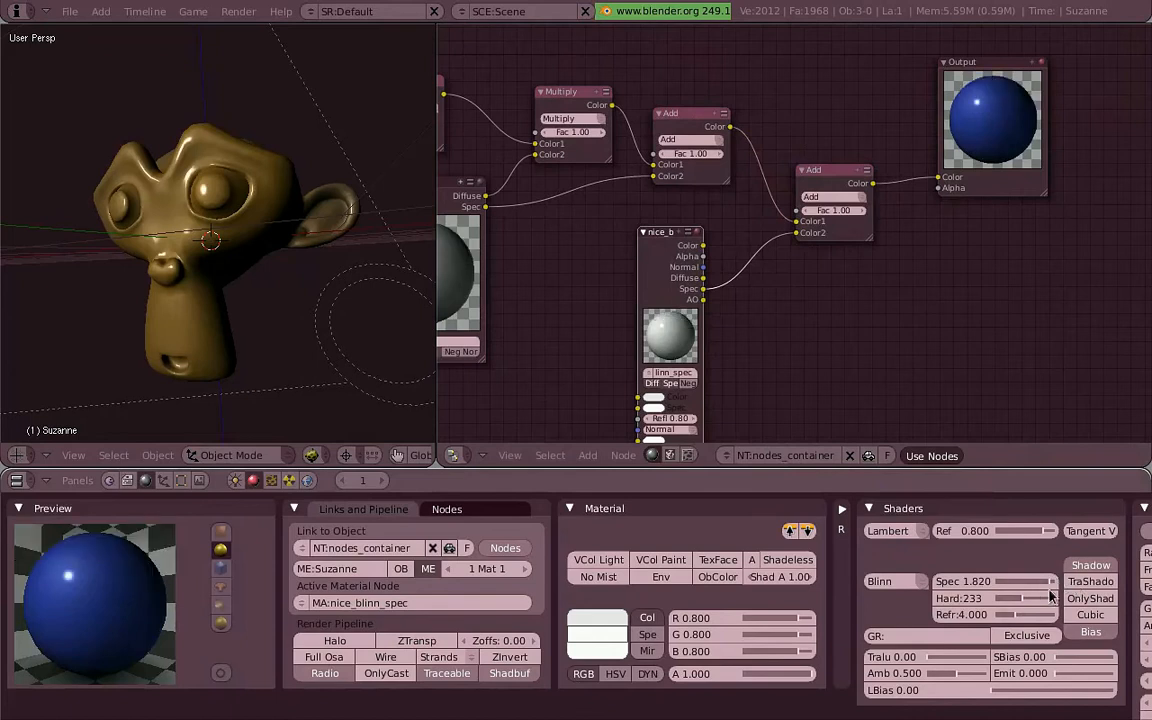
scroll(up, 3)
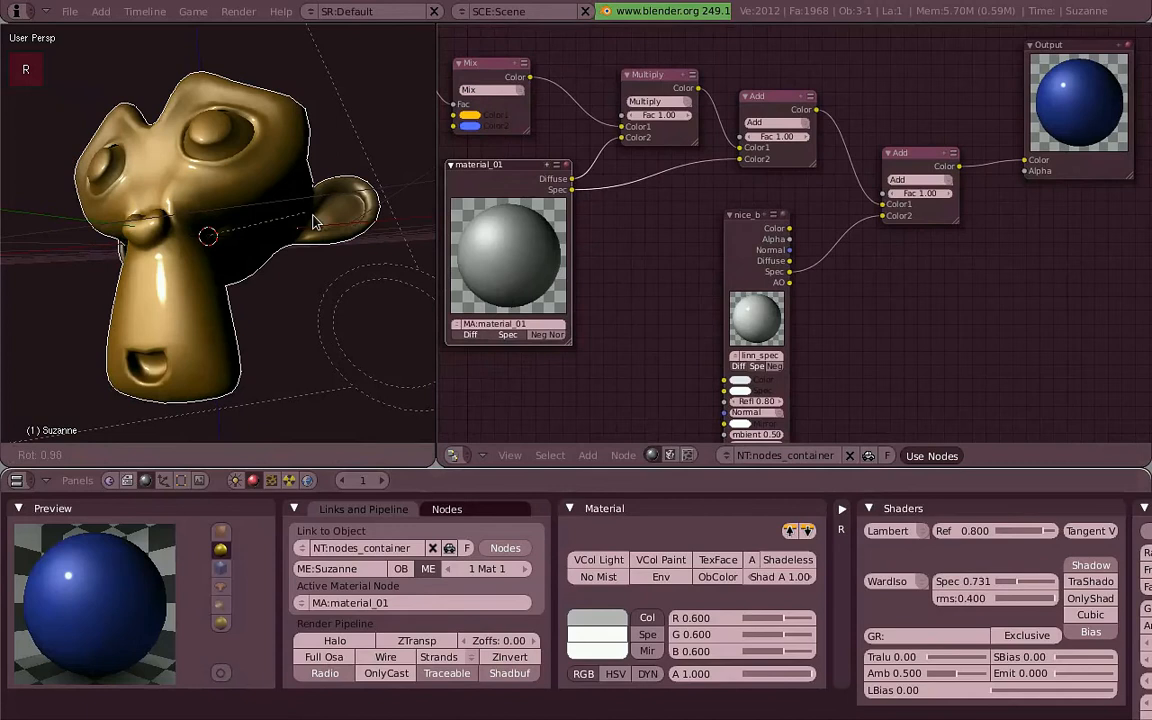
Step: Turn Suzanne in the 3D view to check the specular highlights
drag(310, 220, 335, 235)
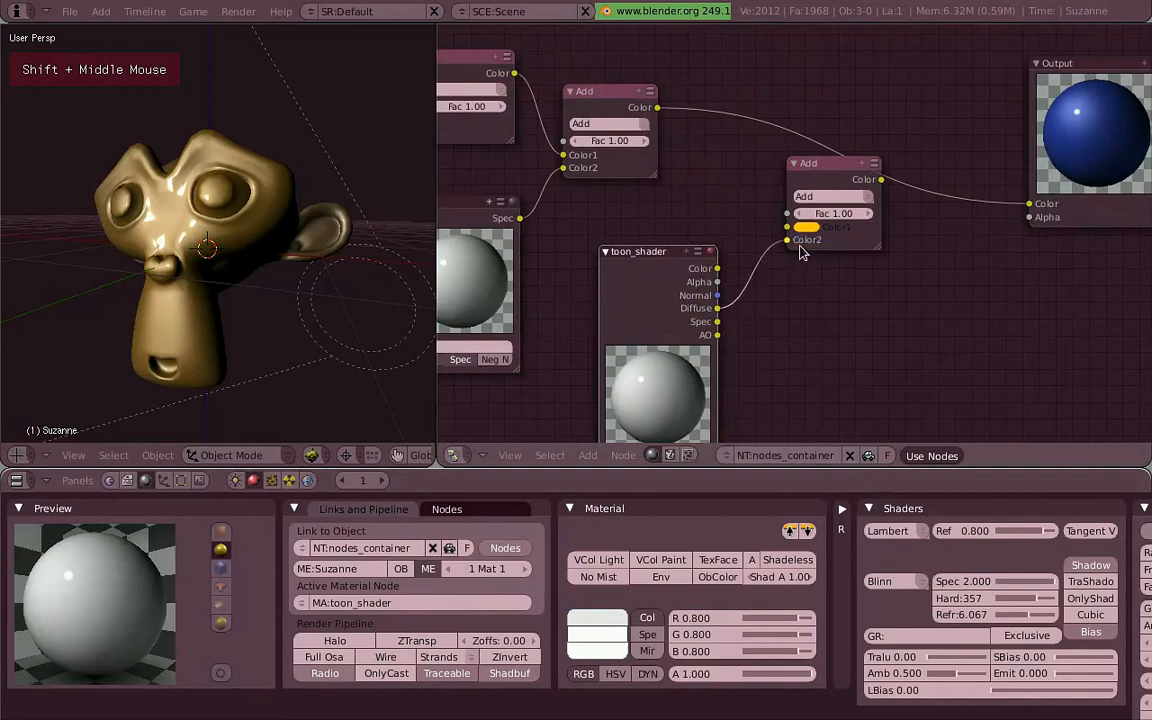
Step: Make the final node Multiply the toon layer into the result
click(806, 196)
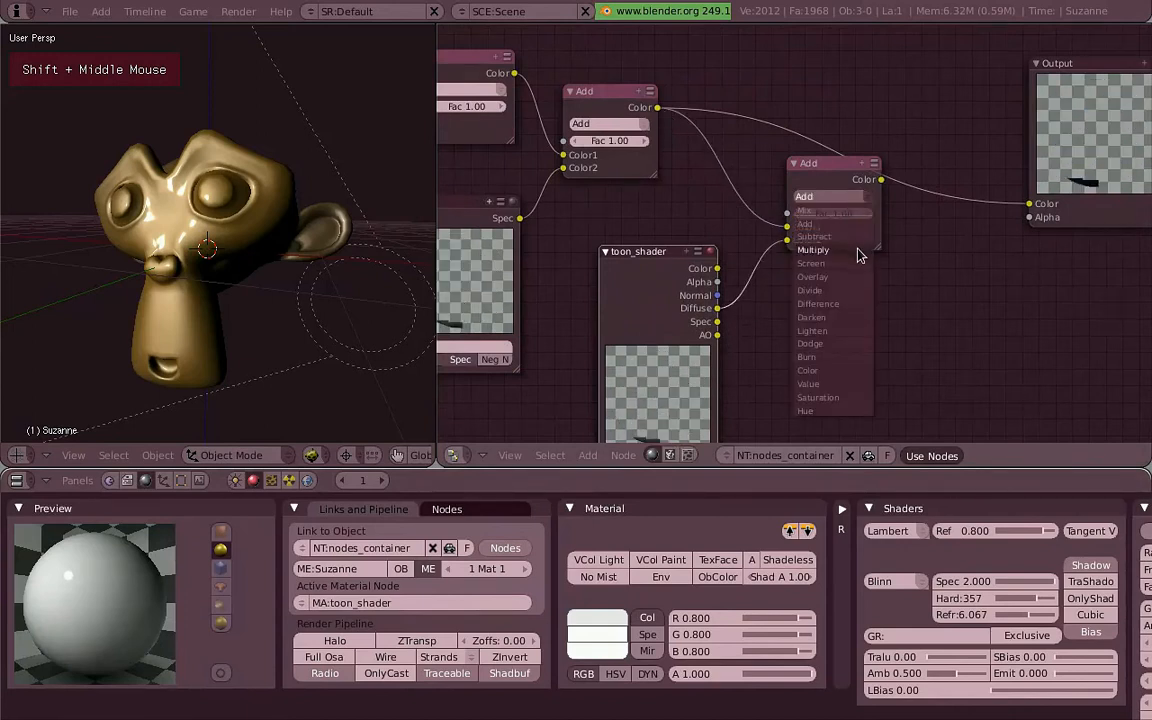
click(813, 249)
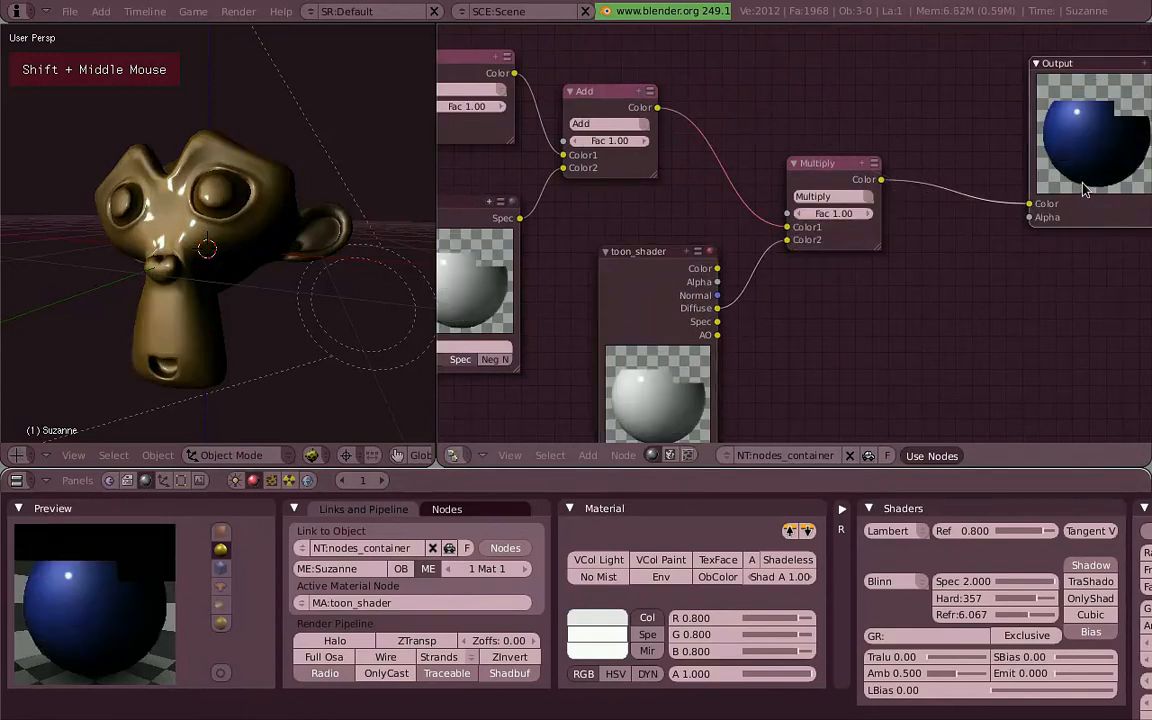
Step: Give toon_shader Toon diffuse shading with reflectivity 1.0, size 0.815 and smoothing 0
click(888, 531)
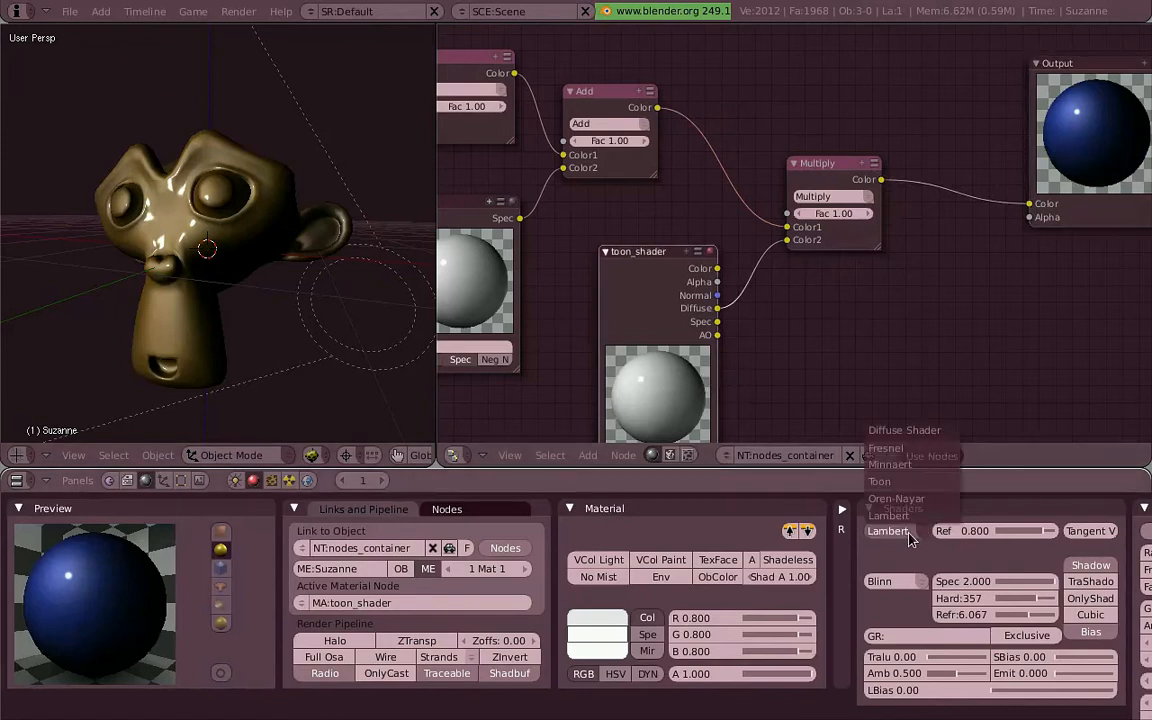
click(879, 481)
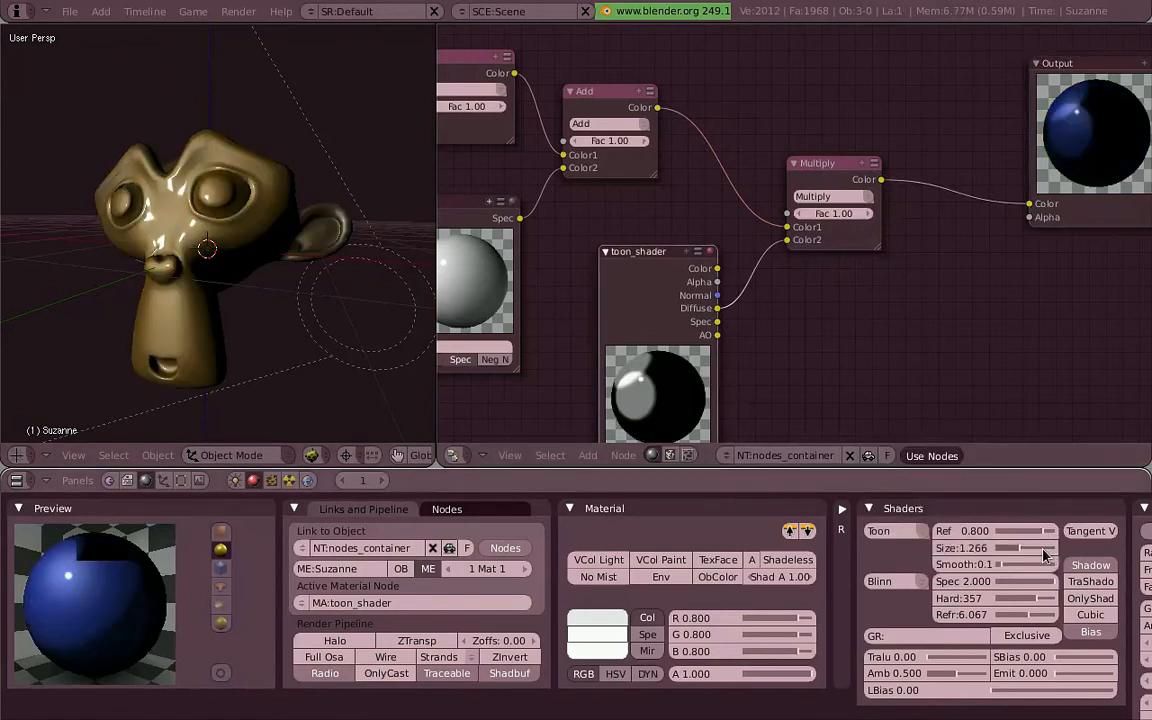
drag(1040, 530, 995, 530)
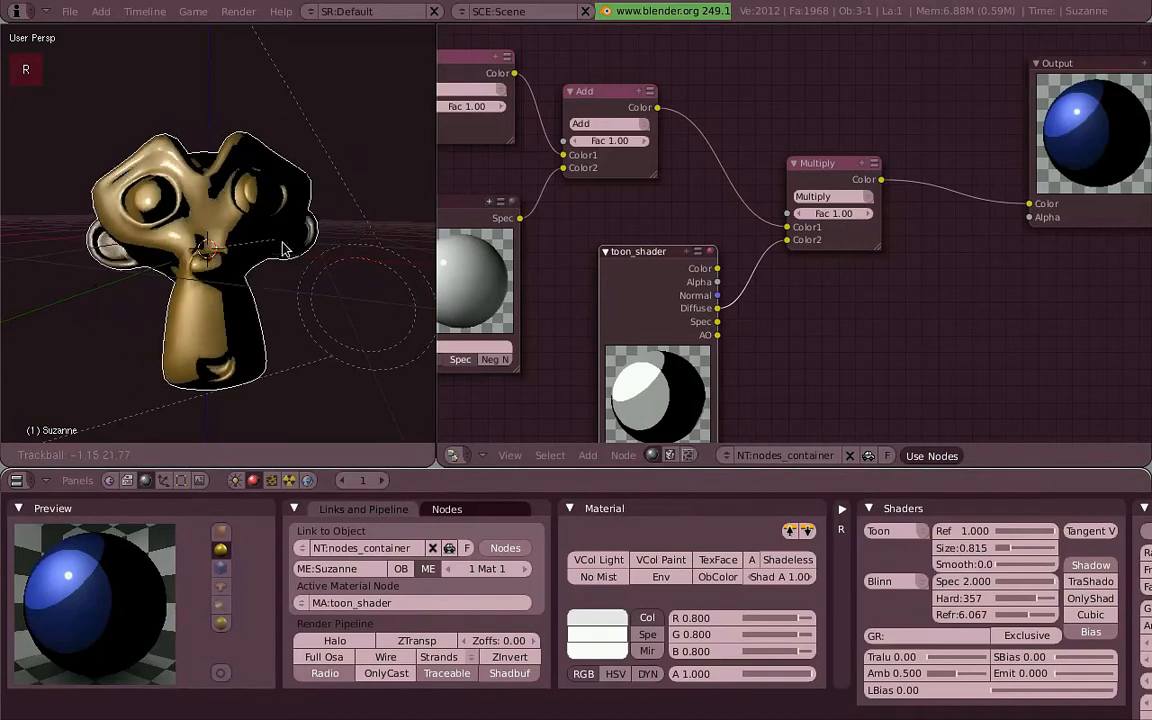
scroll(down, 3)
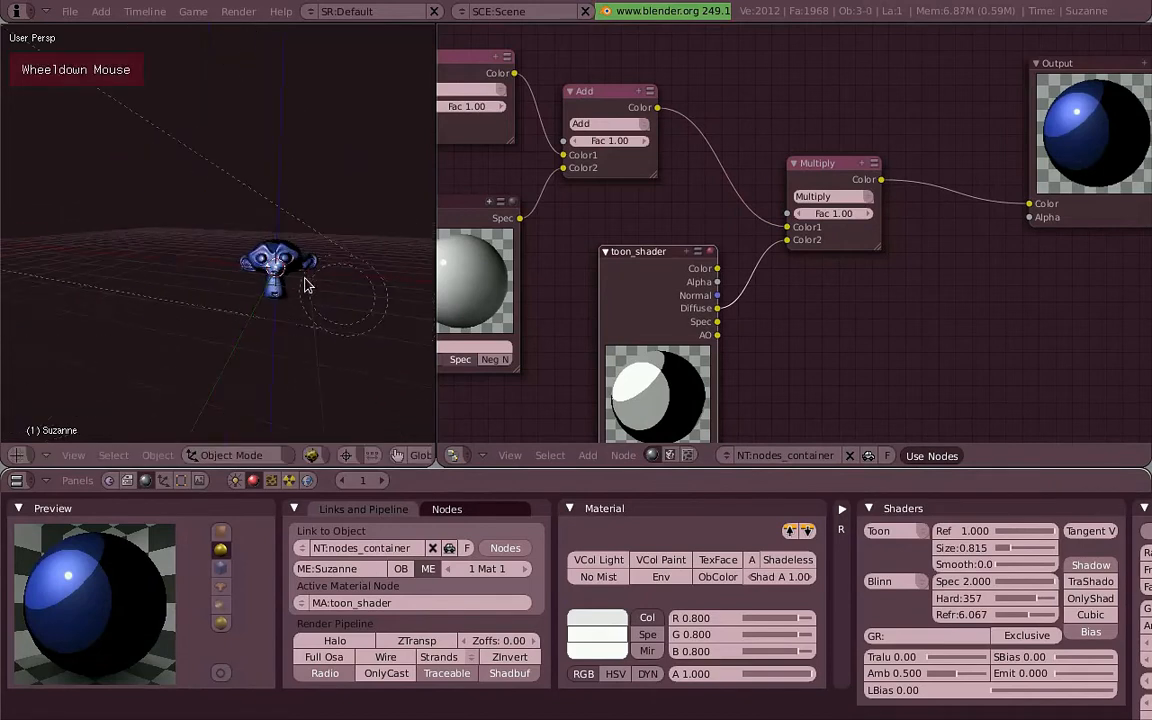
scroll(up, 3)
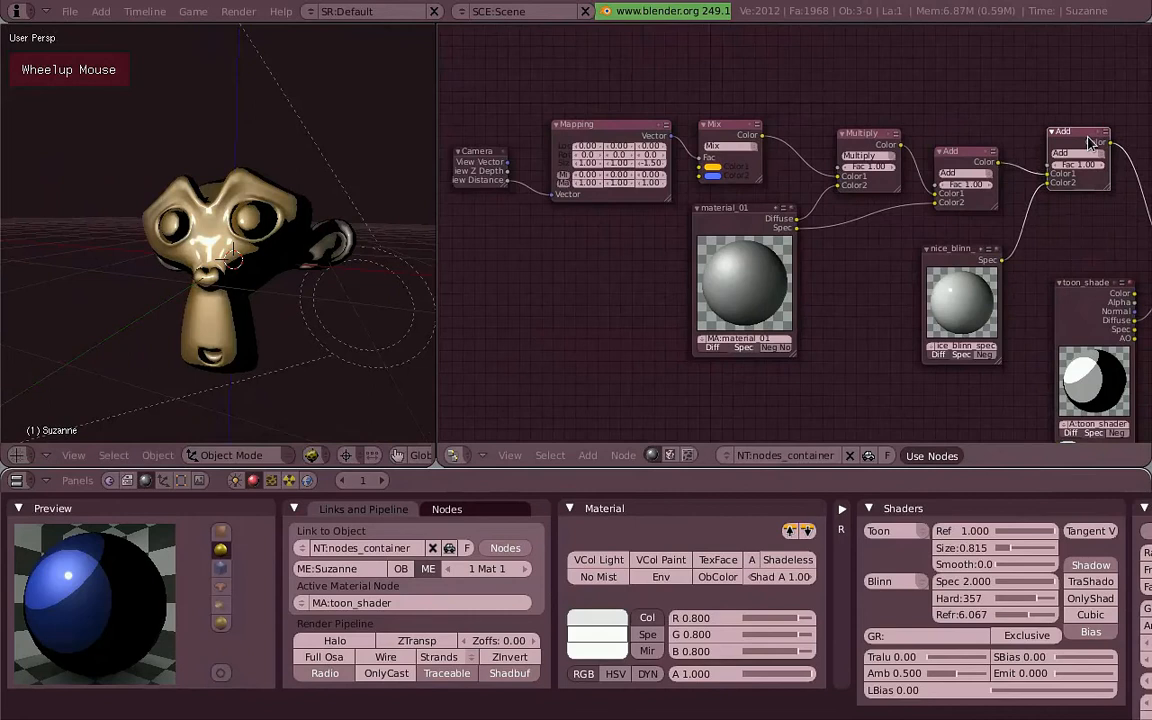
scroll(down, 3)
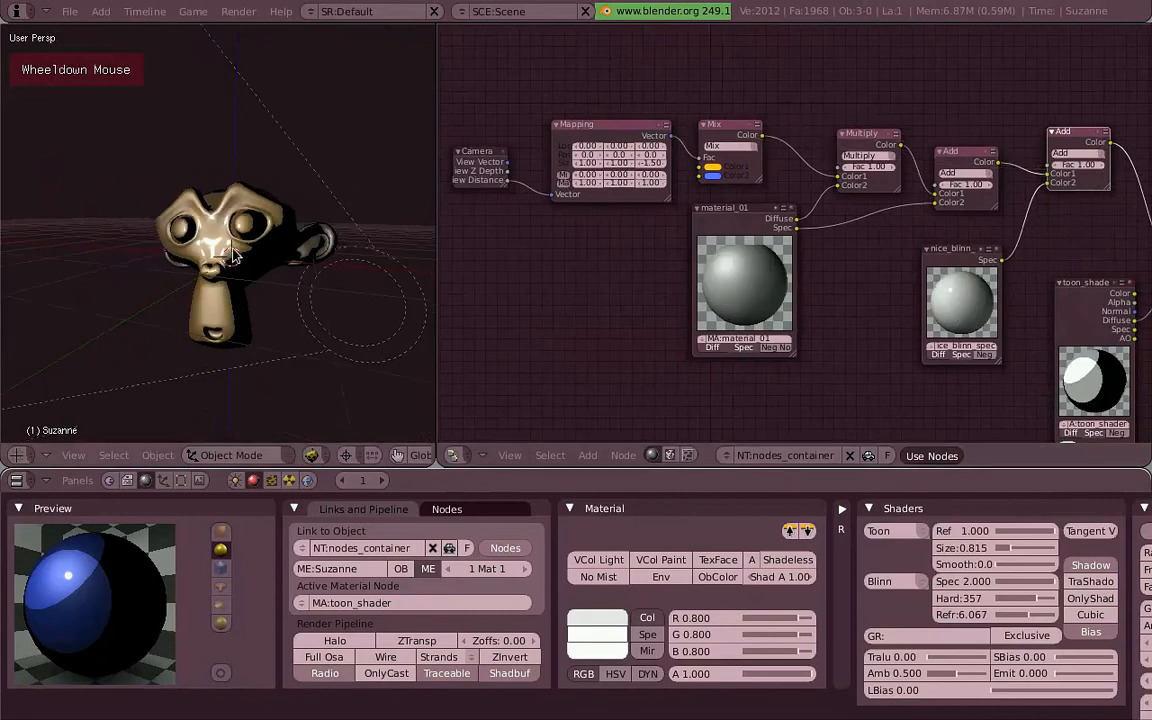
scroll(up, 3)
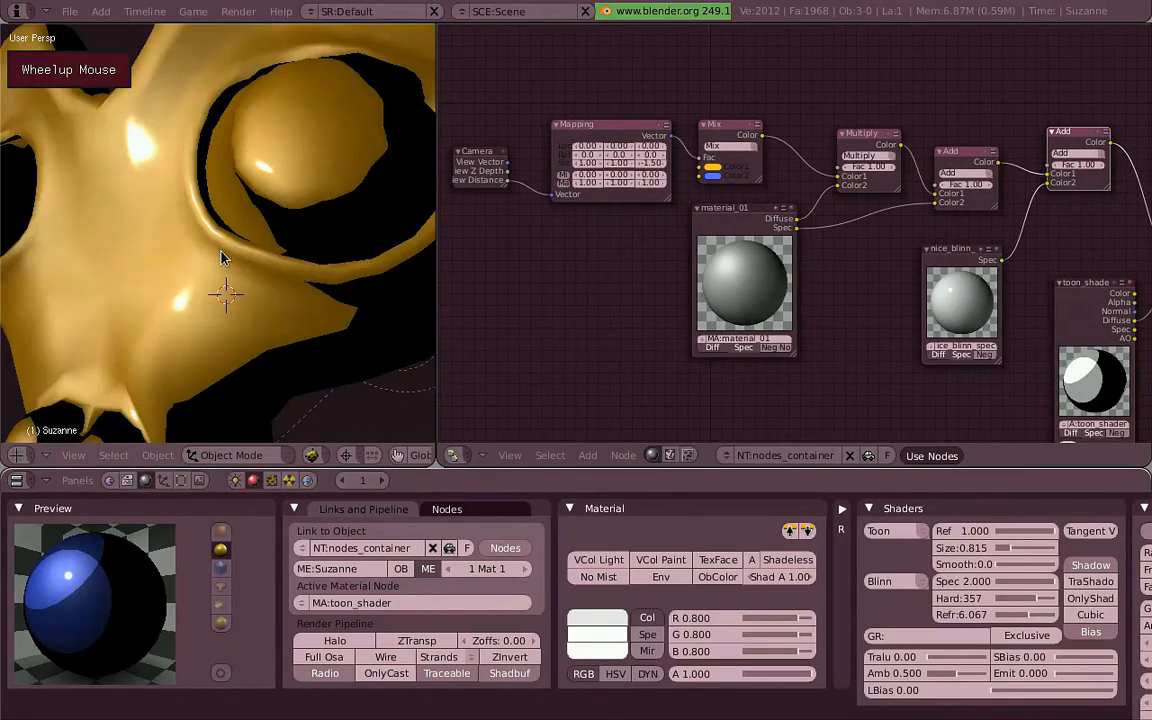
scroll(down, 3)
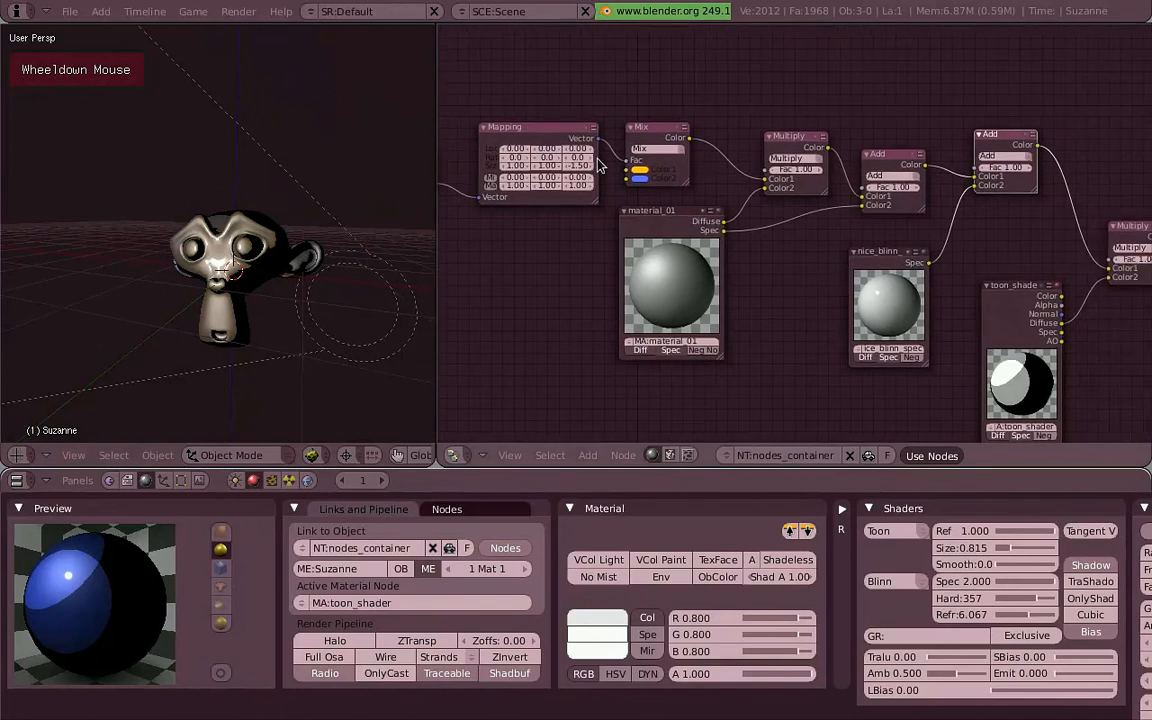
scroll(down, 3)
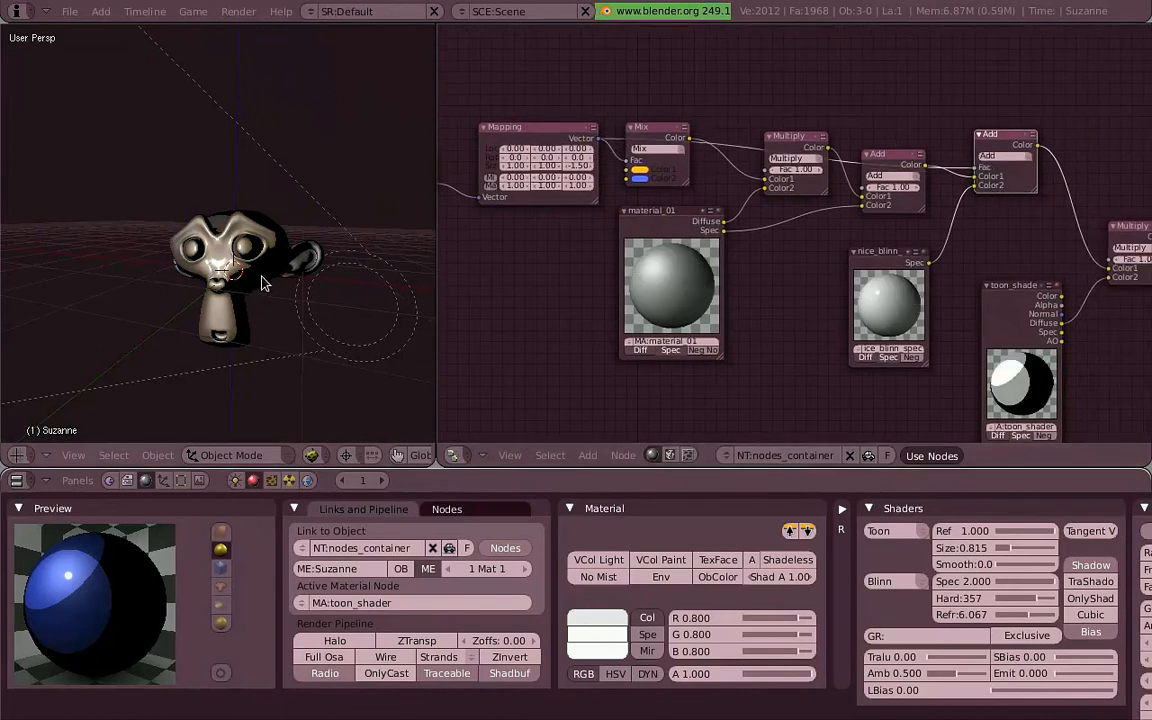
scroll(down, 3)
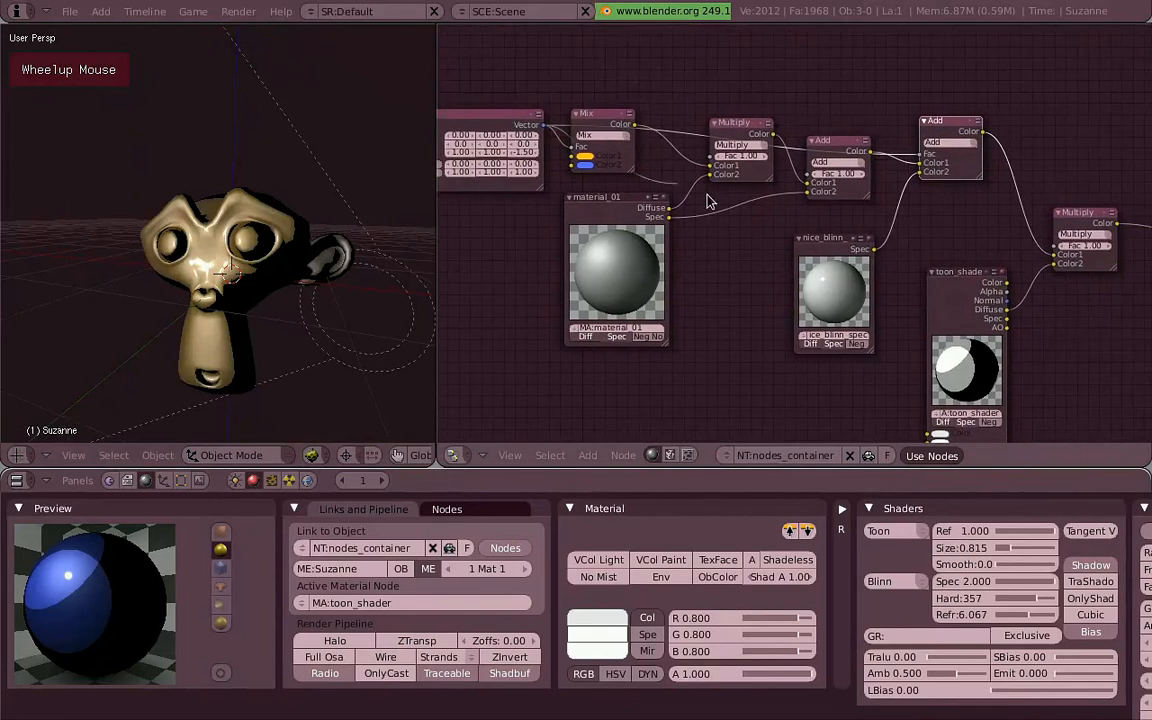
scroll(down, 3)
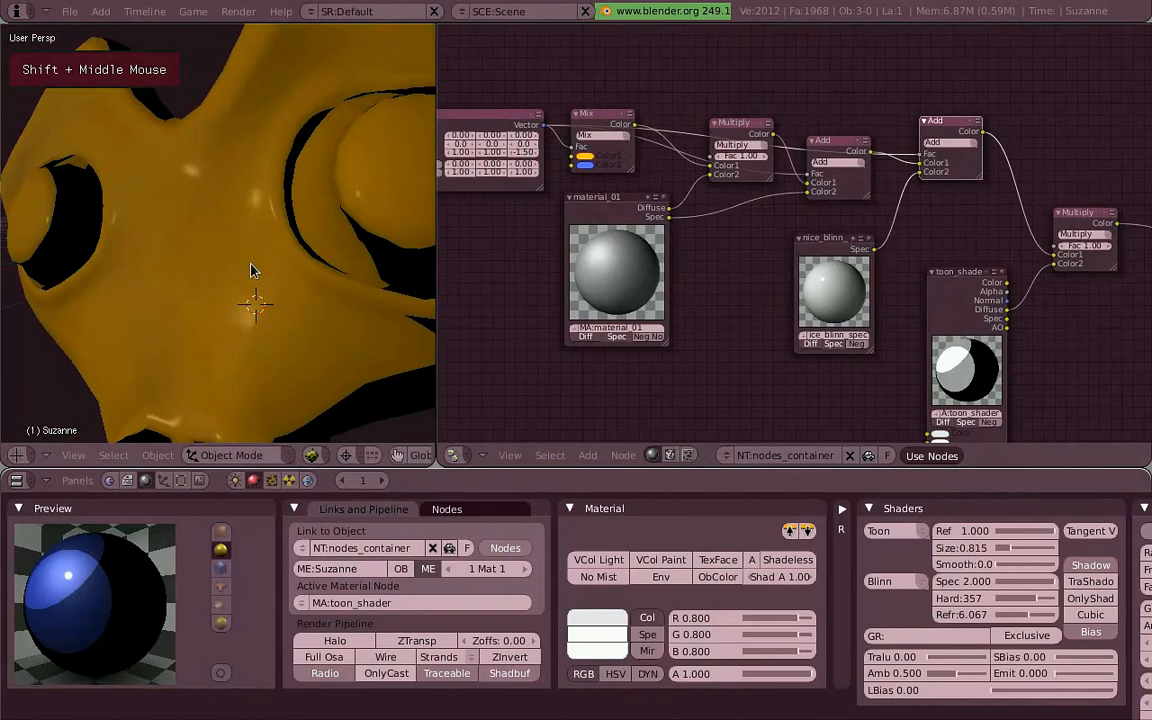
Step: Zoom the 3D view in and out to check Suzanne stays orange-gold at distance, then begin rotating the lamp
key(r)
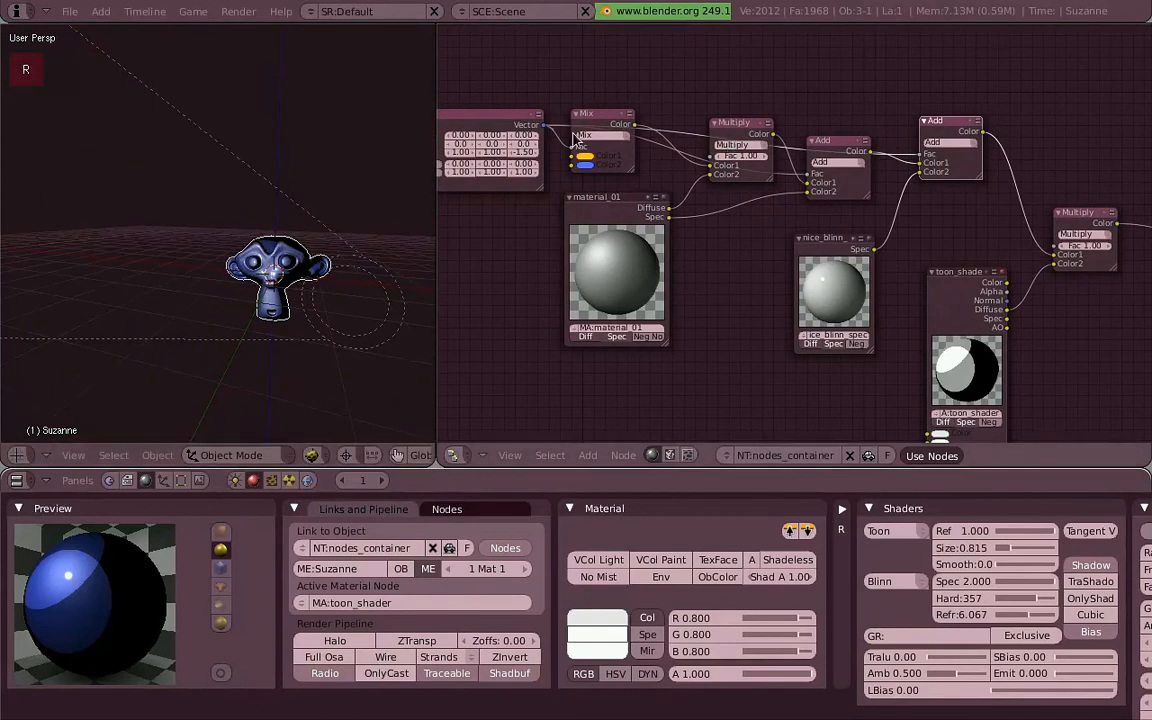
scroll(up, 3)
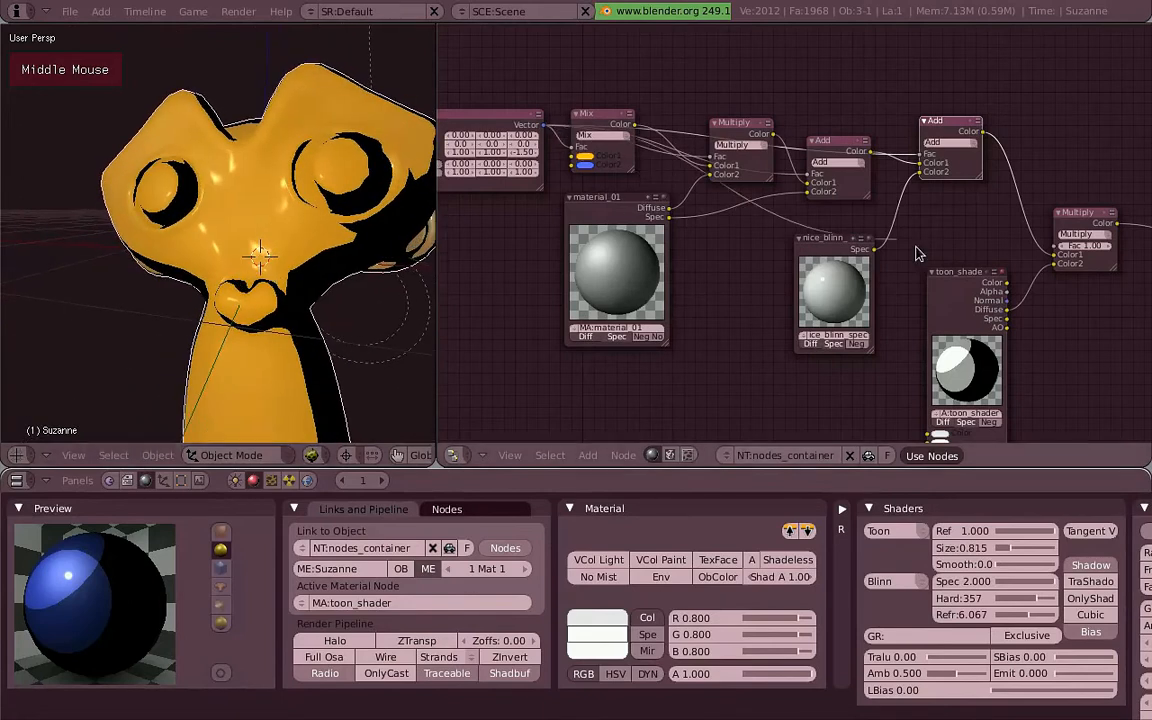
scroll(down, 3)
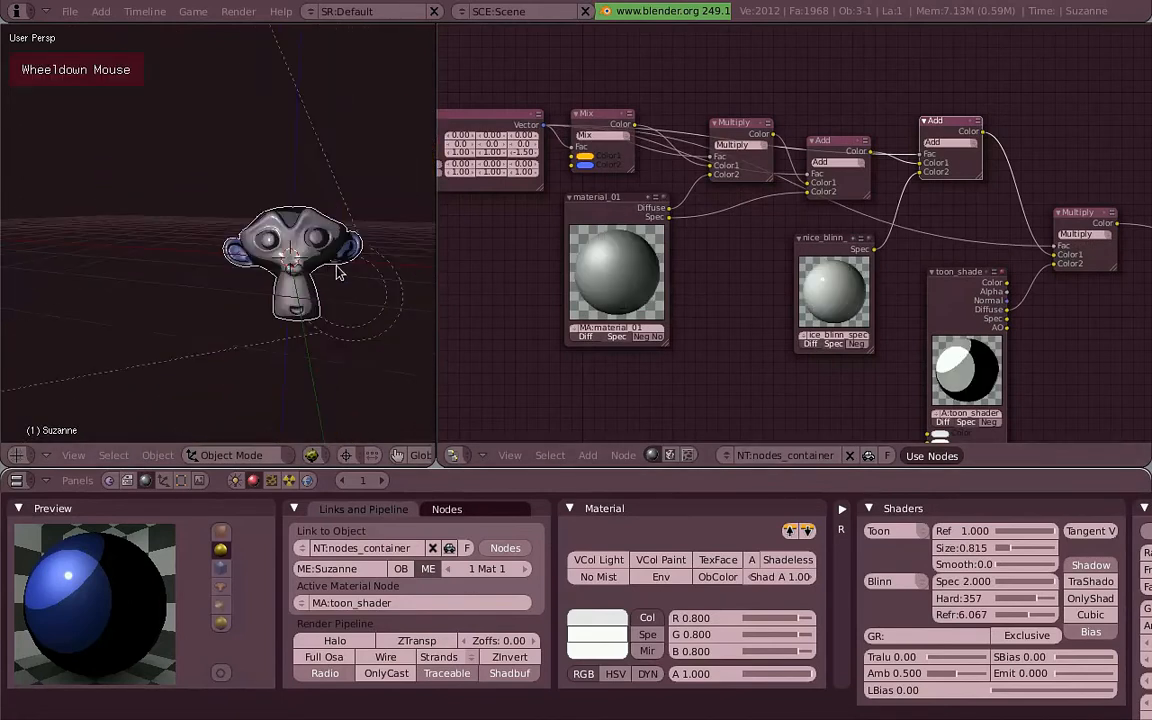
scroll(up, 3)
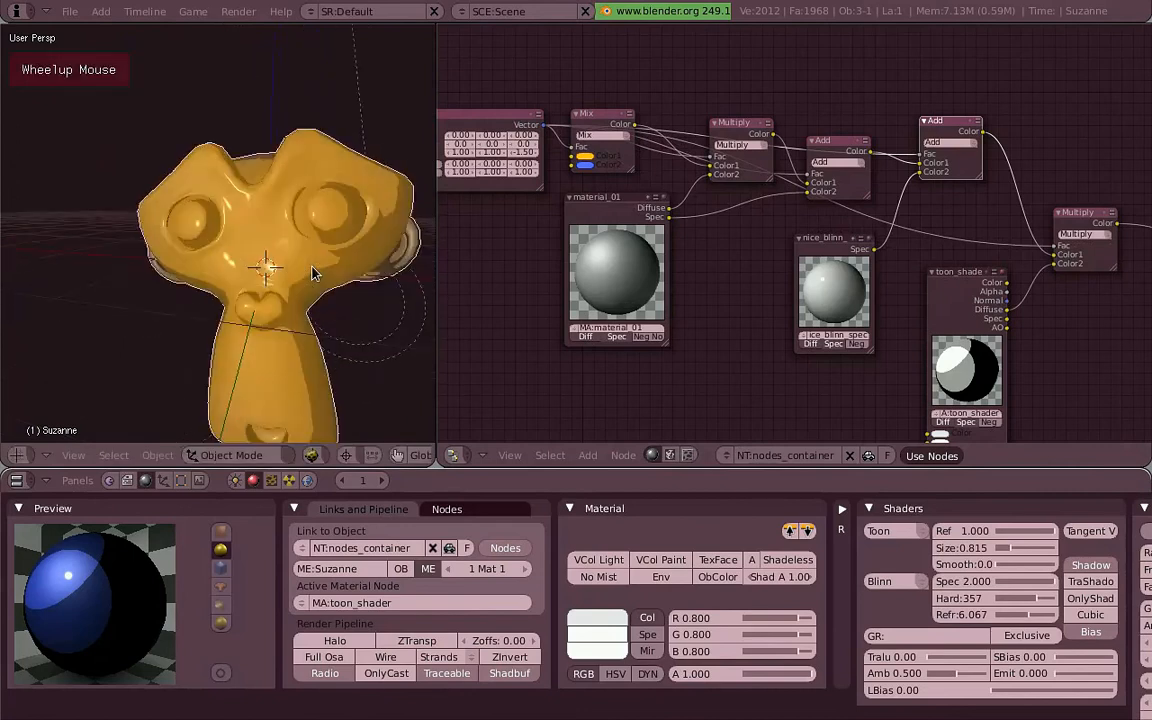
scroll(up, 3)
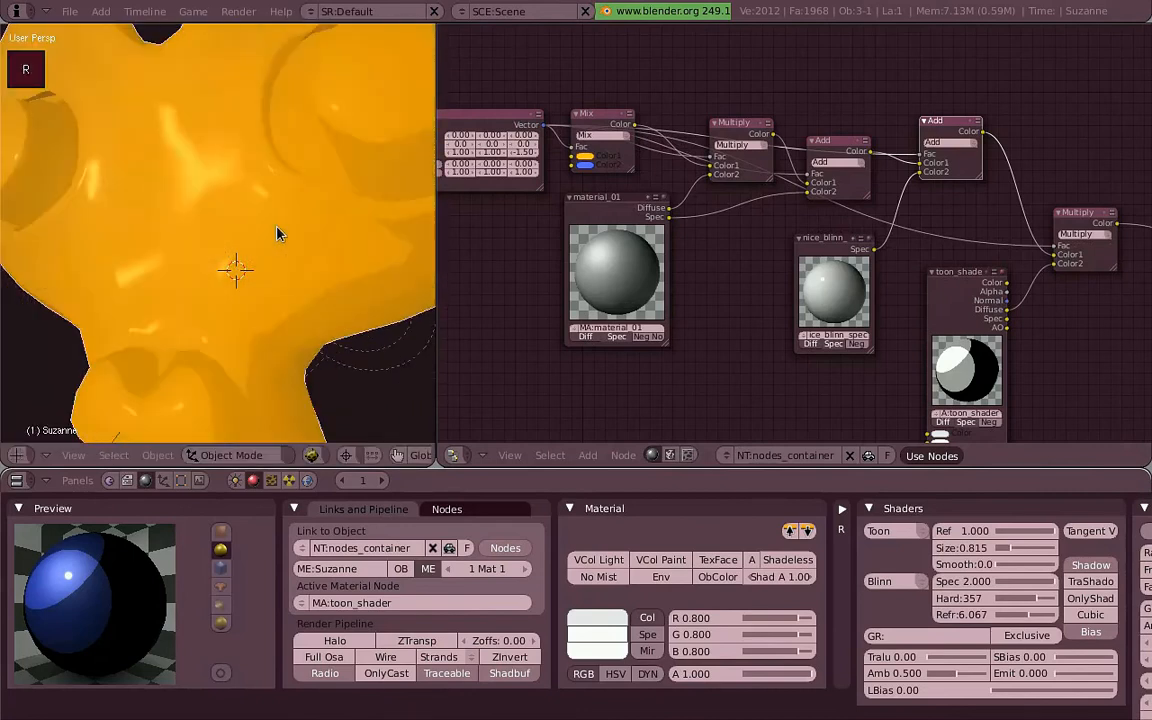
scroll(up, 3)
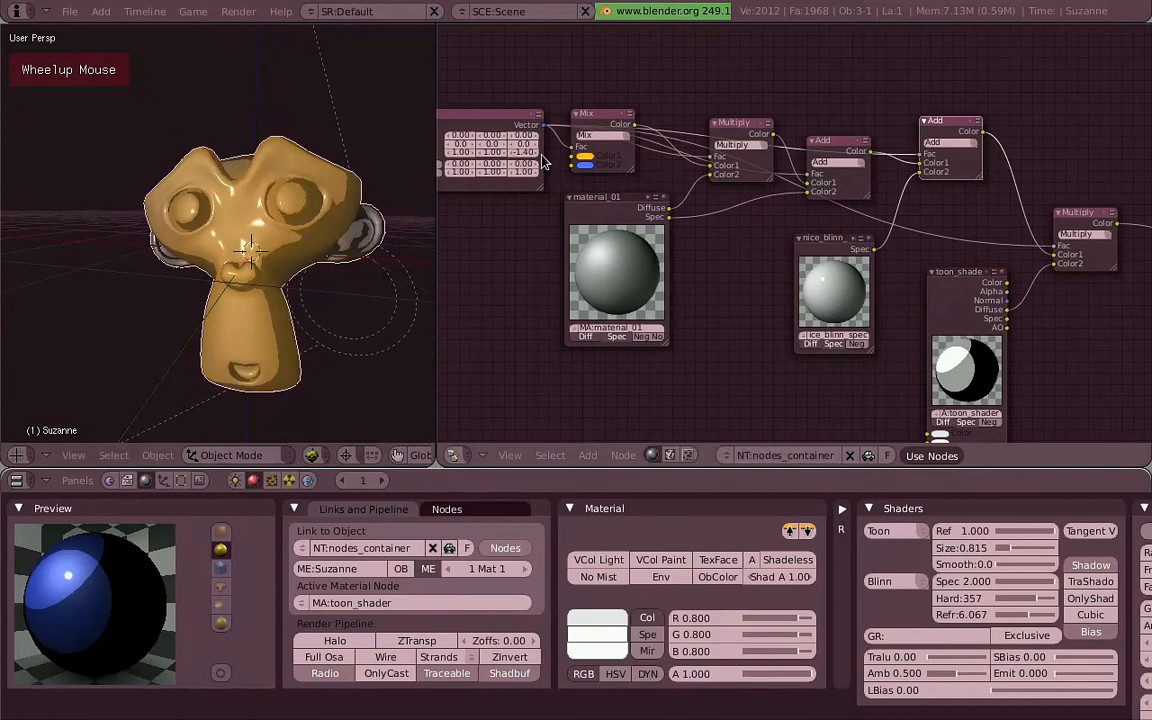
scroll(down, 3)
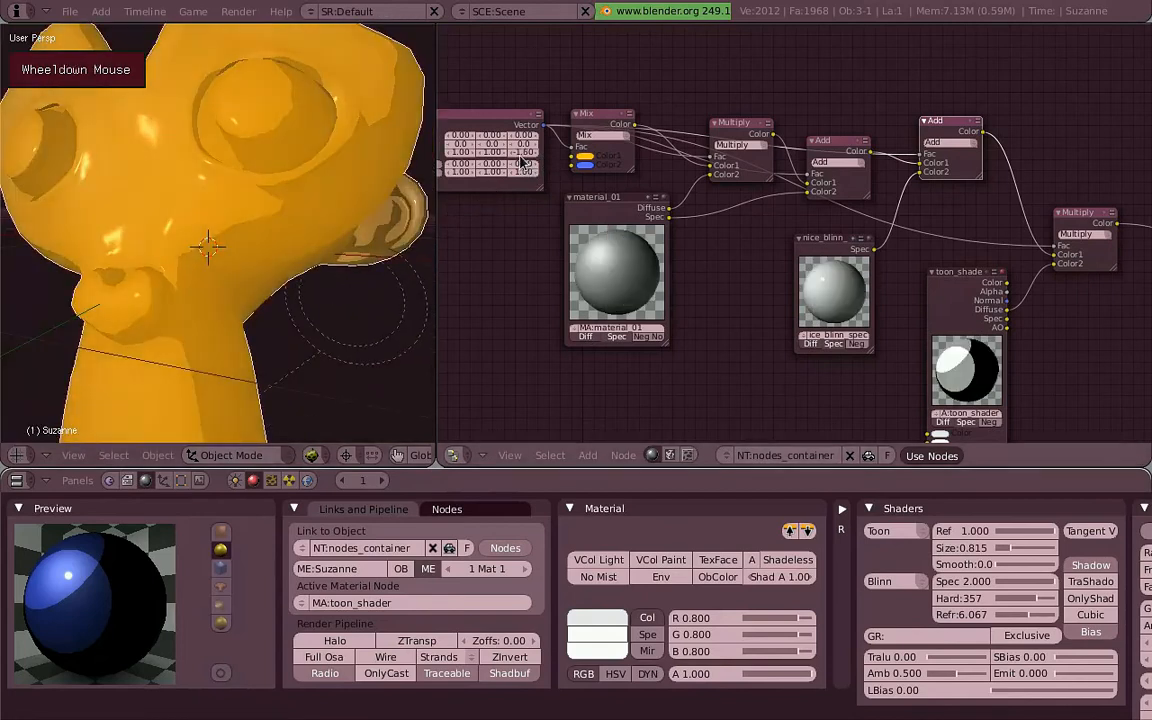
scroll(up, 3)
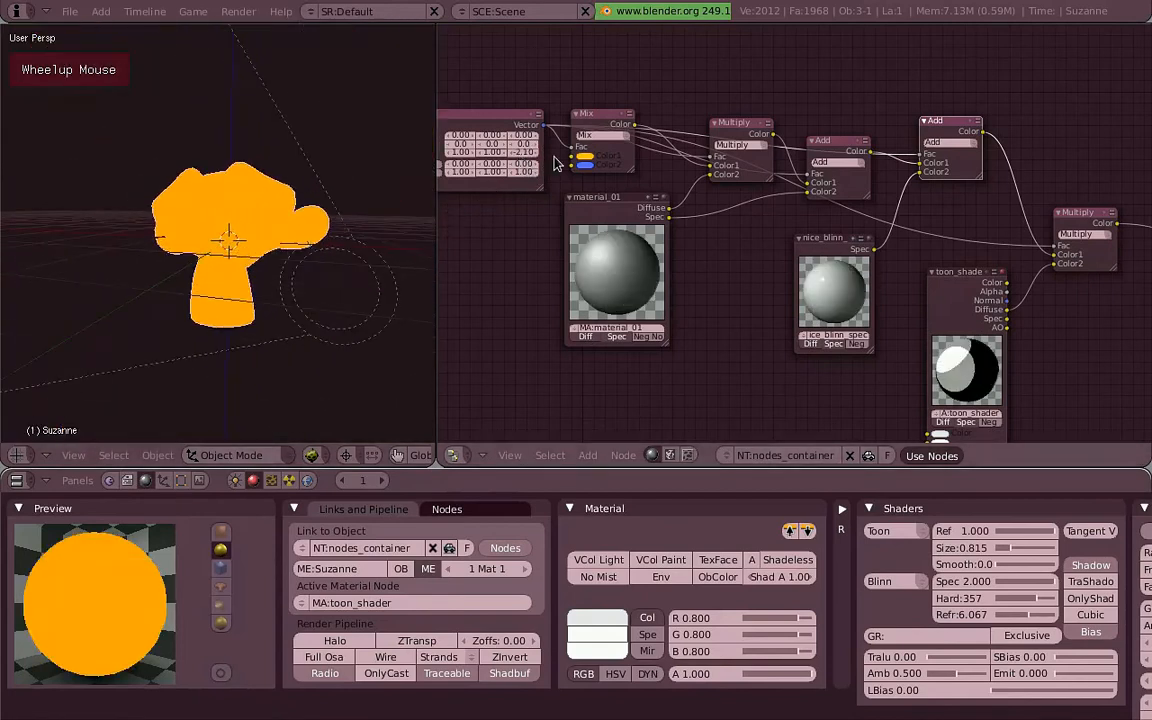
scroll(down, 3)
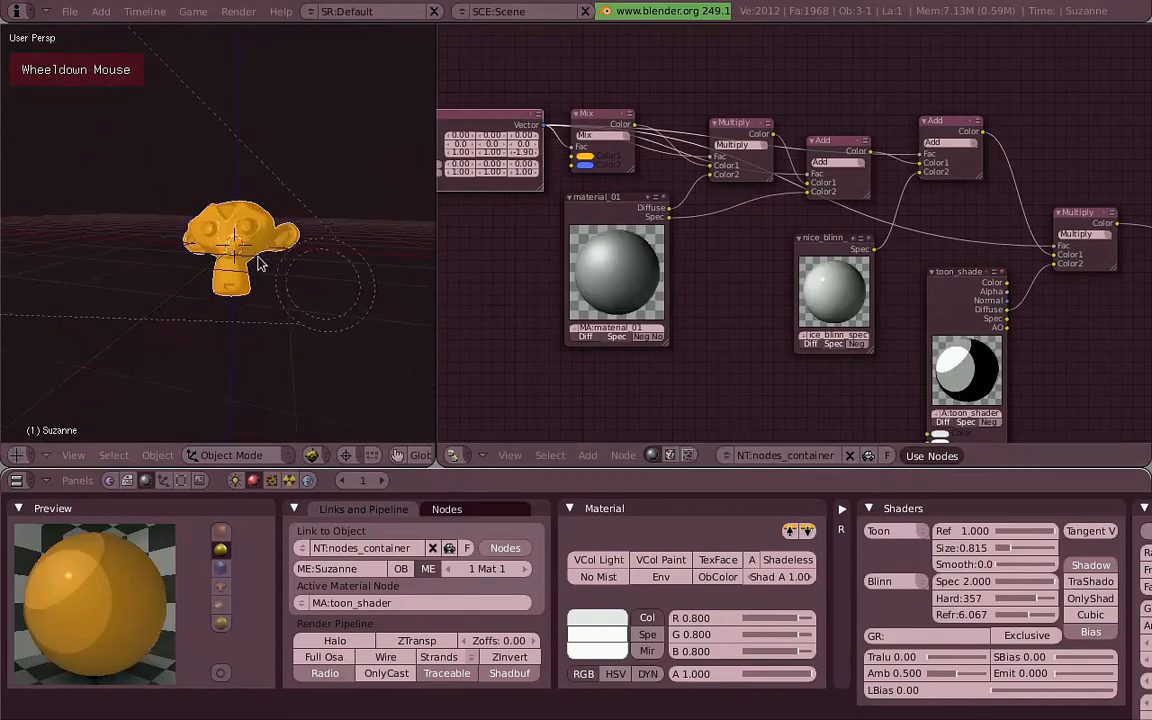
scroll(up, 3)
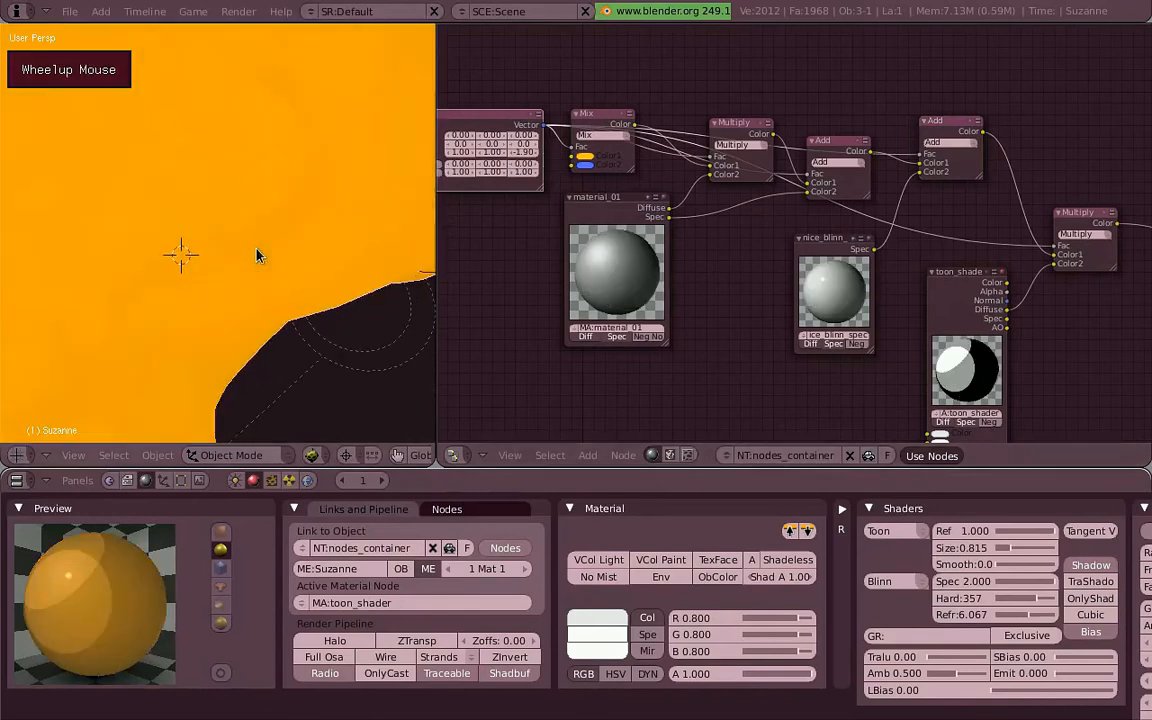
scroll(down, 3)
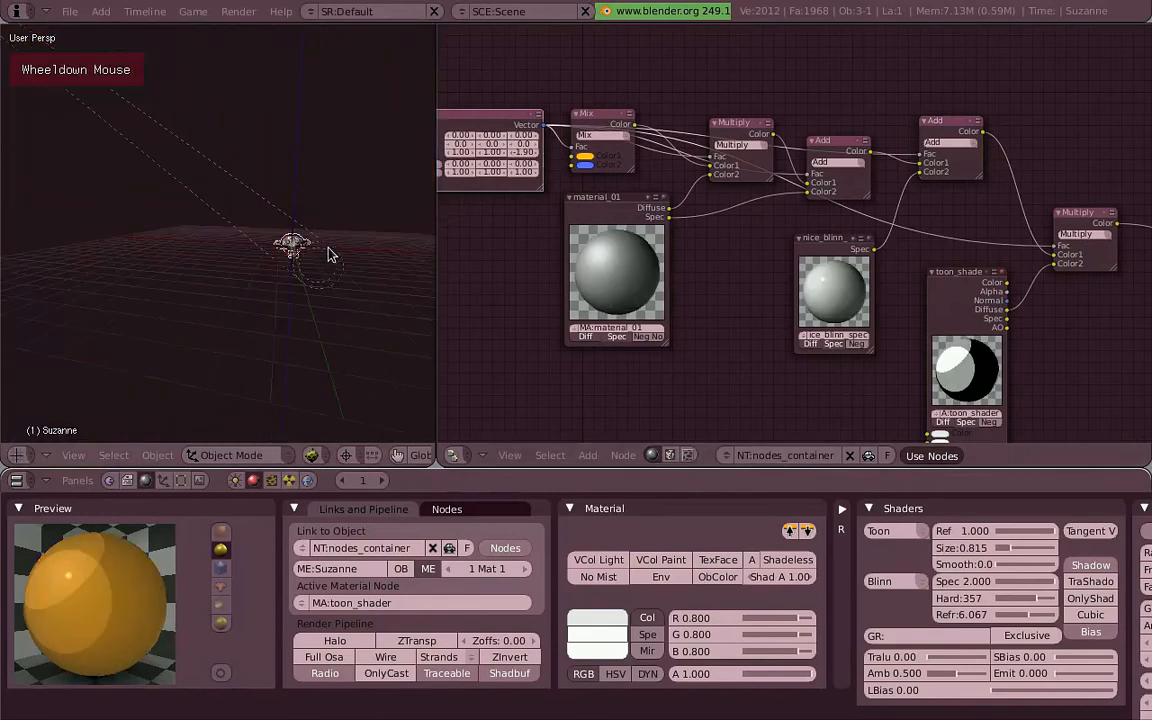
scroll(up, 3)
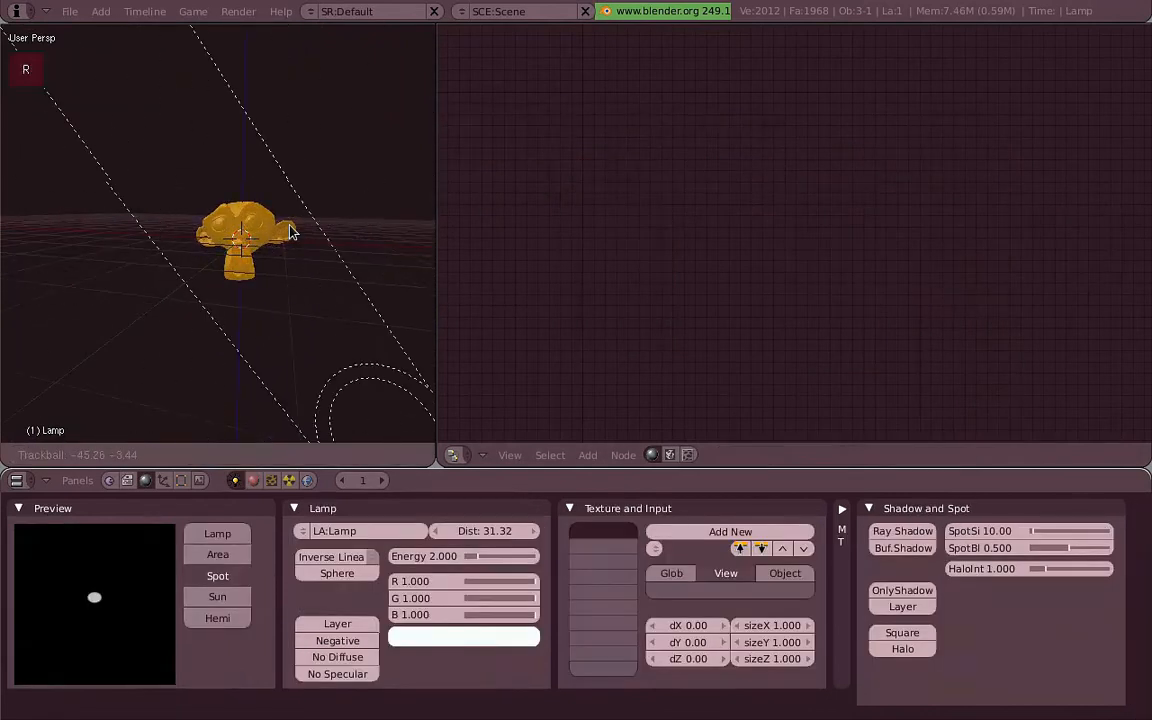
Step: Select the camera, move it closer to Suzanne and render the camera view from the Scene buttons
right_click(245, 235)
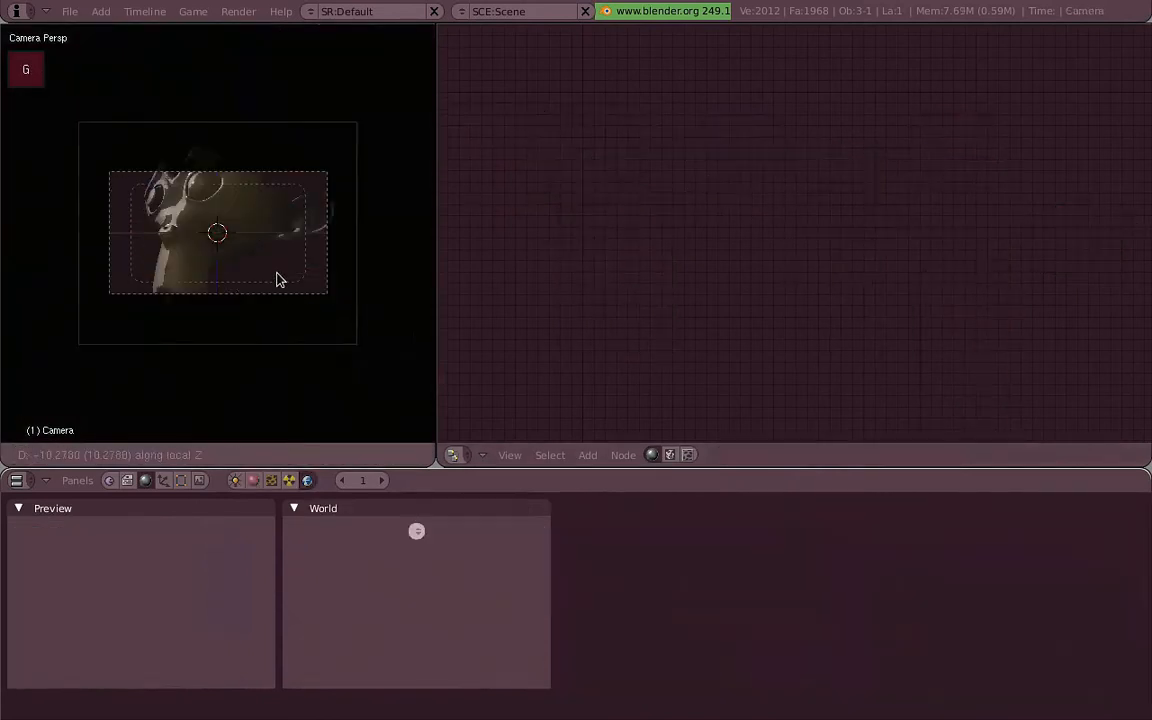
mouse_move(340, 343)
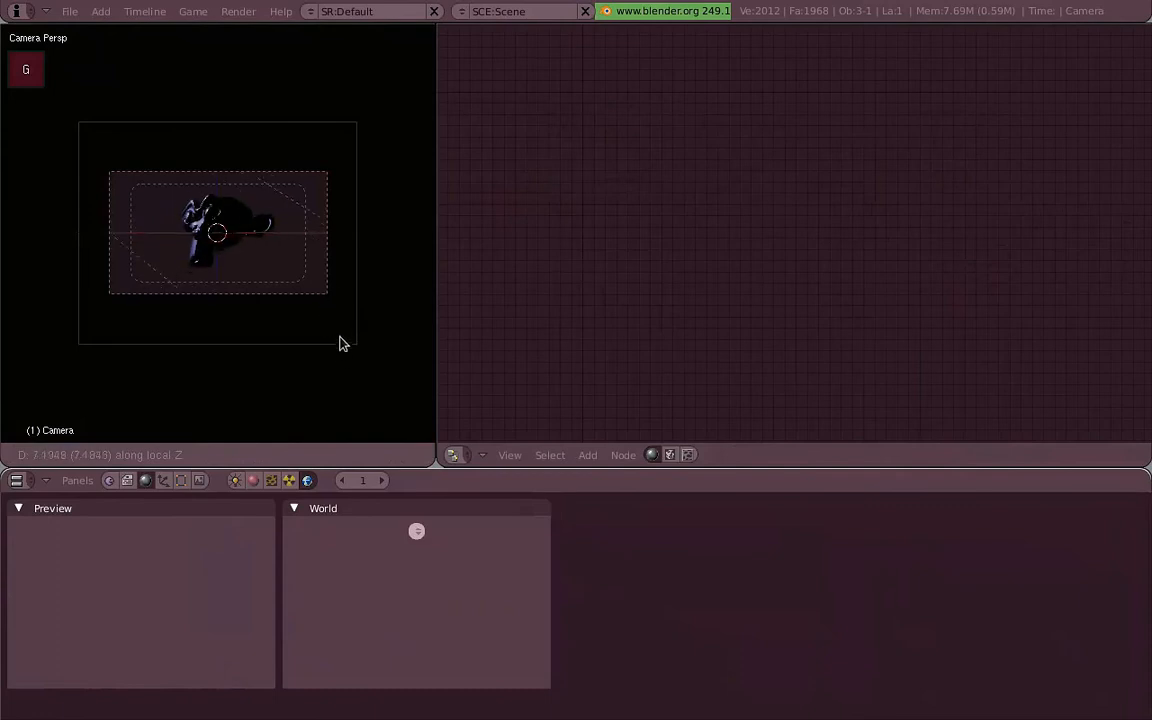
mouse_move(315, 207)
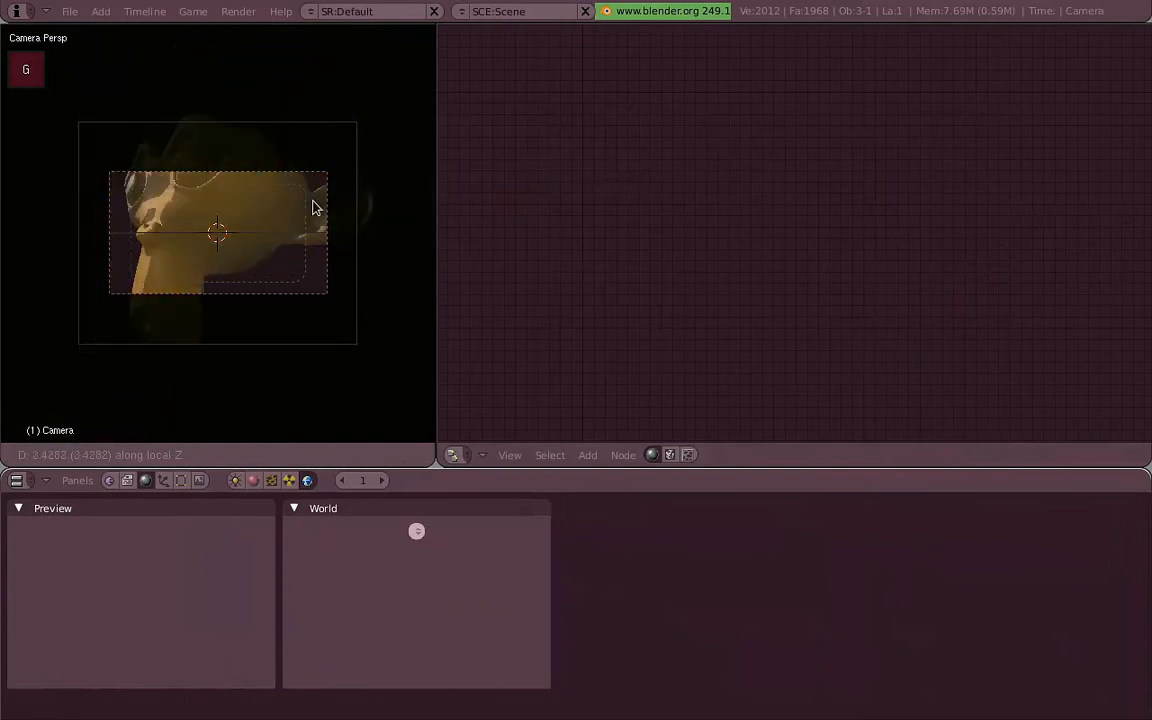
mouse_move(320, 295)
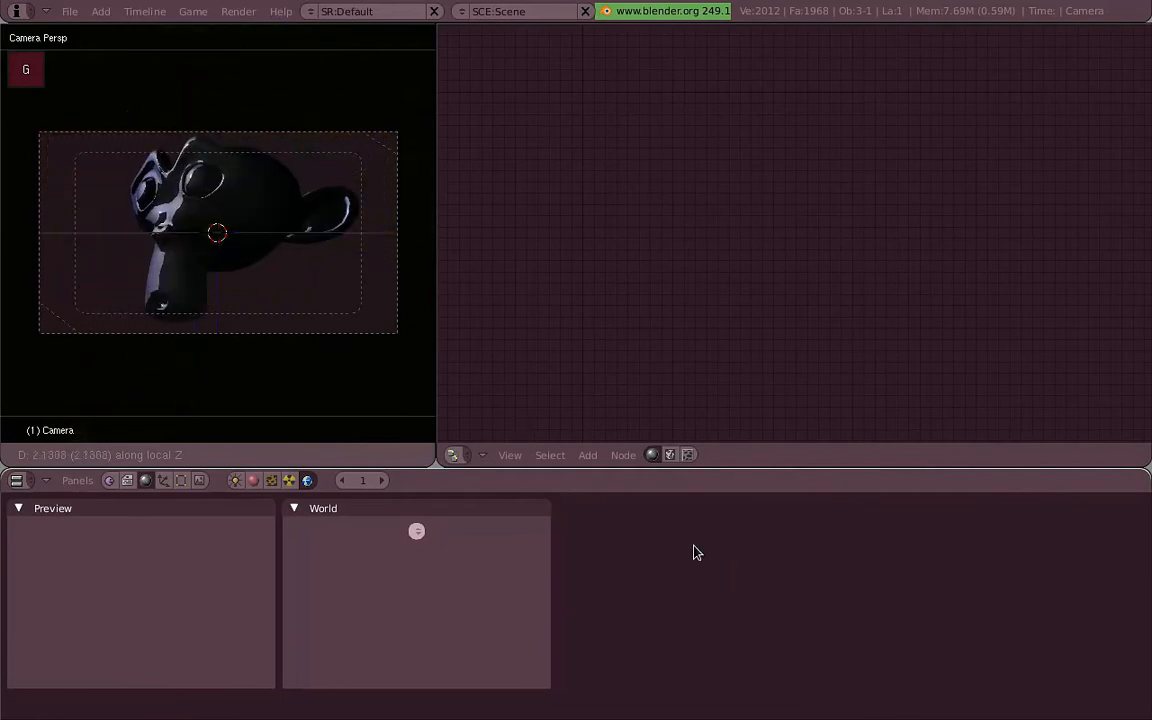
click(236, 480)
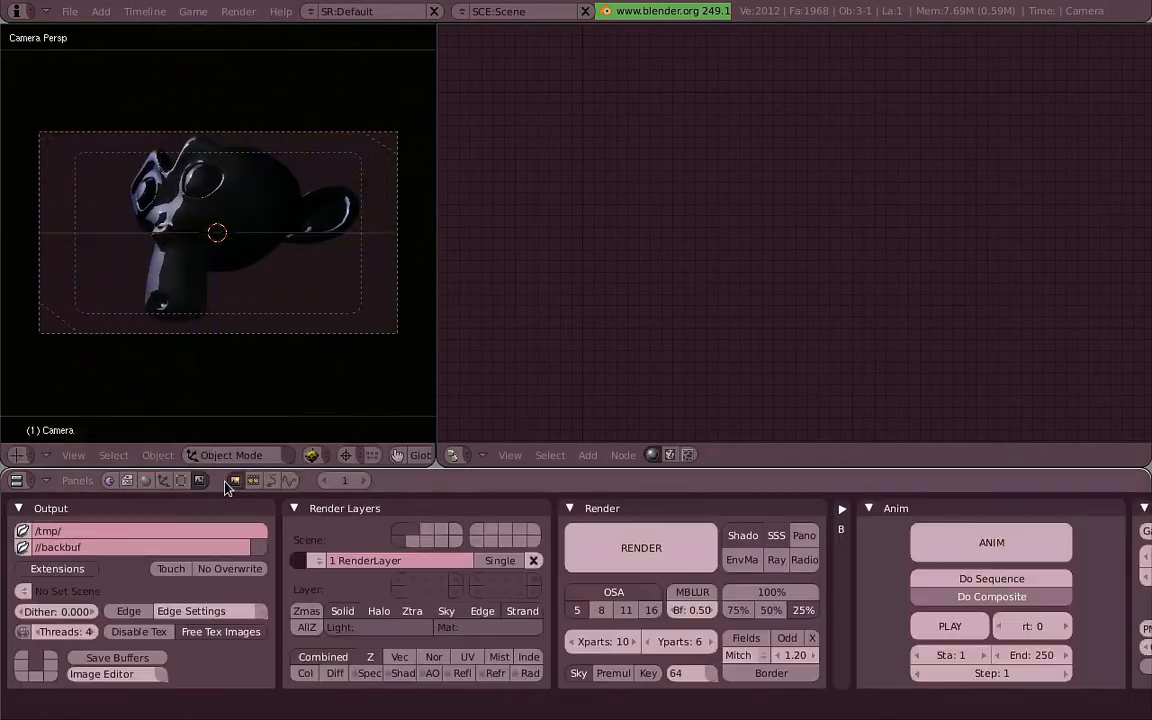
click(641, 547)
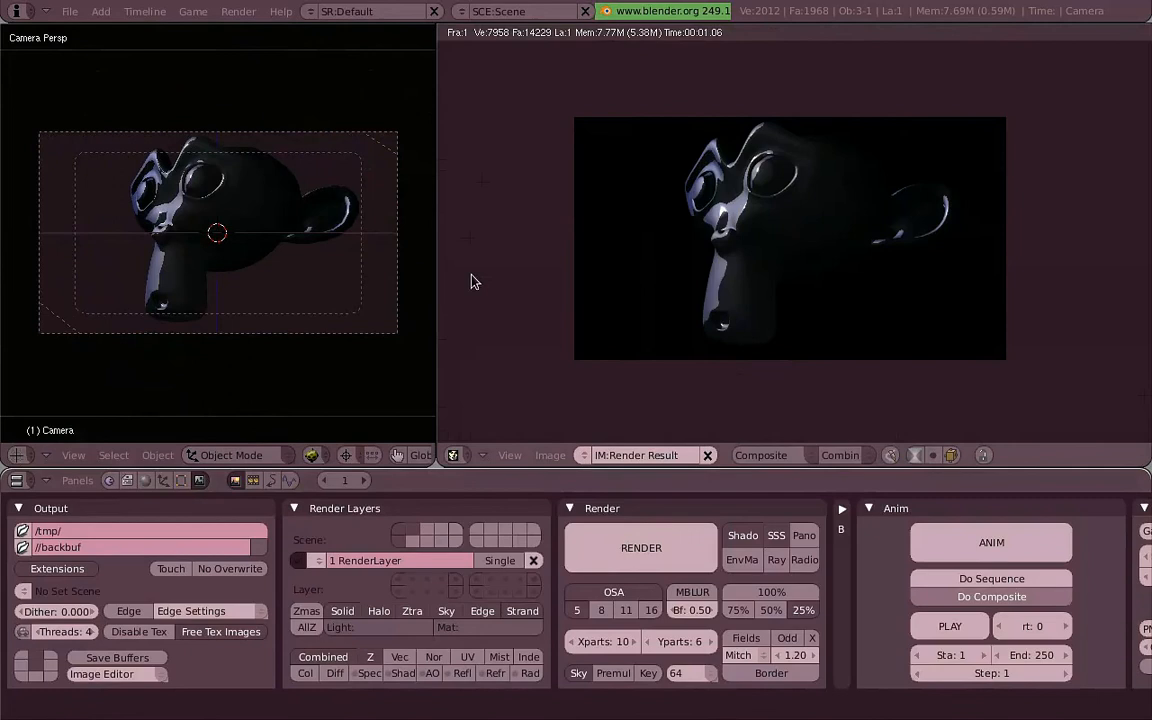
mouse_move(343, 307)
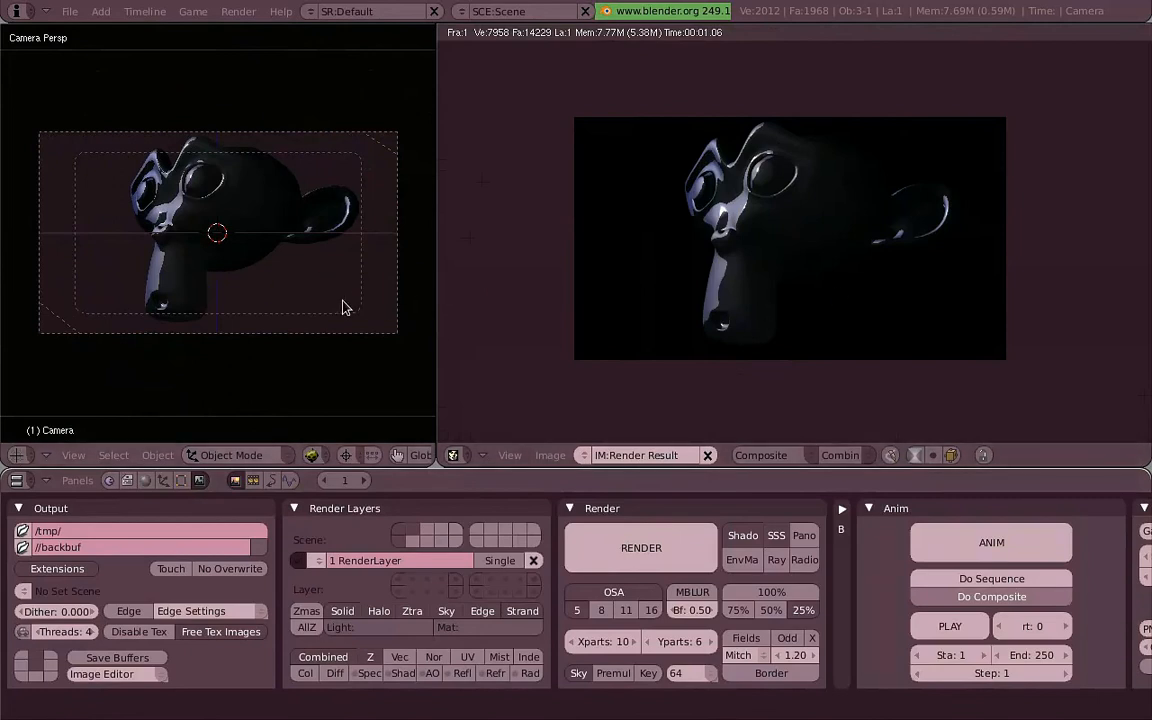
mouse_move(748, 307)
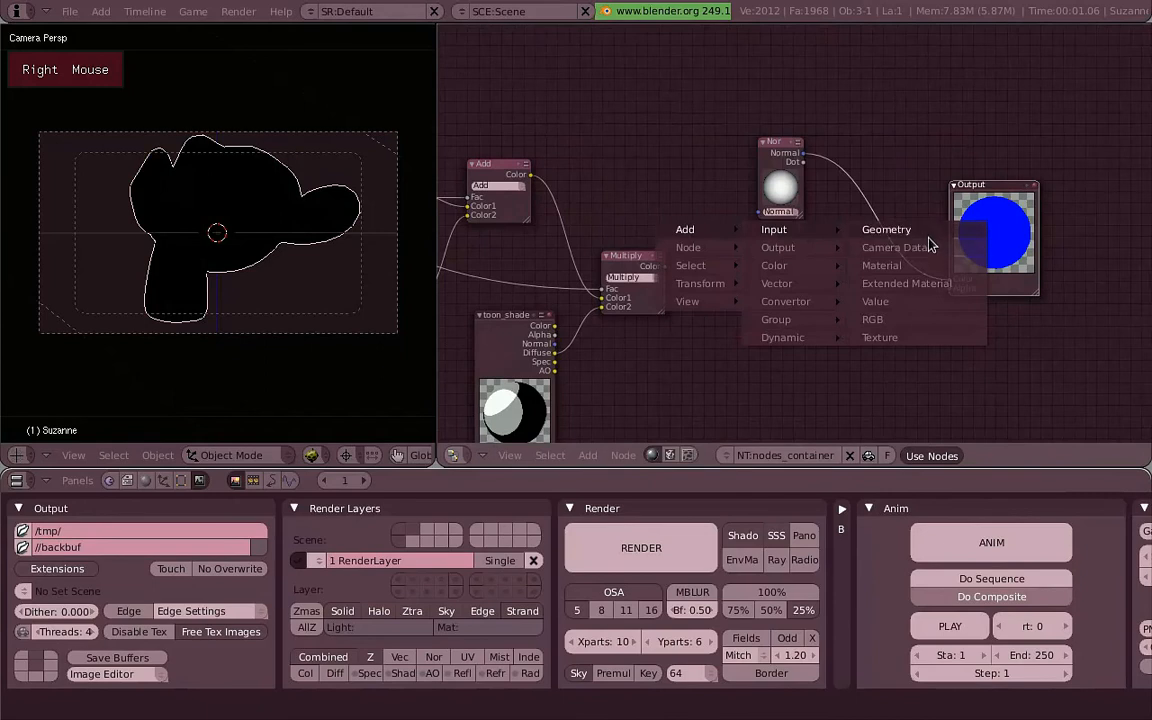
Step: Add a Geometry node and route its Normal into the Normal node feeding the output mix
click(886, 229)
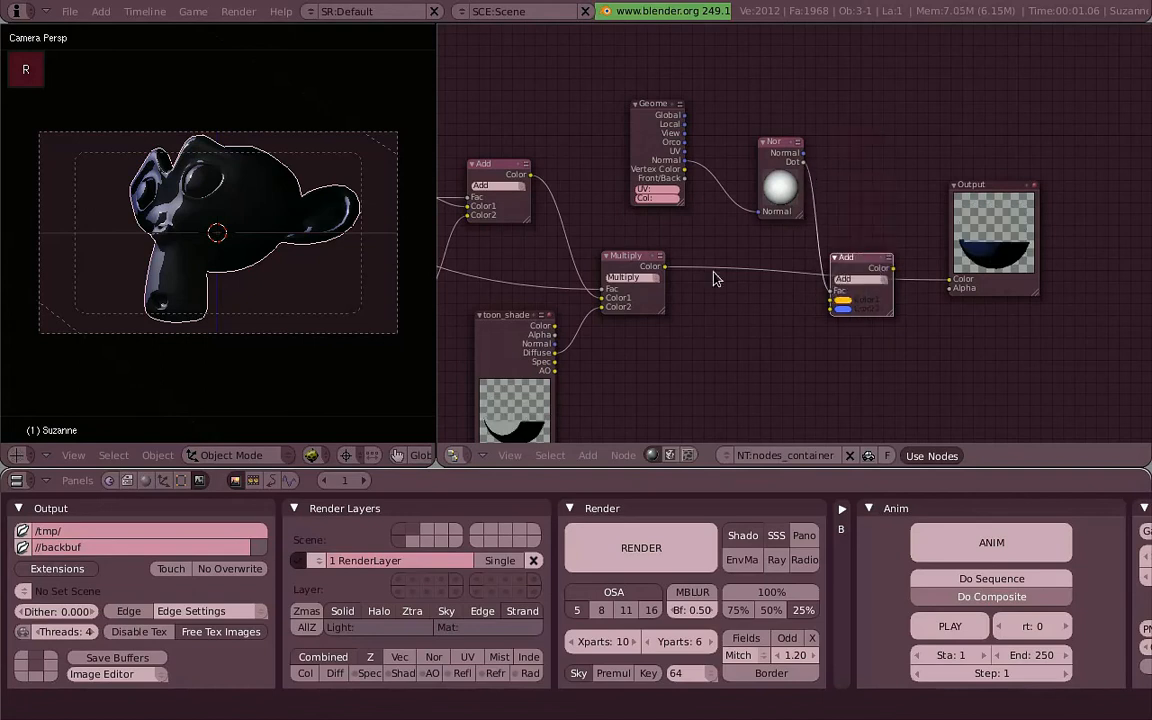
click(843, 300)
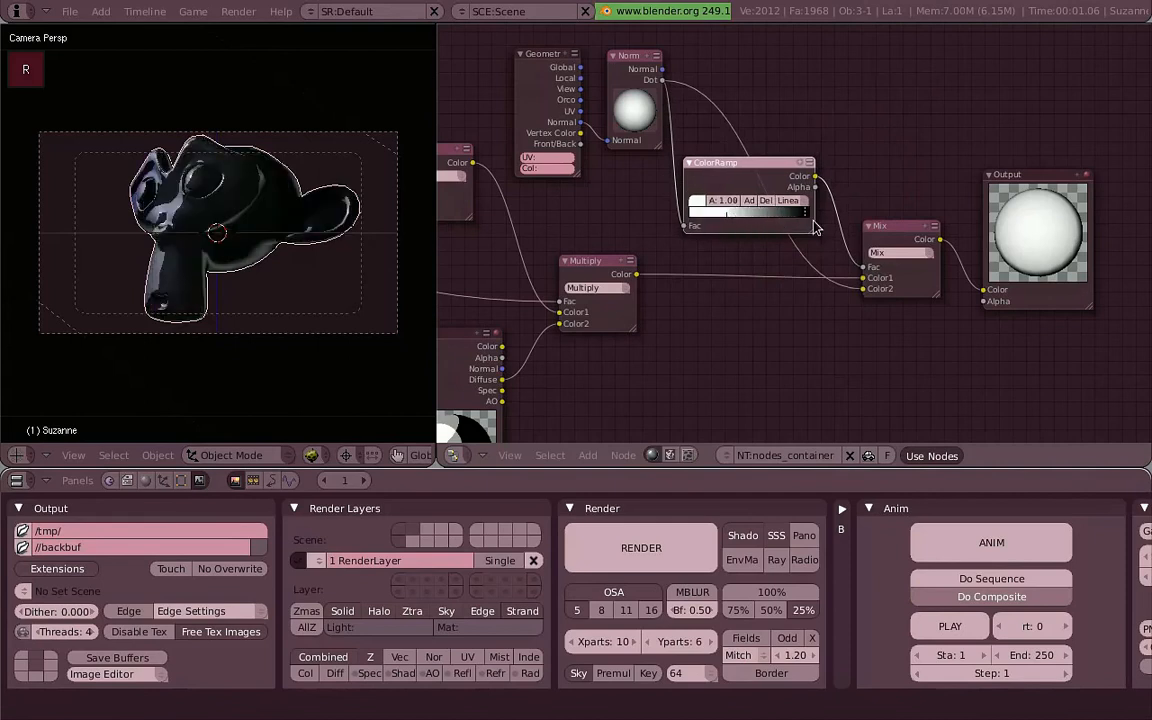
Step: Switch the closing node from Mix to Add for a white rim and adjust the ColorRamp falloff
click(878, 252)
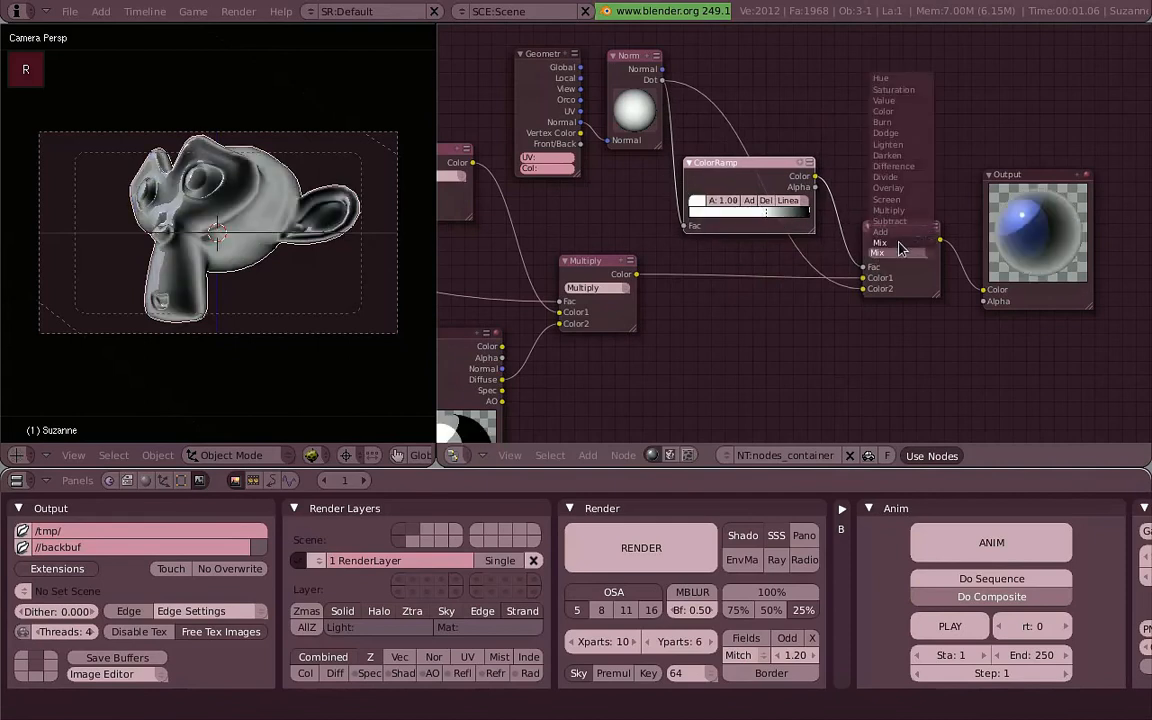
click(880, 226)
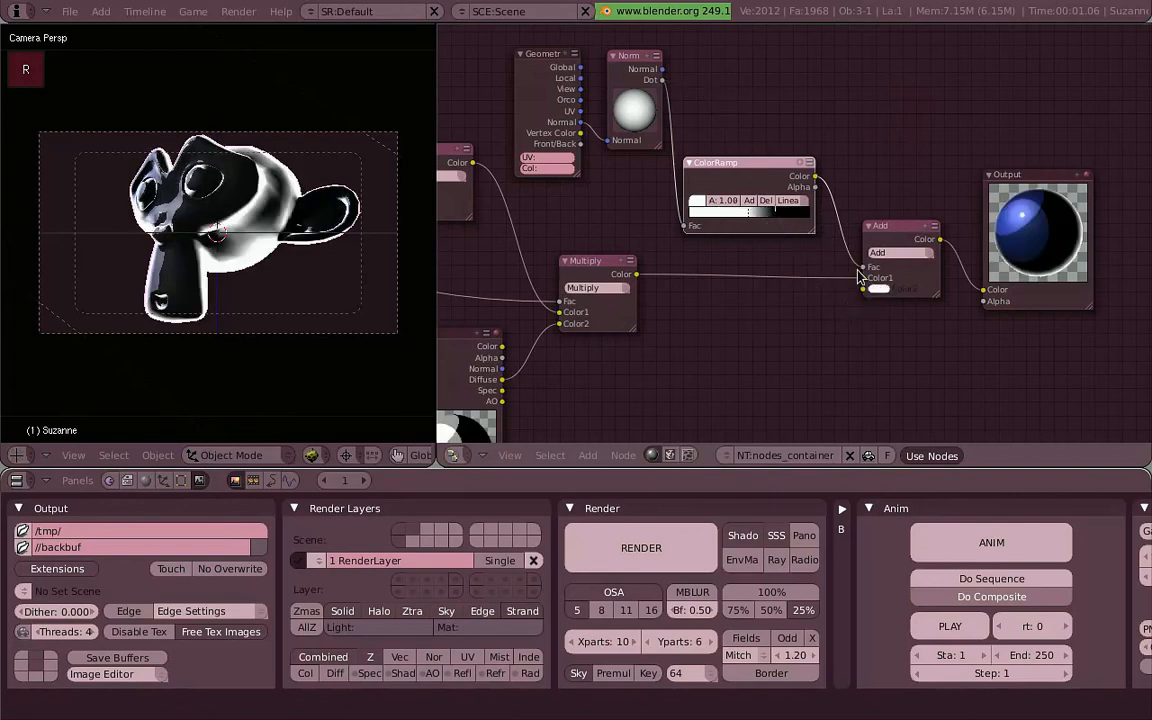
drag(215, 230, 270, 270)
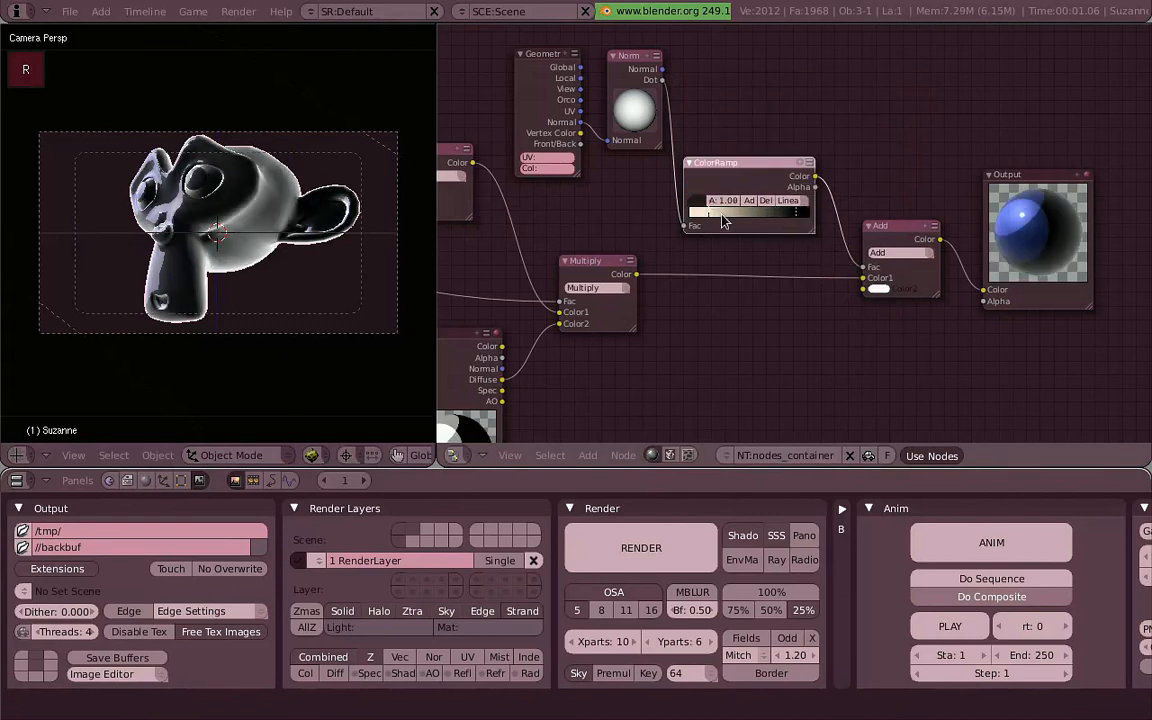
Step: Zoom the camera view to inspect the softer cream rim glow
scroll(up, 3)
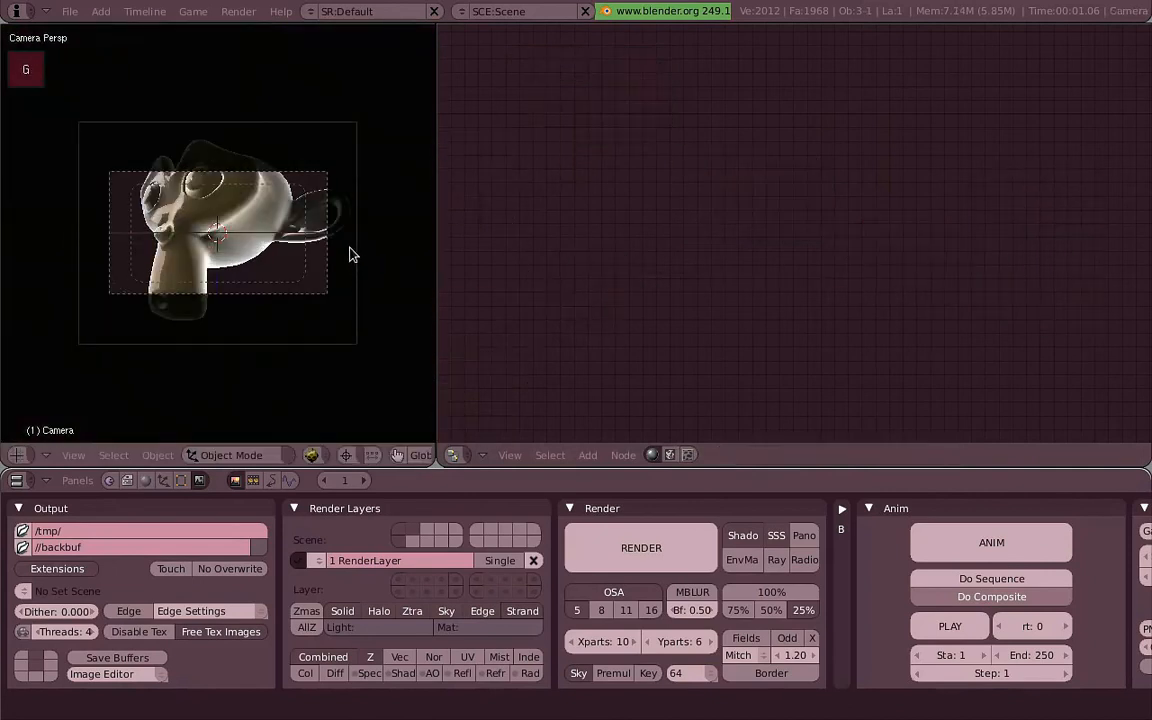
Step: Render the reframed close-up of Suzanne and zoom in to inspect the golden shading with its pale rim
key(R)
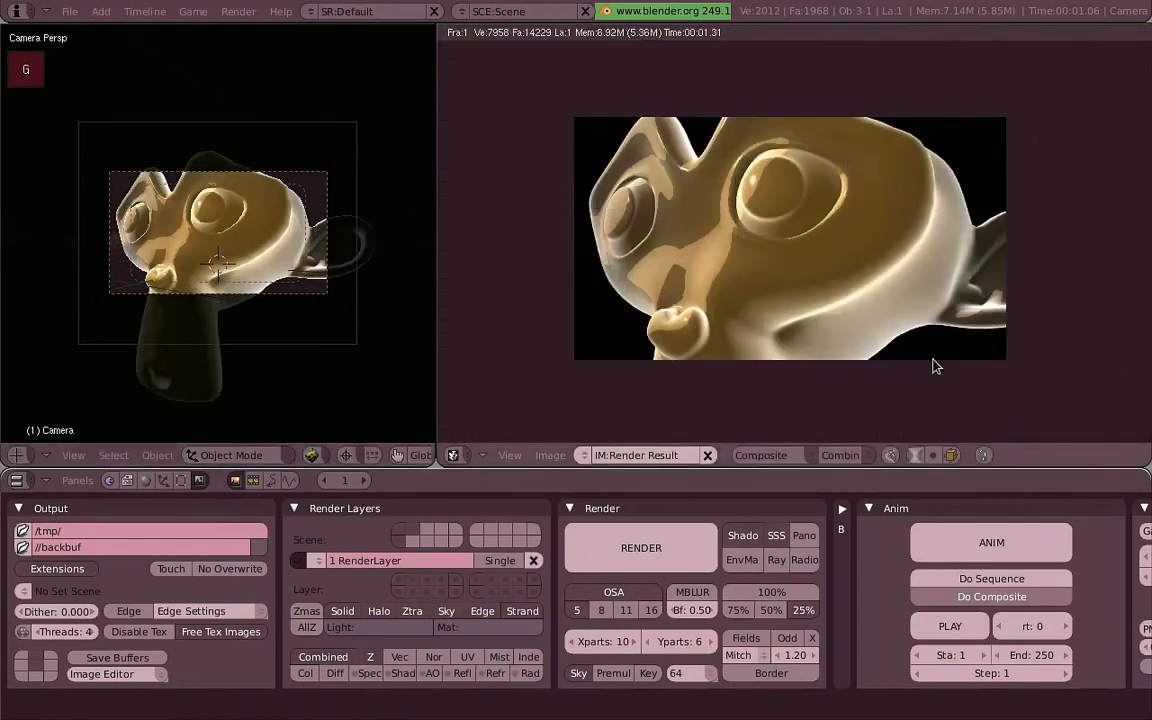
scroll(up, 3)
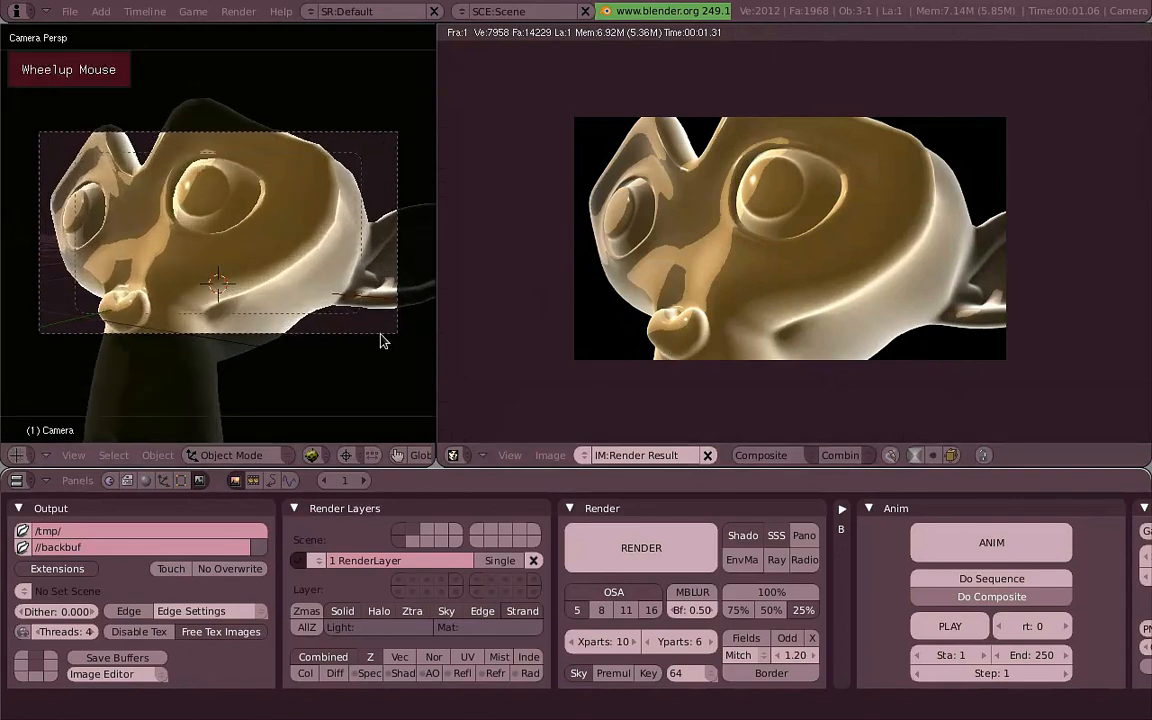
scroll(up, 3)
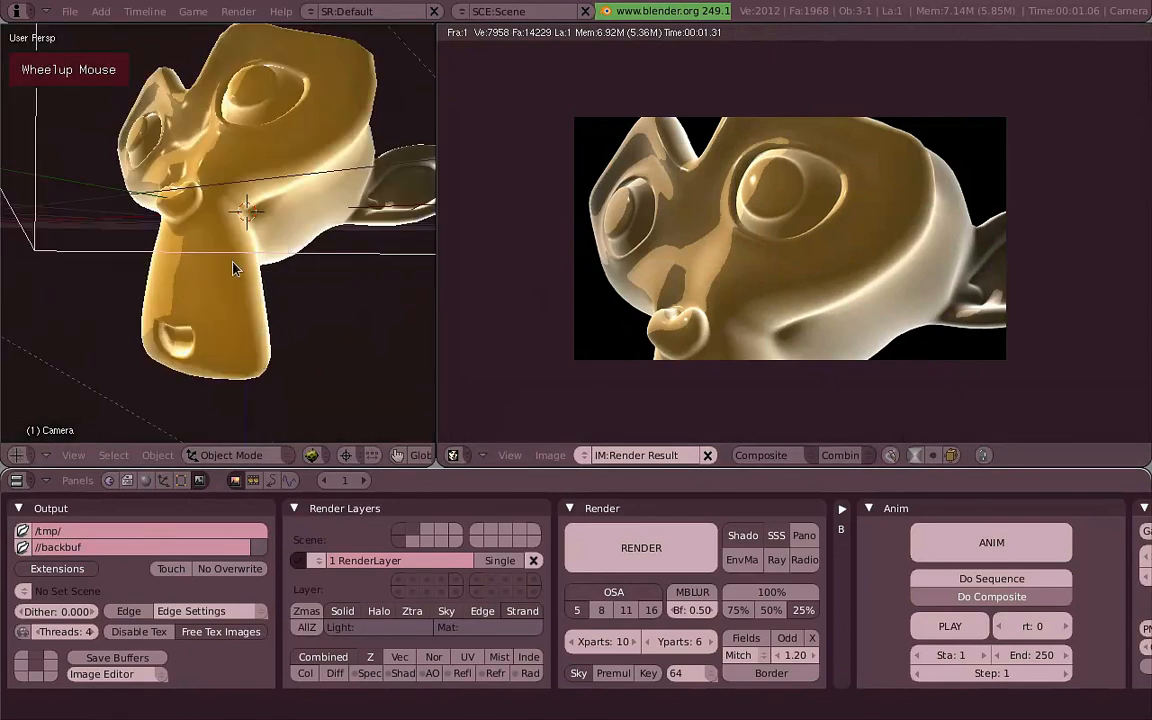
scroll(up, 3)
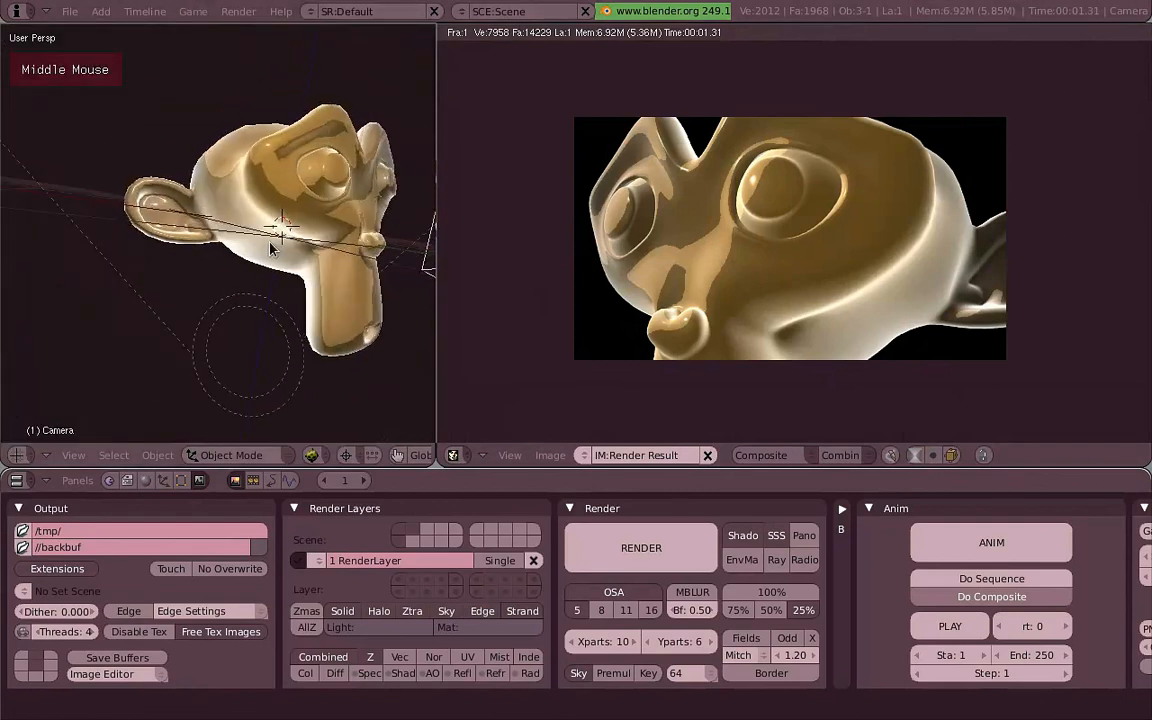
scroll(up, 3)
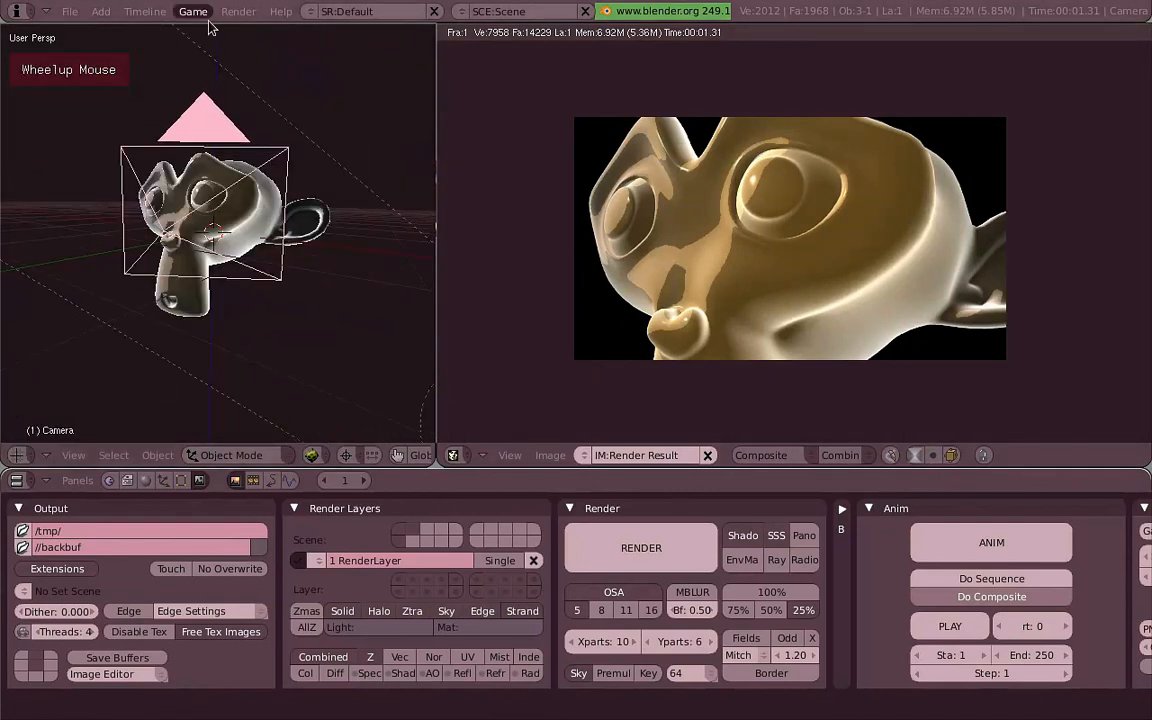